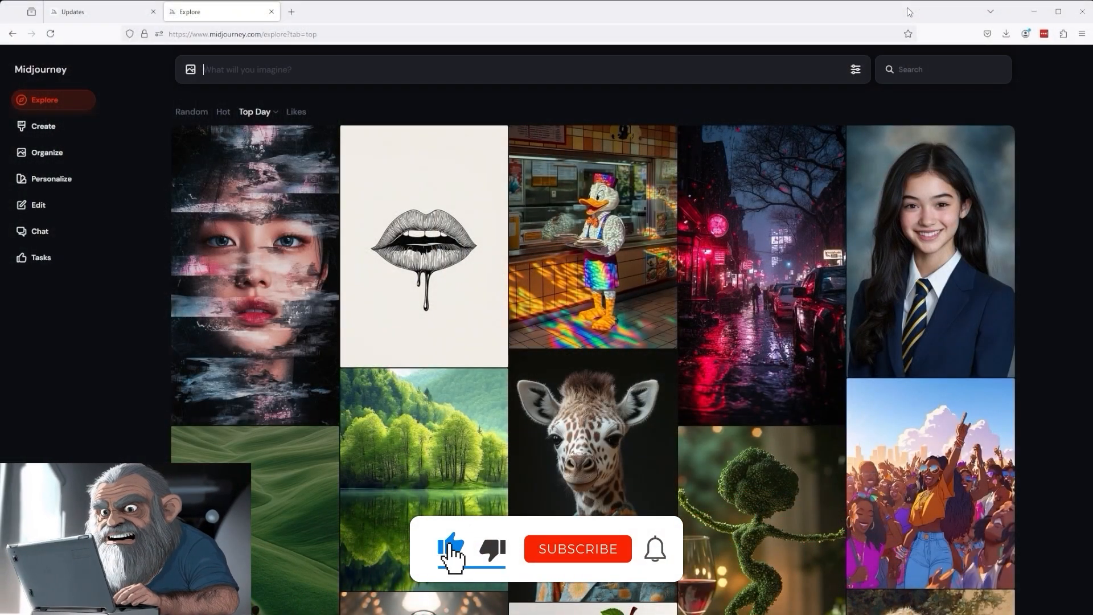
- View the Latest Updates page with the October 24, 2024 External Image Editor announcement
click(577, 548)
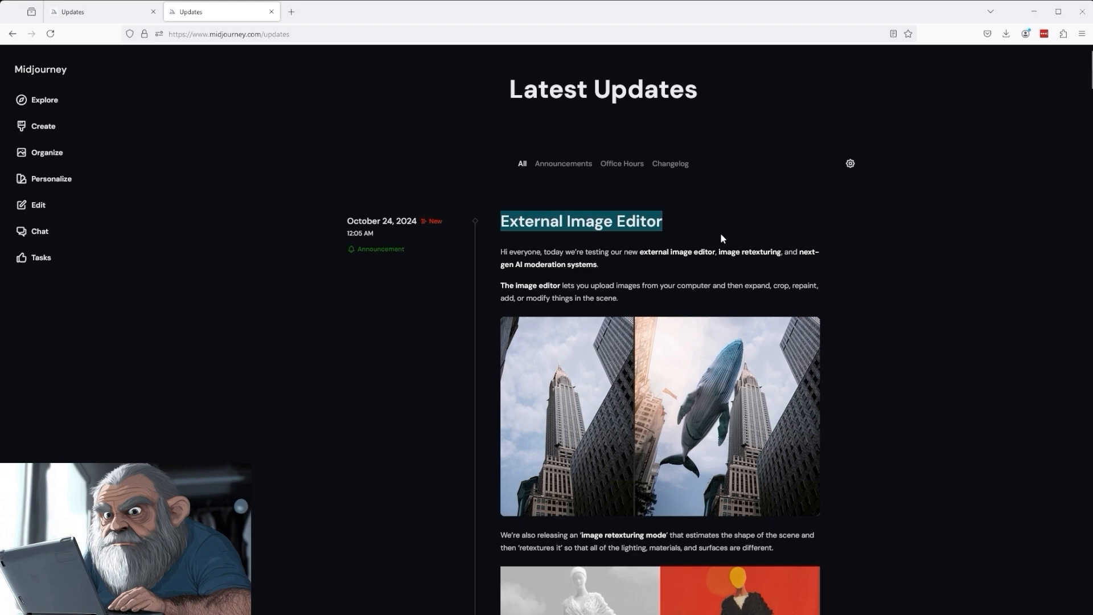
mouse_move(736, 253)
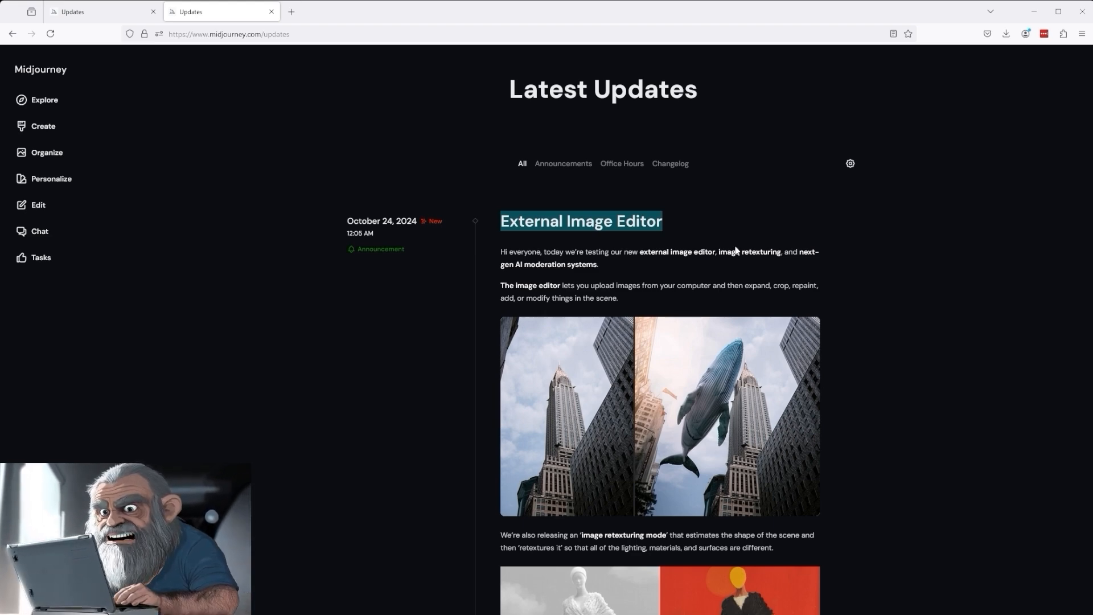
scroll(down, 3)
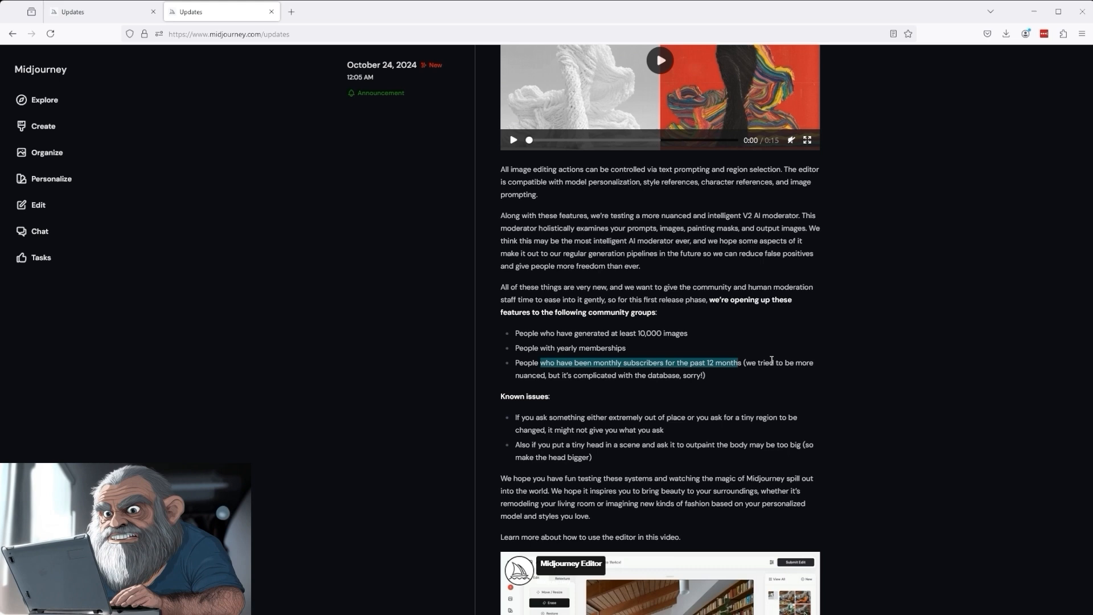
mouse_move(790, 353)
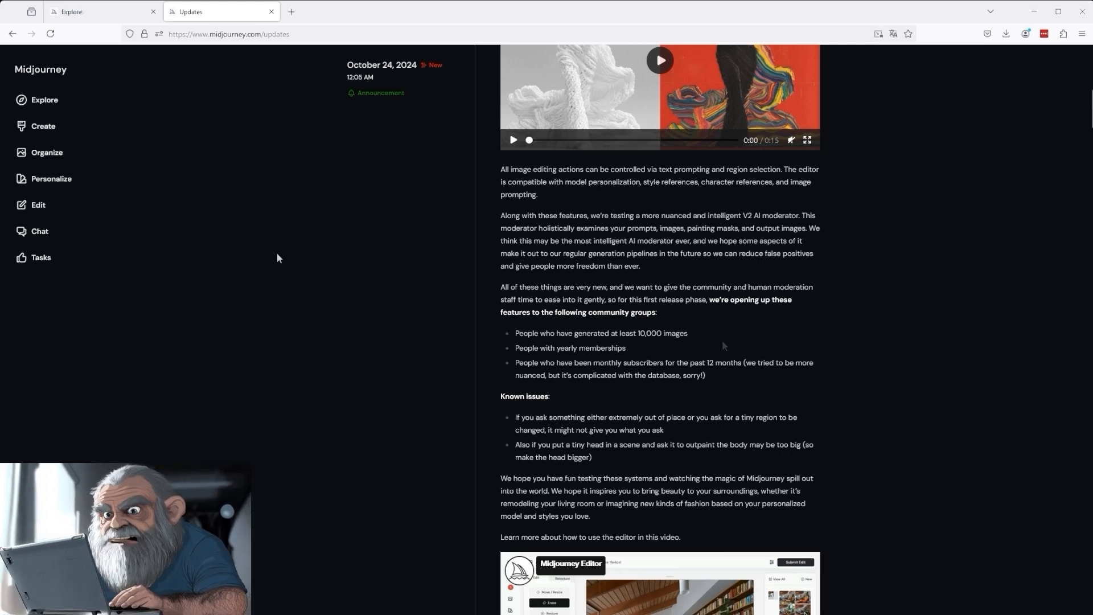
mouse_move(45, 207)
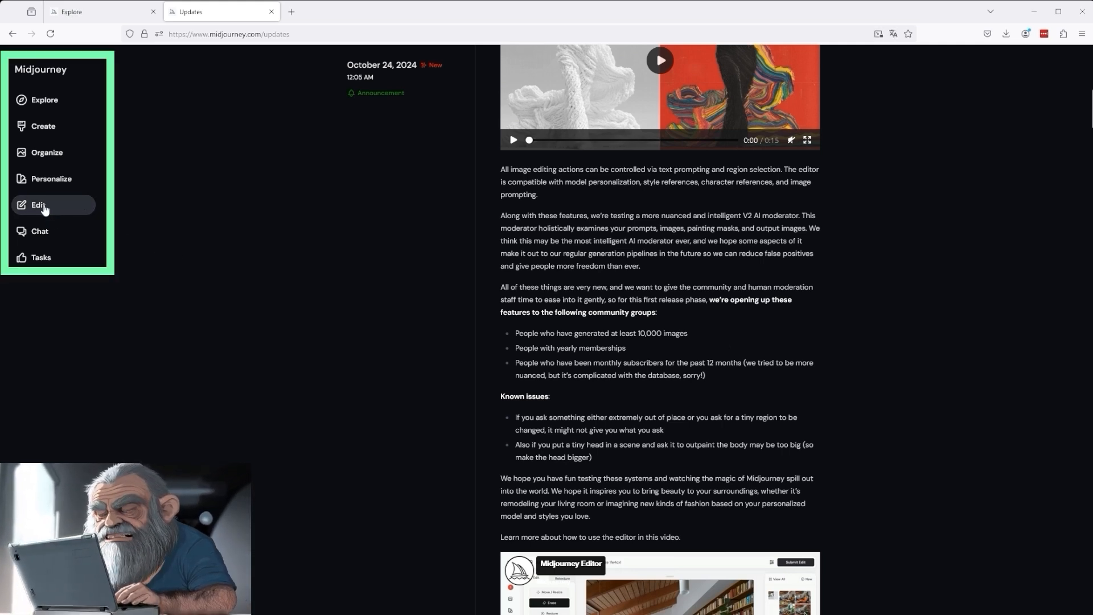
mouse_move(52, 179)
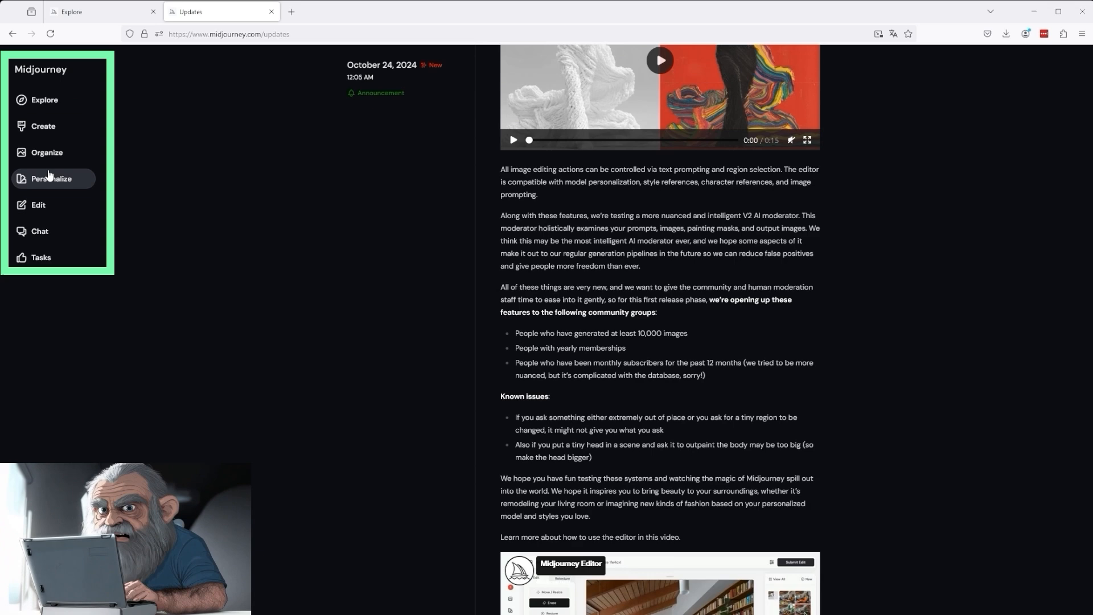
- Enter the image editor from the sidebar, peek at Retexture mode, and return to Edit mode
click(38, 205)
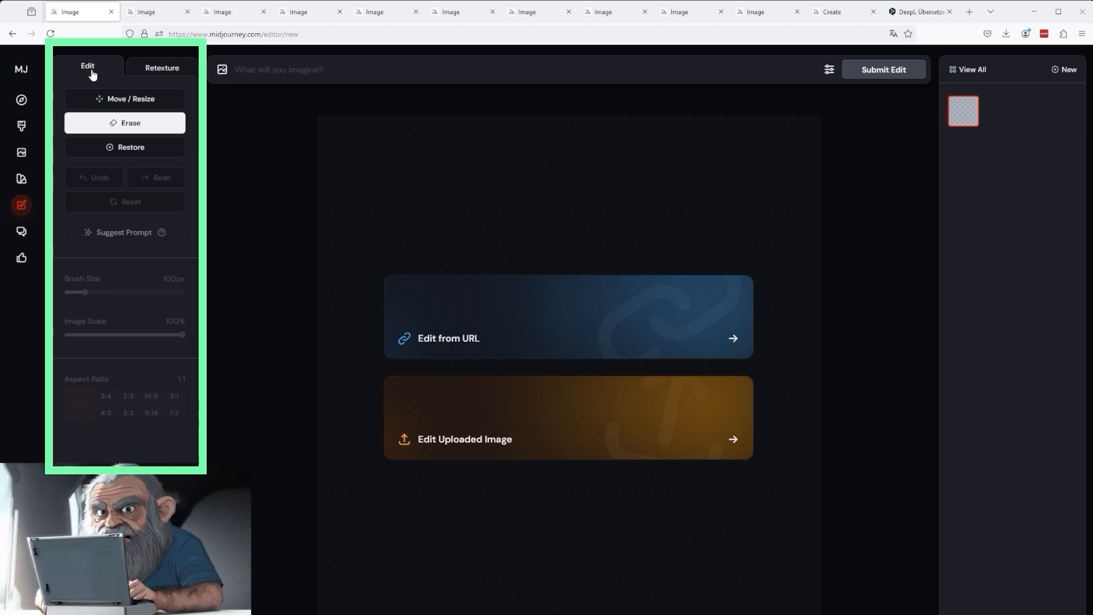
click(161, 67)
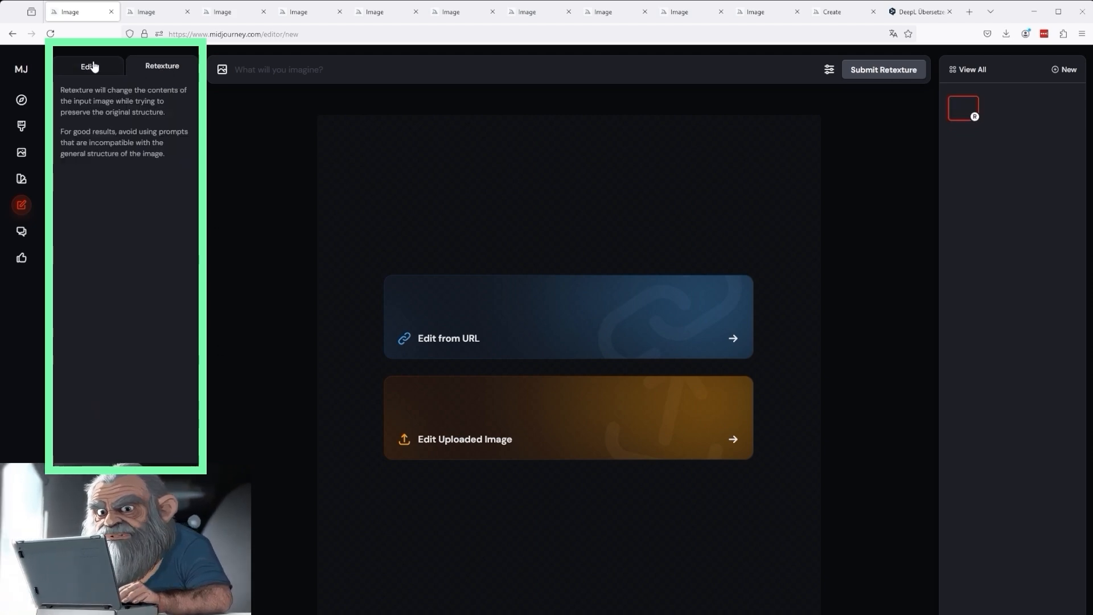
click(87, 66)
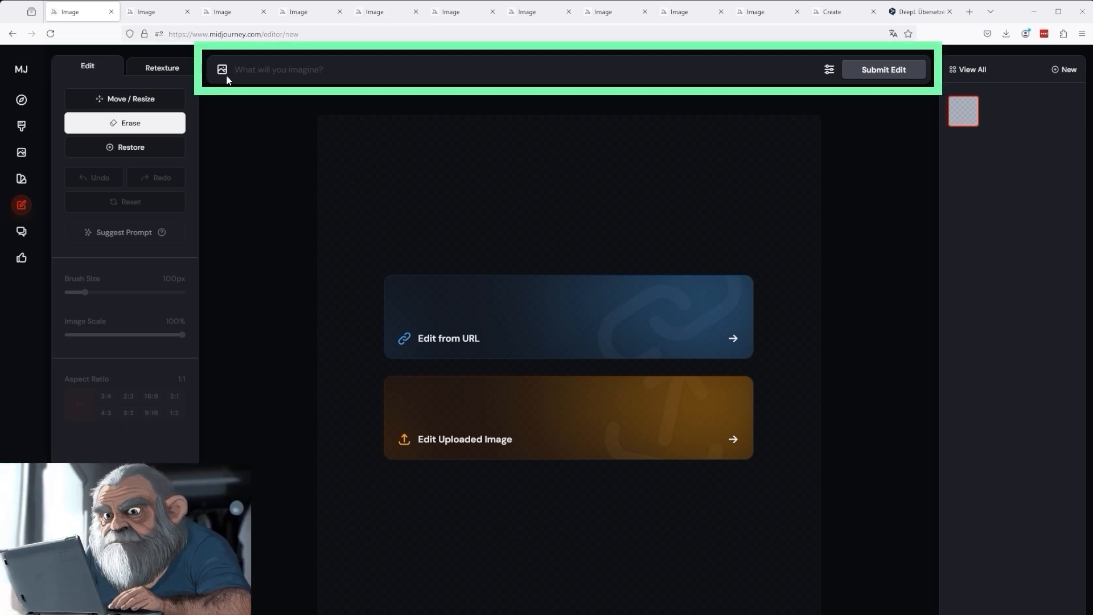
mouse_move(329, 61)
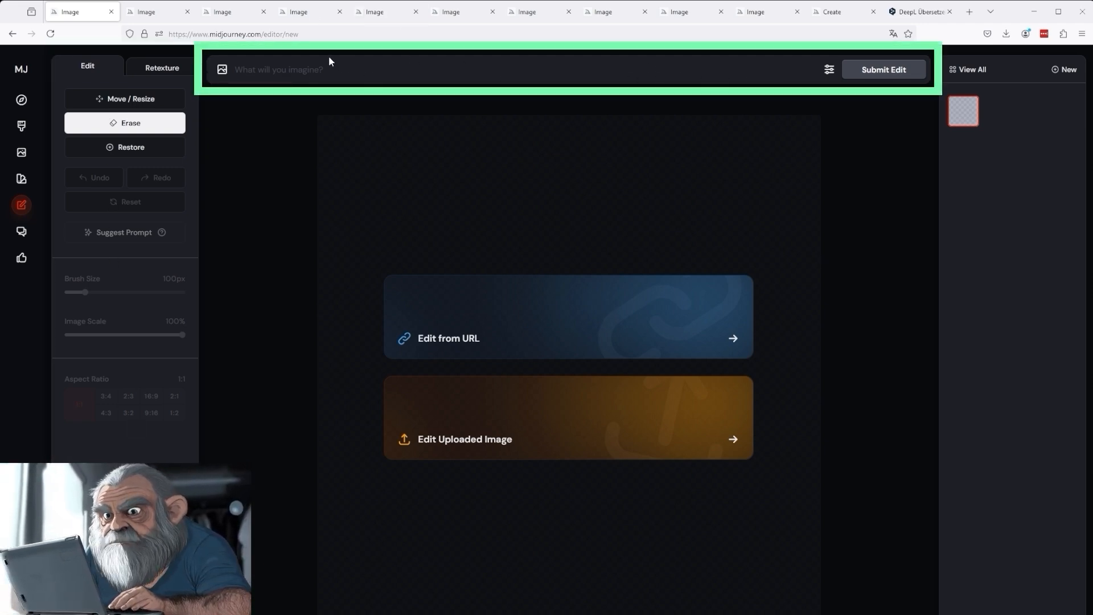
click(829, 70)
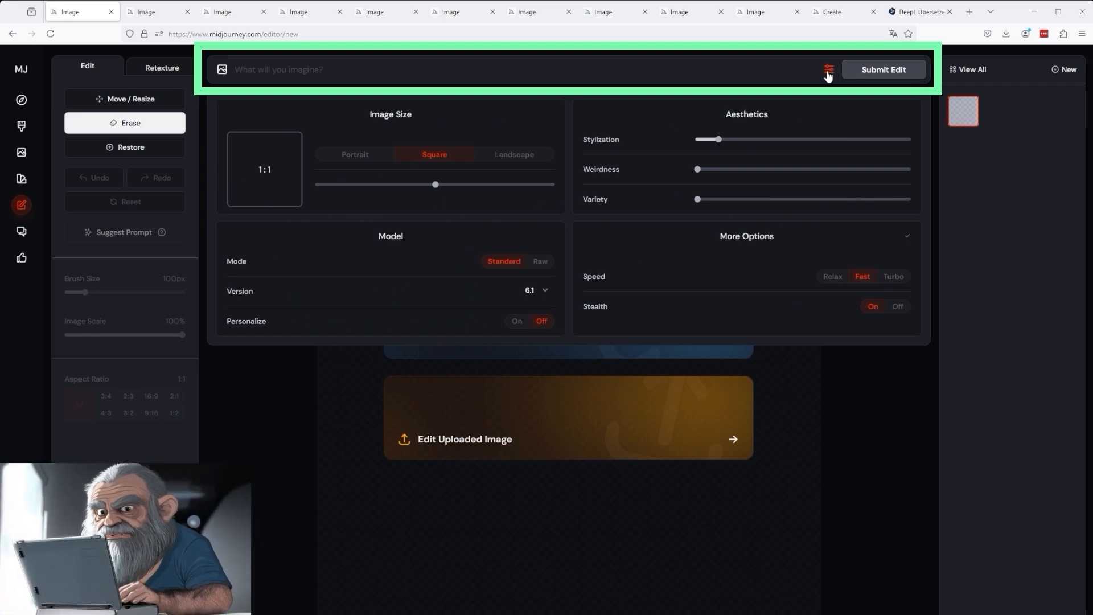
mouse_move(820, 293)
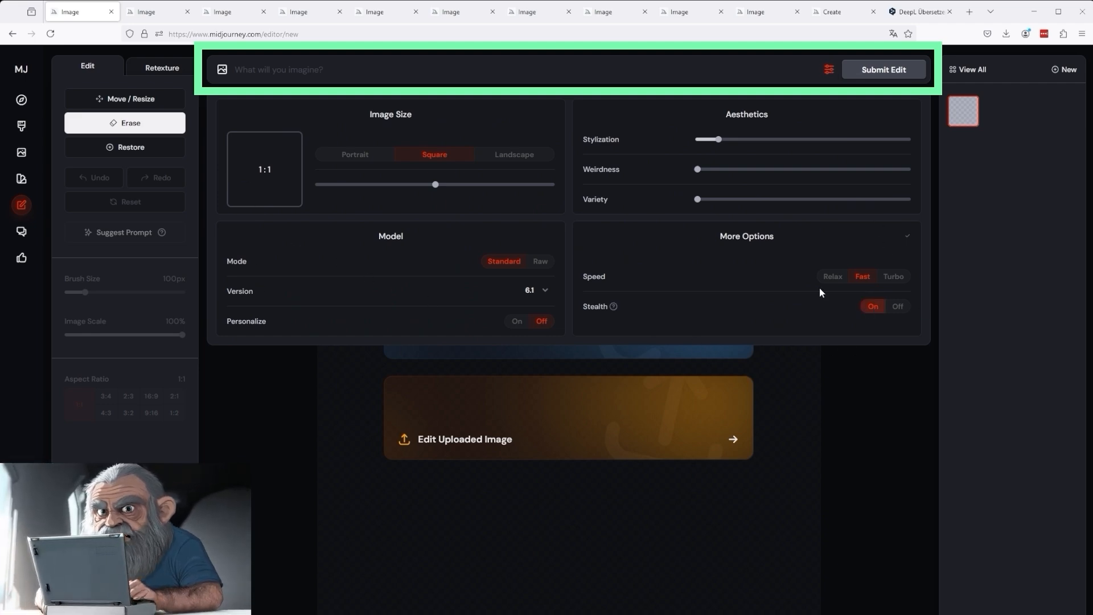
click(829, 70)
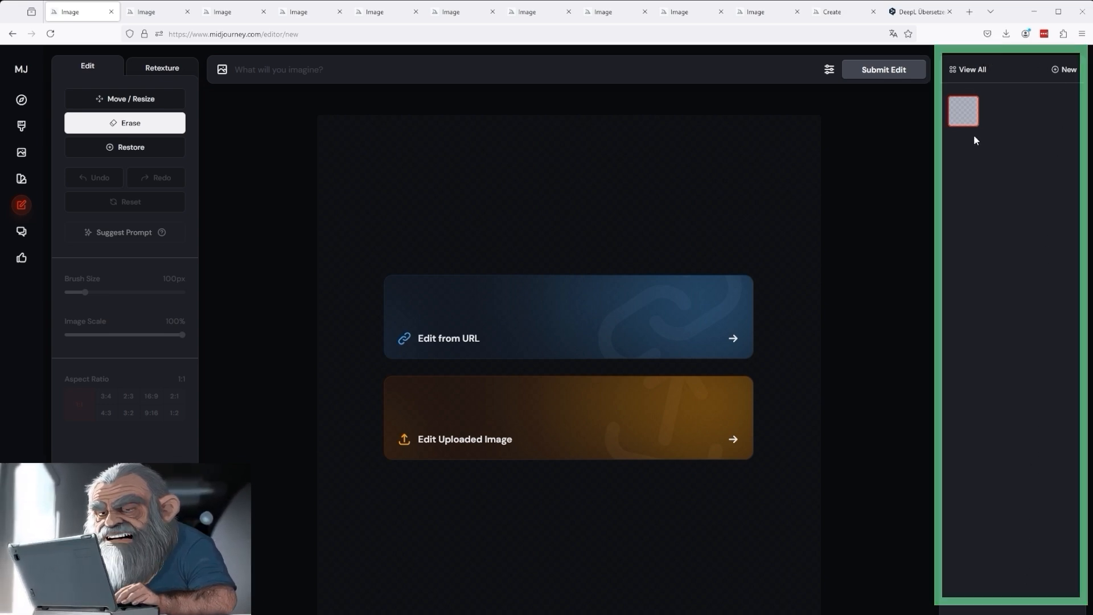
mouse_move(741, 331)
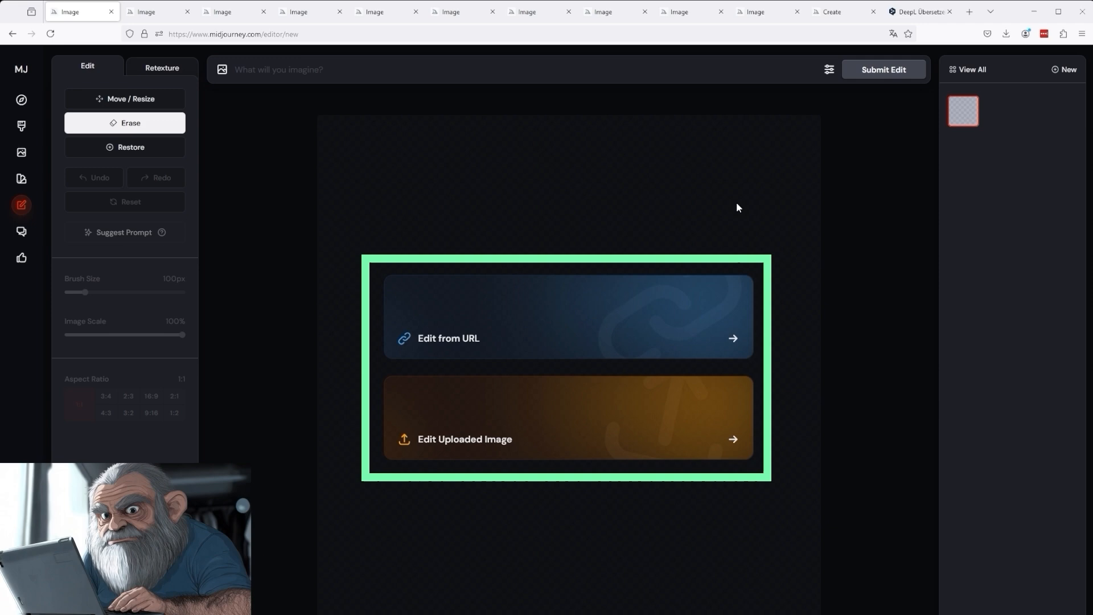
mouse_move(560, 519)
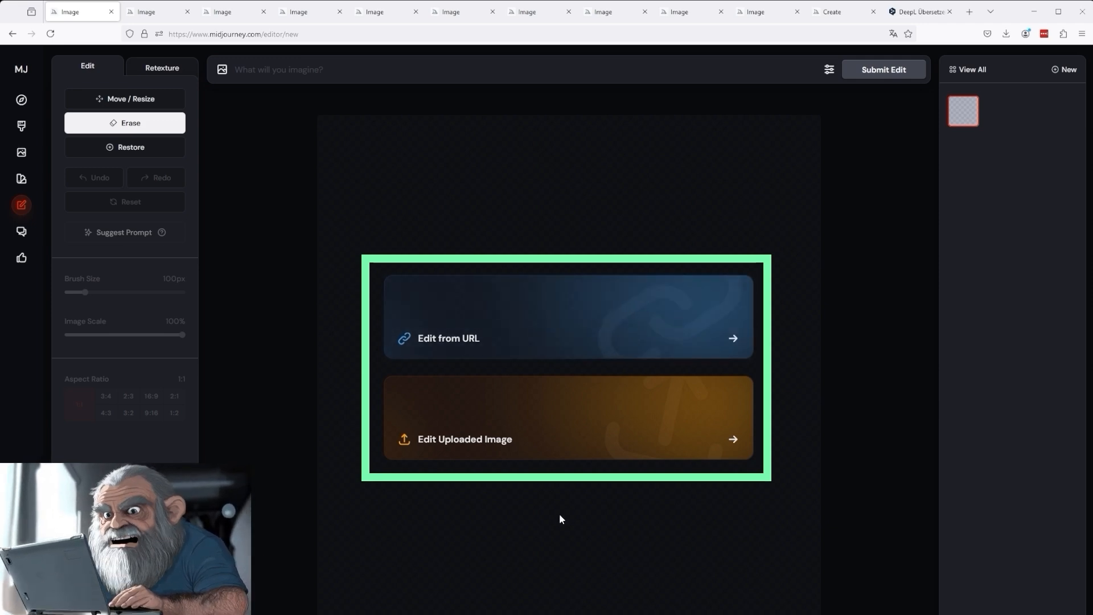
mouse_move(666, 523)
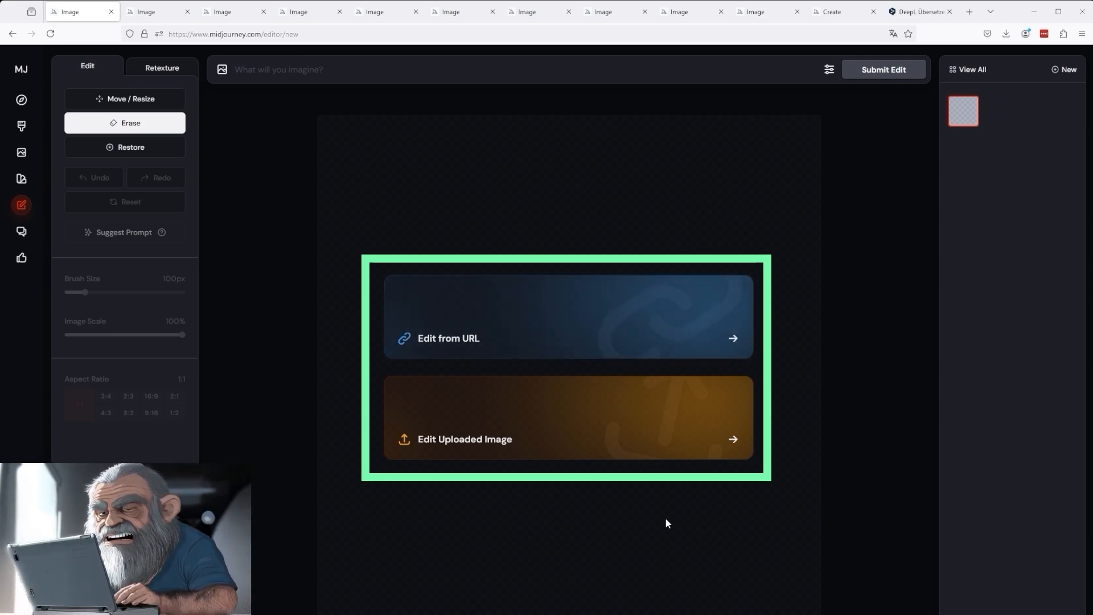
mouse_move(522, 337)
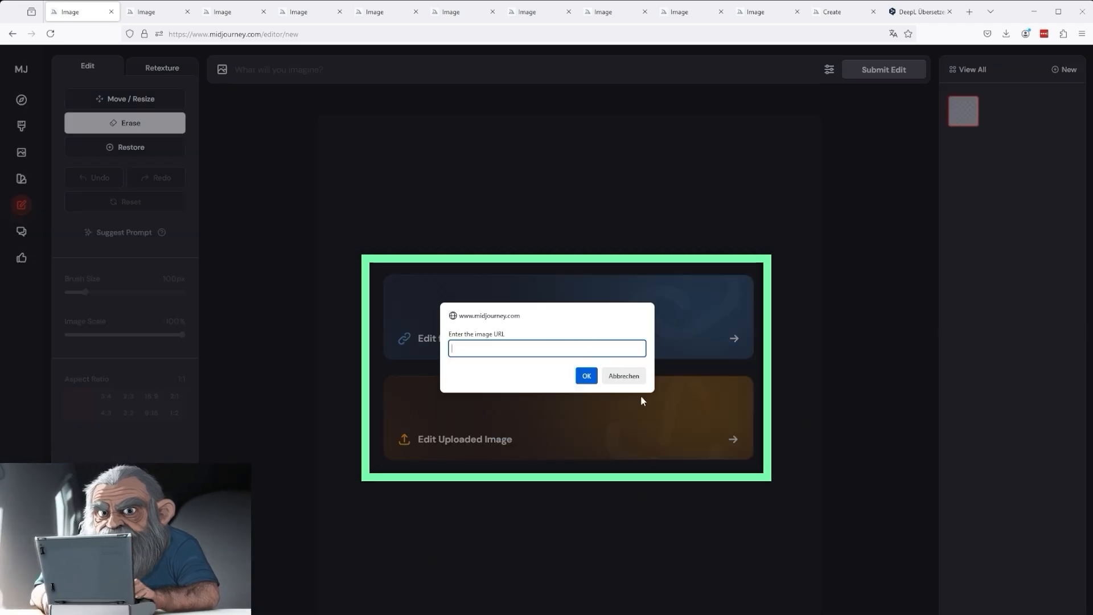
mouse_move(622, 375)
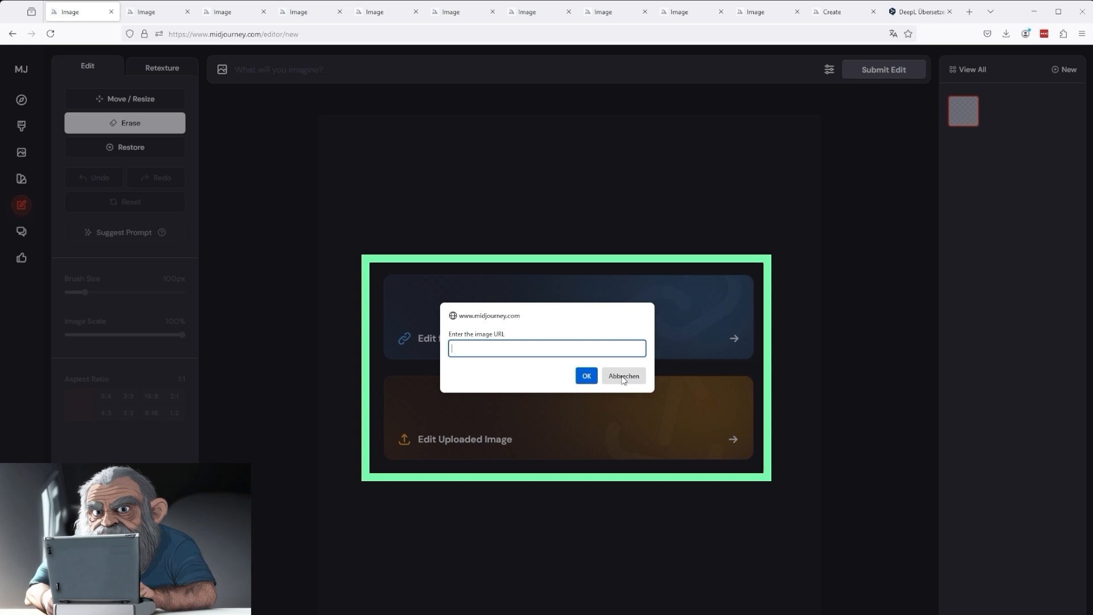
click(621, 376)
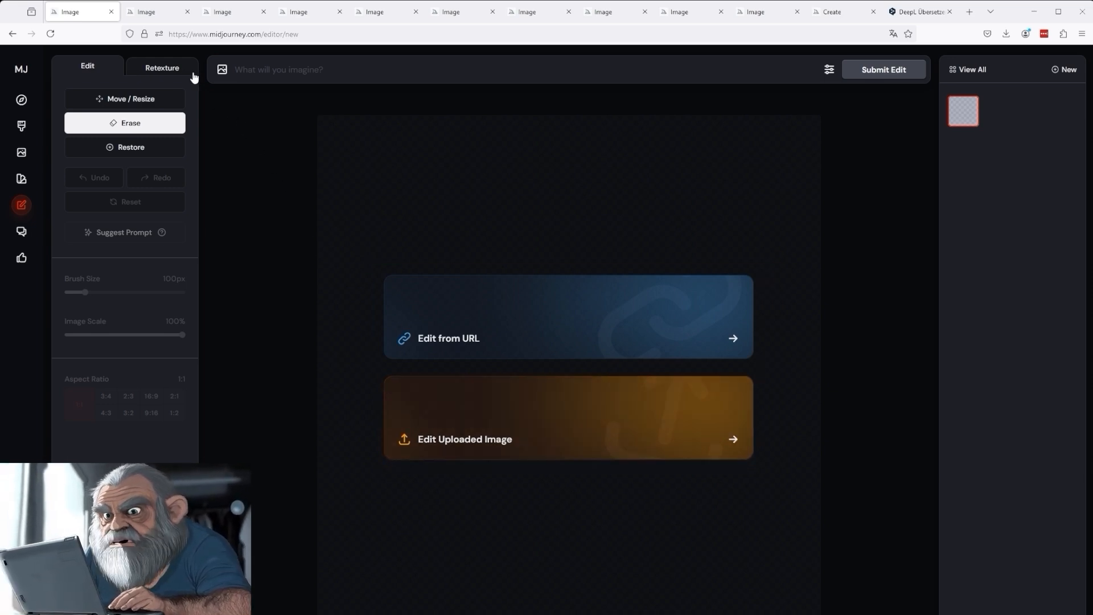
click(448, 338)
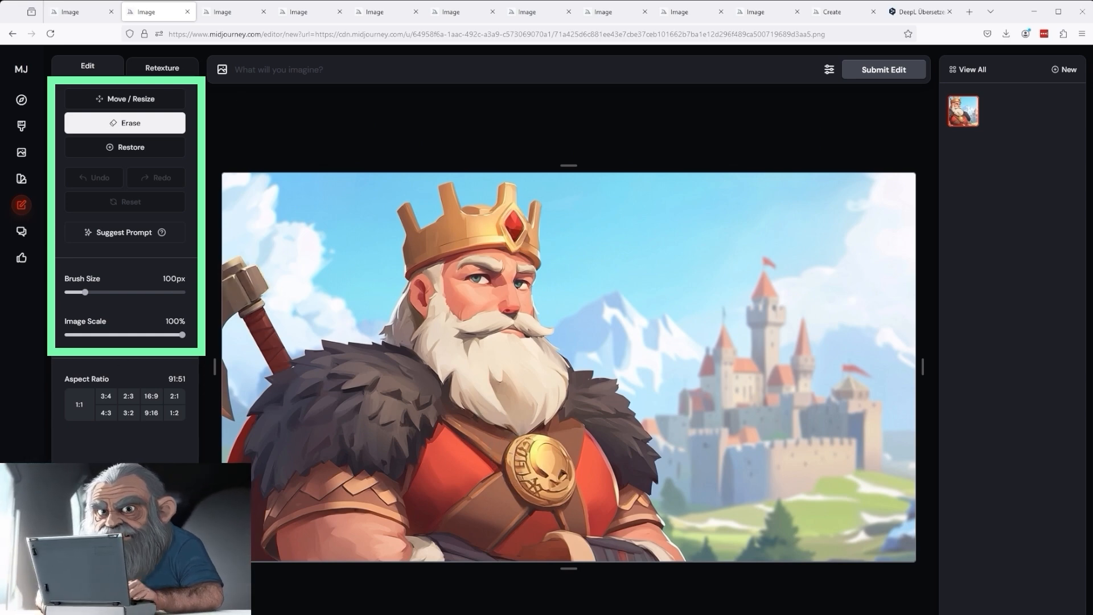
mouse_move(128, 104)
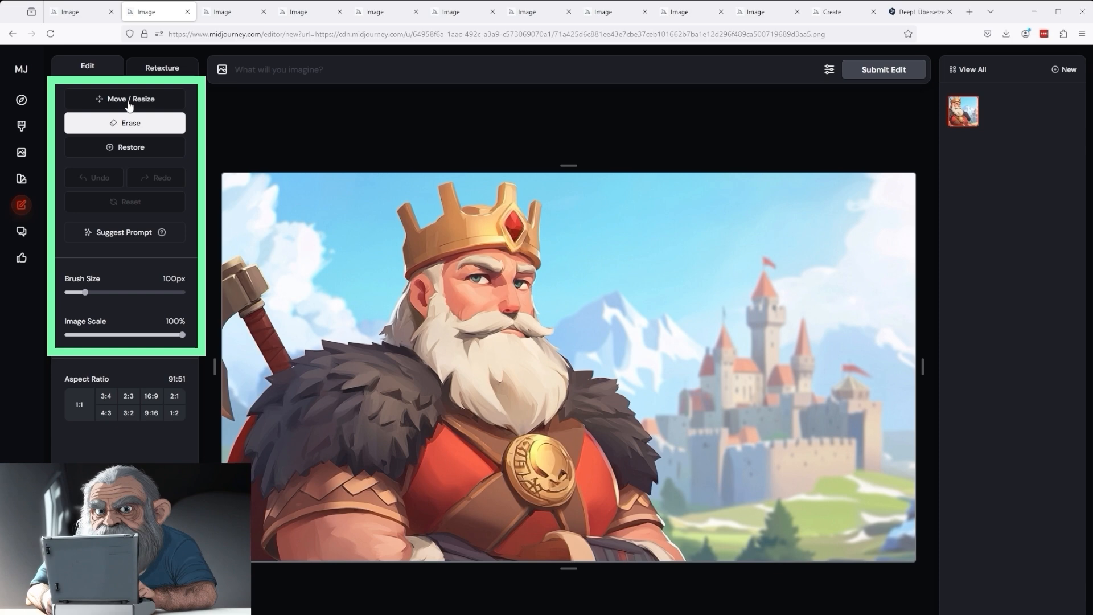
click(130, 98)
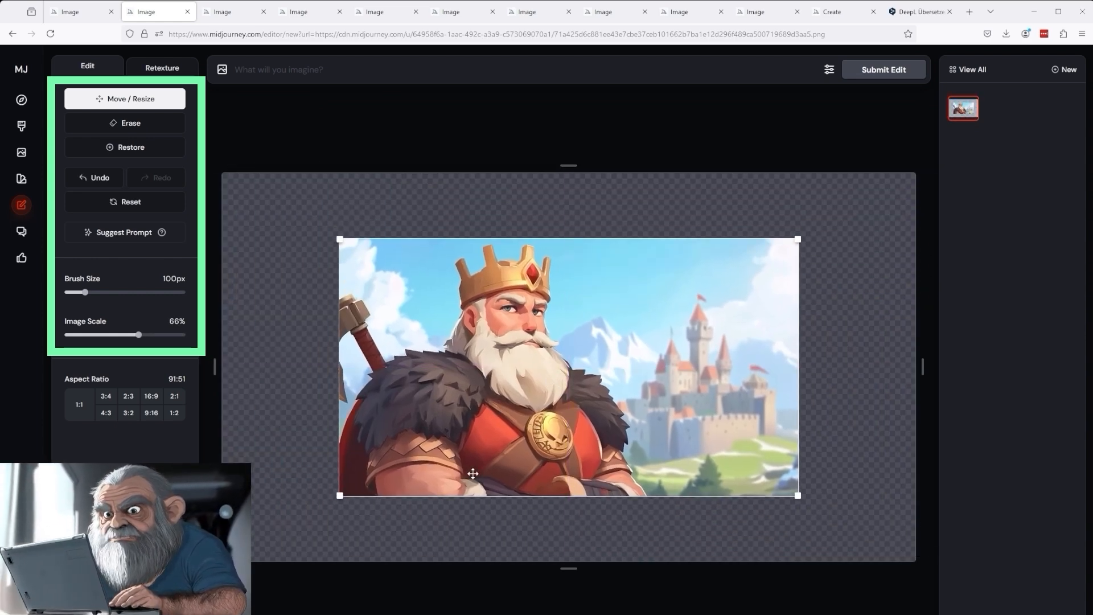
mouse_move(329, 206)
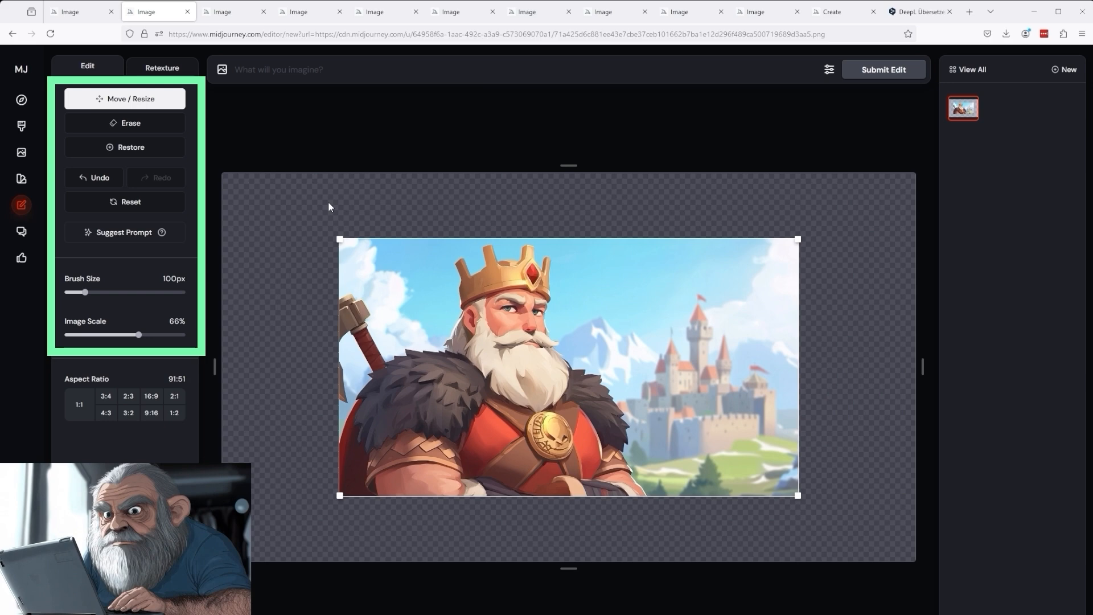
mouse_move(253, 249)
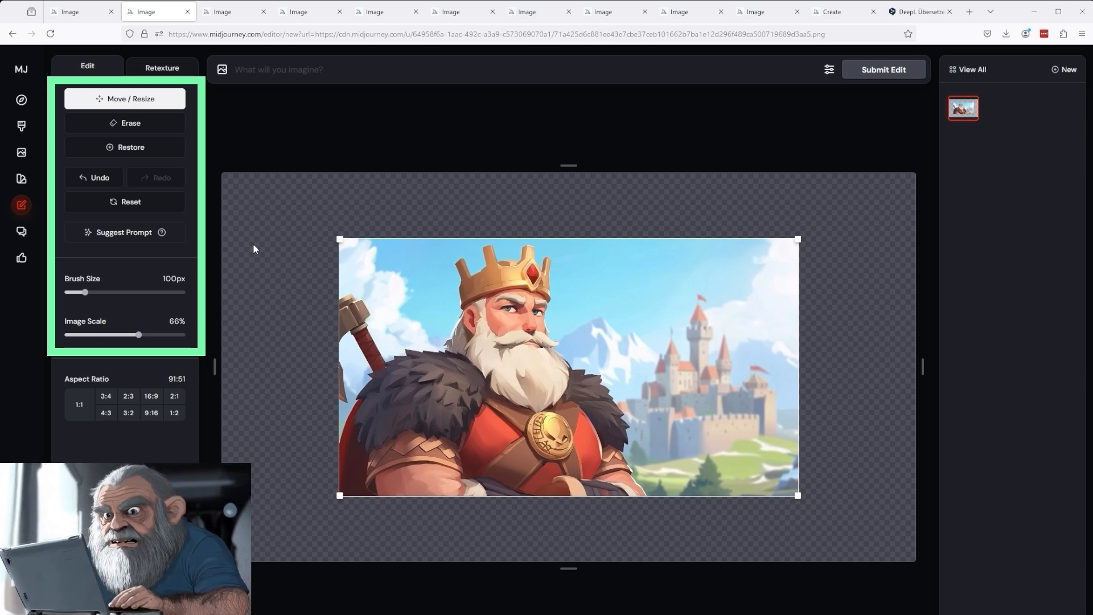
mouse_move(162, 246)
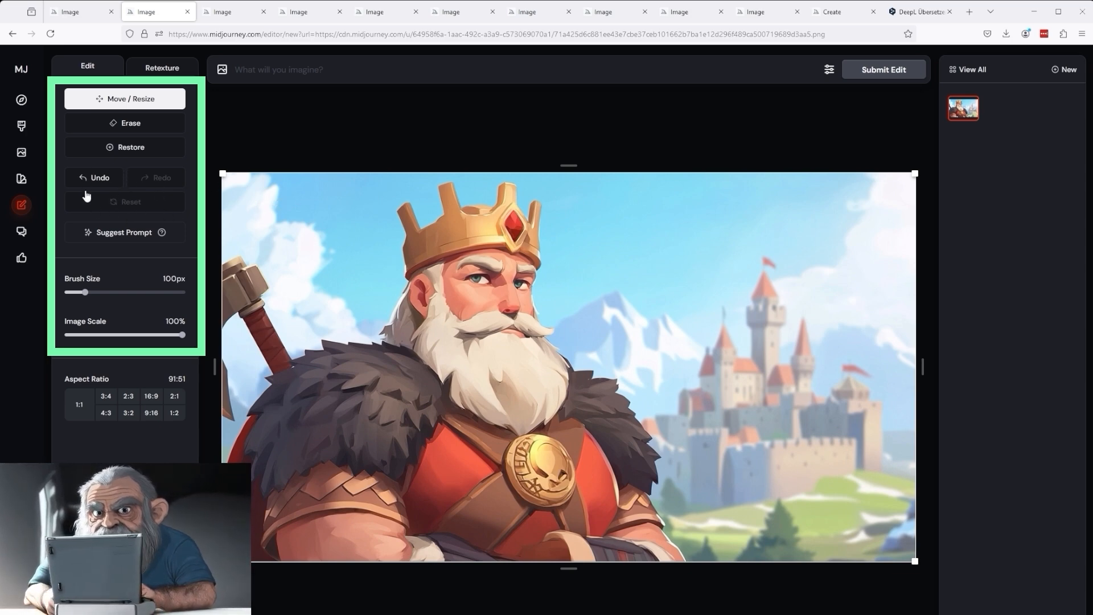
mouse_move(144, 186)
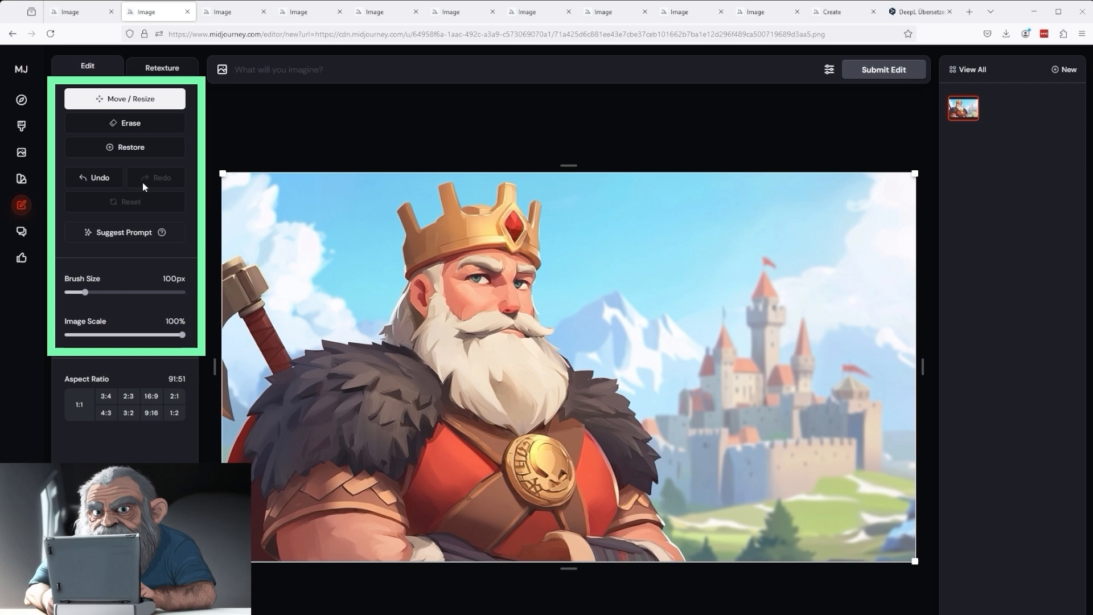
mouse_move(150, 124)
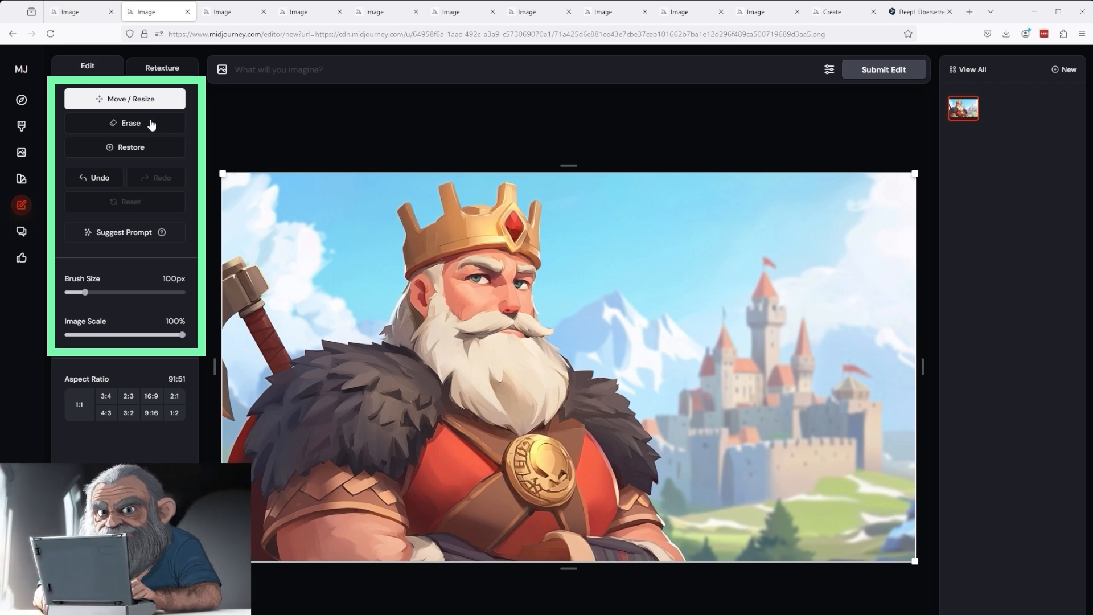
- Erase the castle background to transparency, restoring the king's shoulder with an adjusted brush size
click(124, 122)
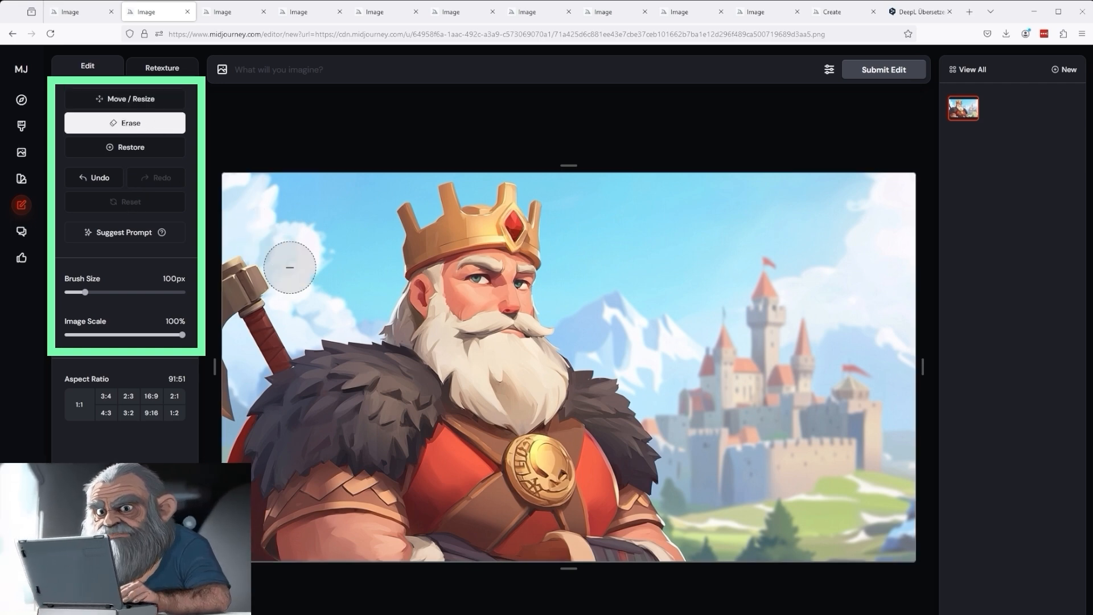
mouse_move(601, 197)
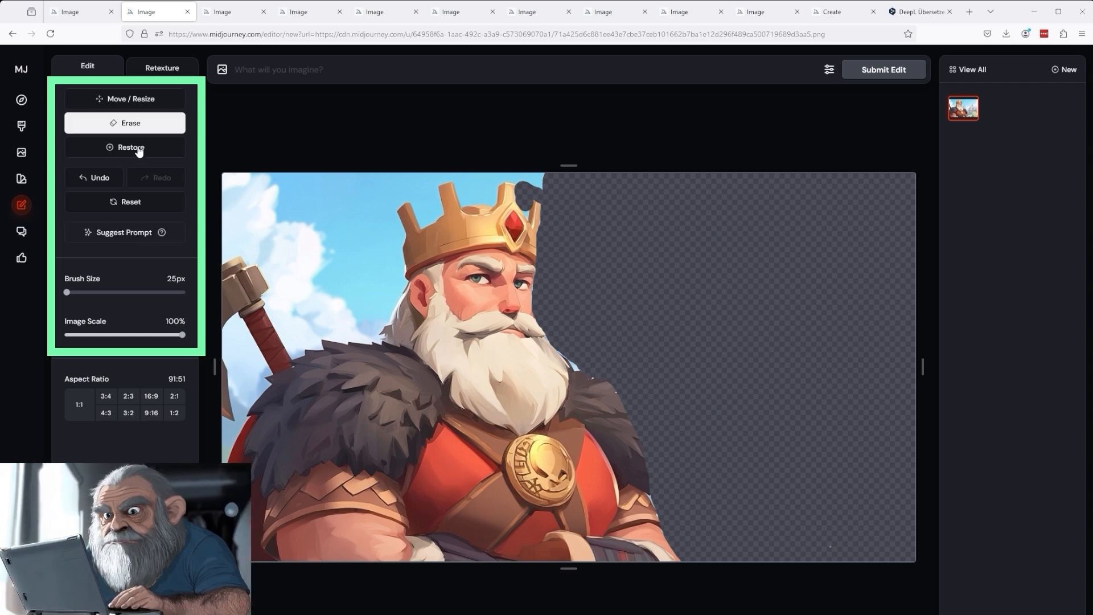
click(130, 147)
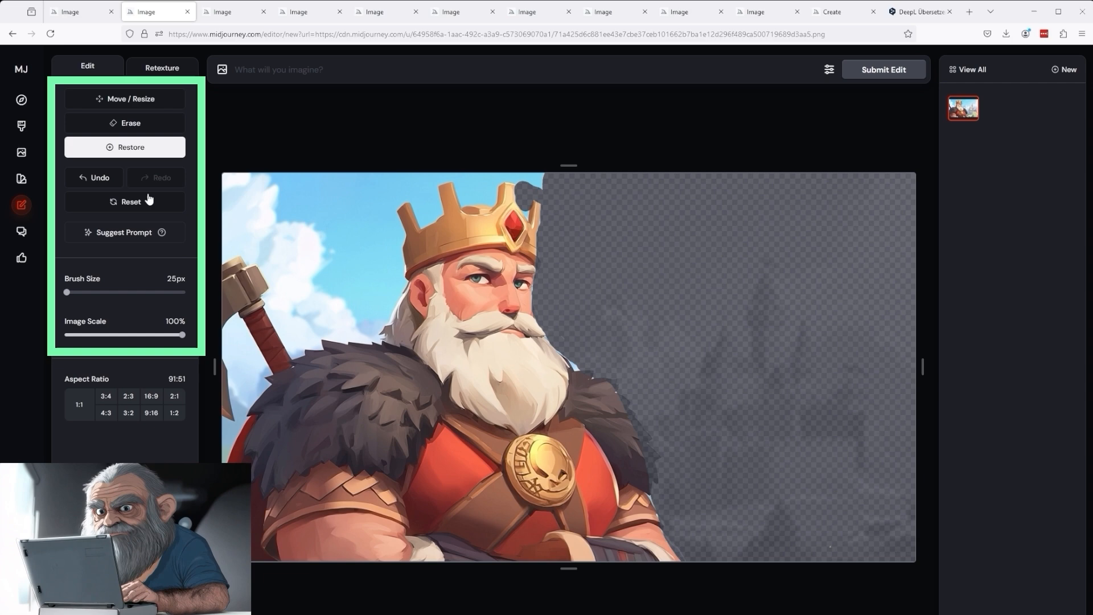
click(130, 123)
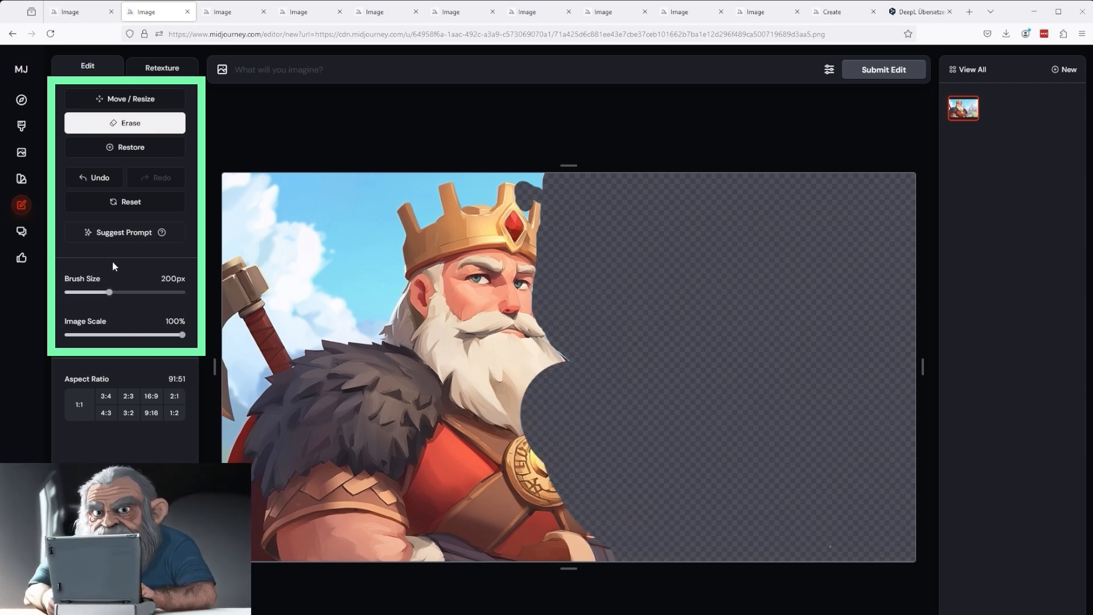
click(124, 147)
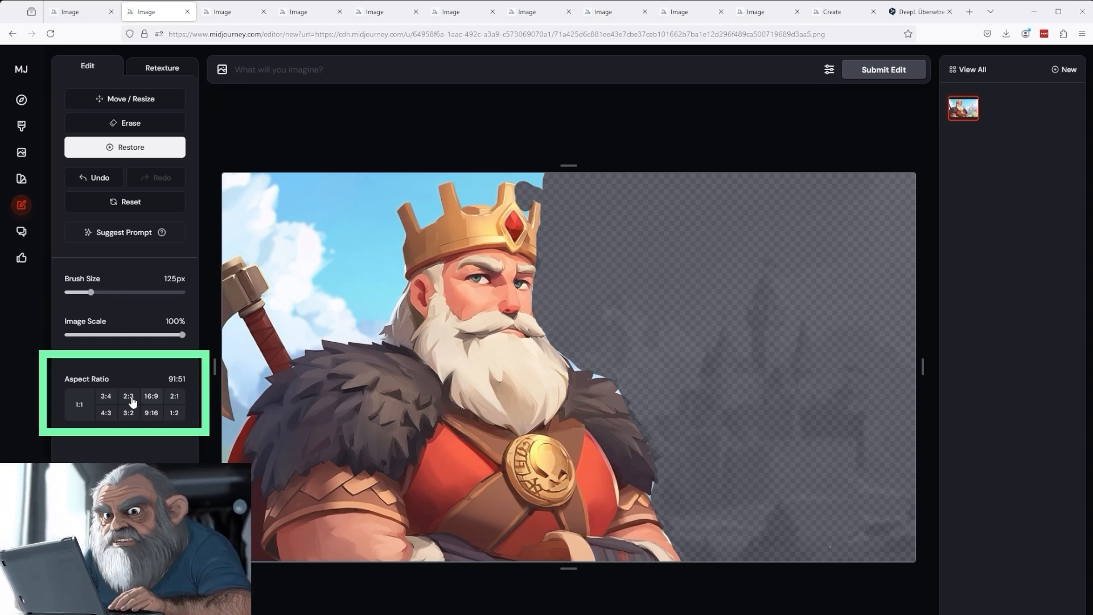
- Resize the canvas through 1:1 and 3:4 to a 4:3 frame, then move to the woman-in-hat image
click(79, 405)
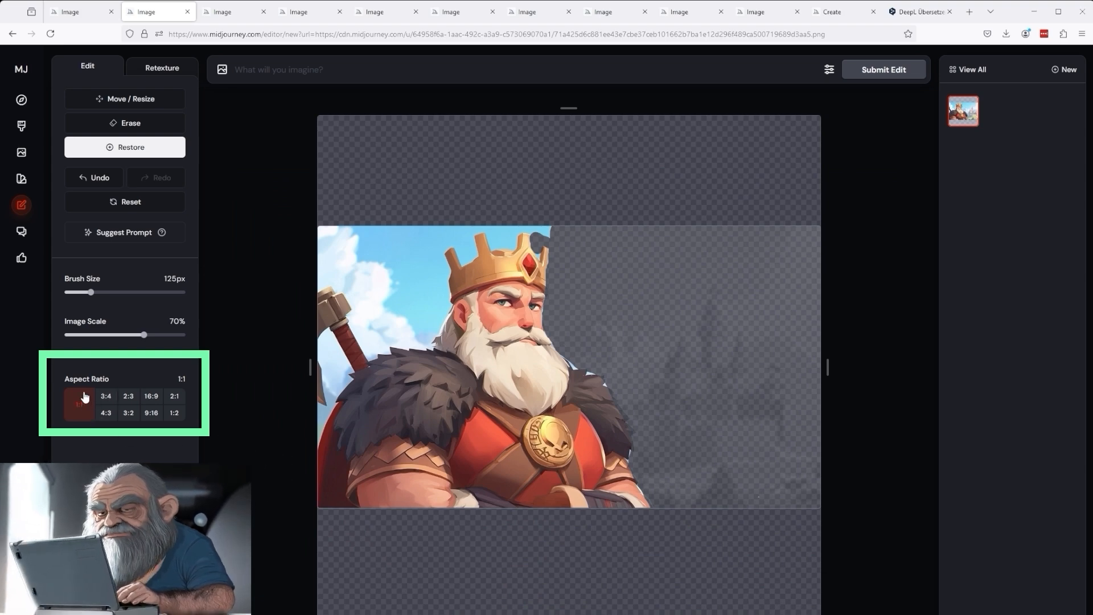
click(106, 396)
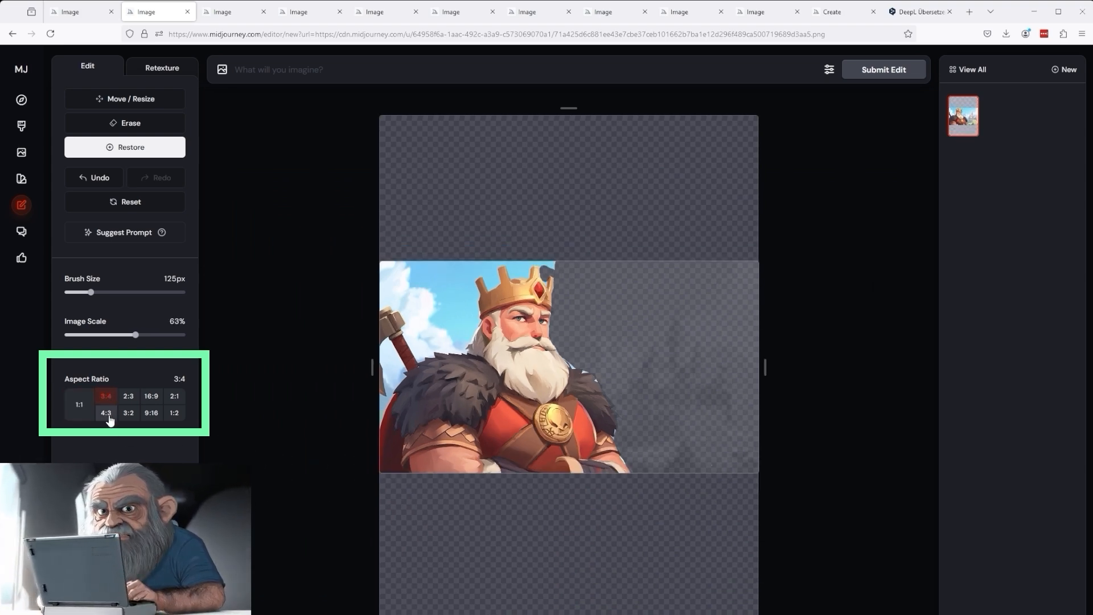
click(104, 412)
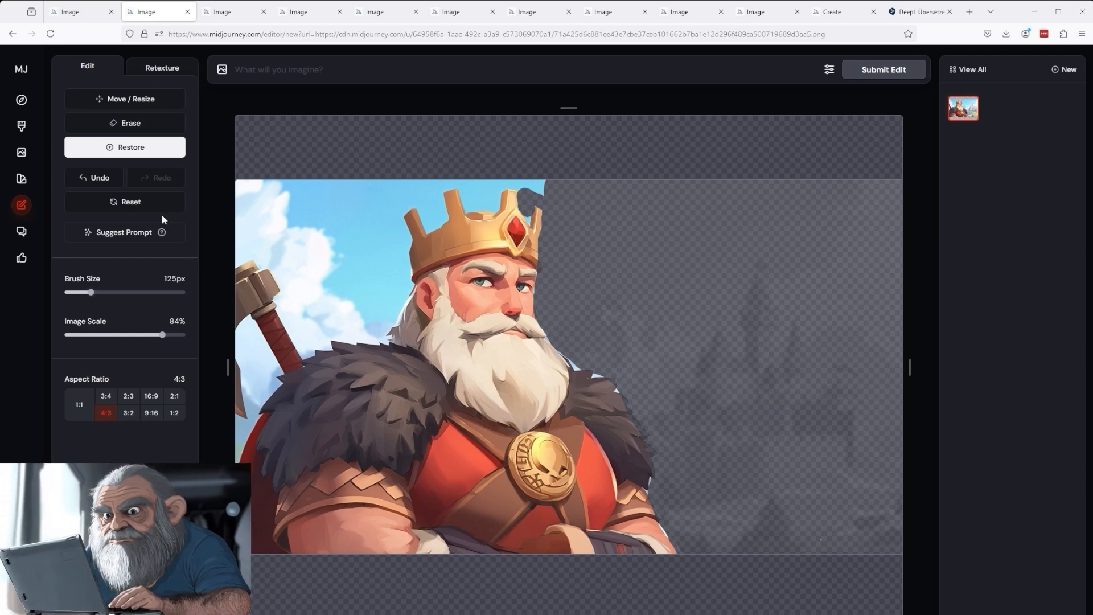
mouse_move(217, 47)
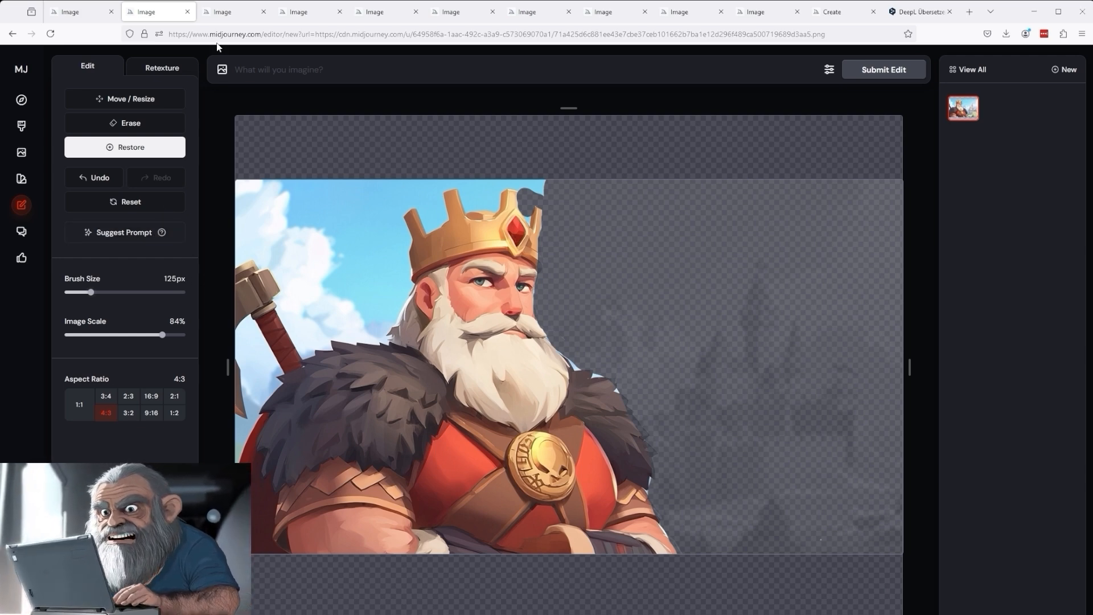
click(233, 11)
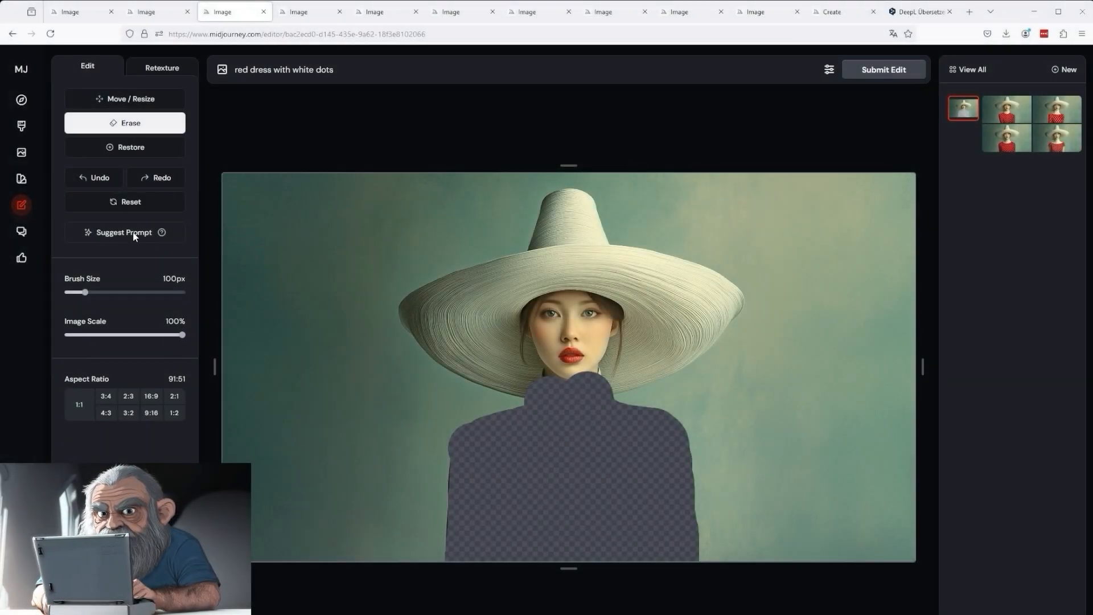
mouse_move(566, 395)
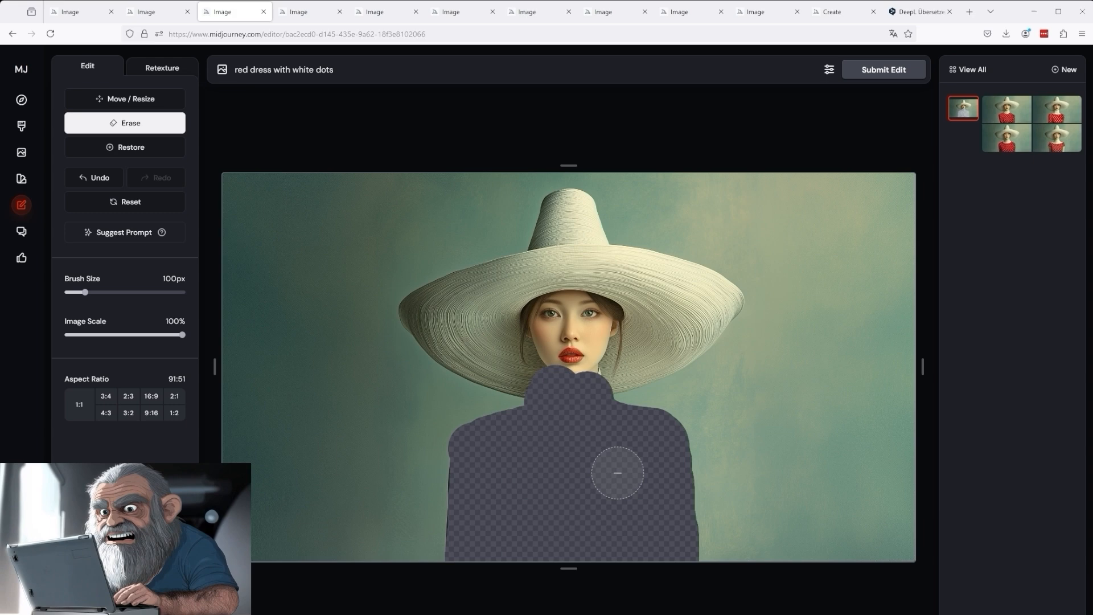
- Undo the erased outfit back to the white original, then view two red polka-dot dress results
click(126, 147)
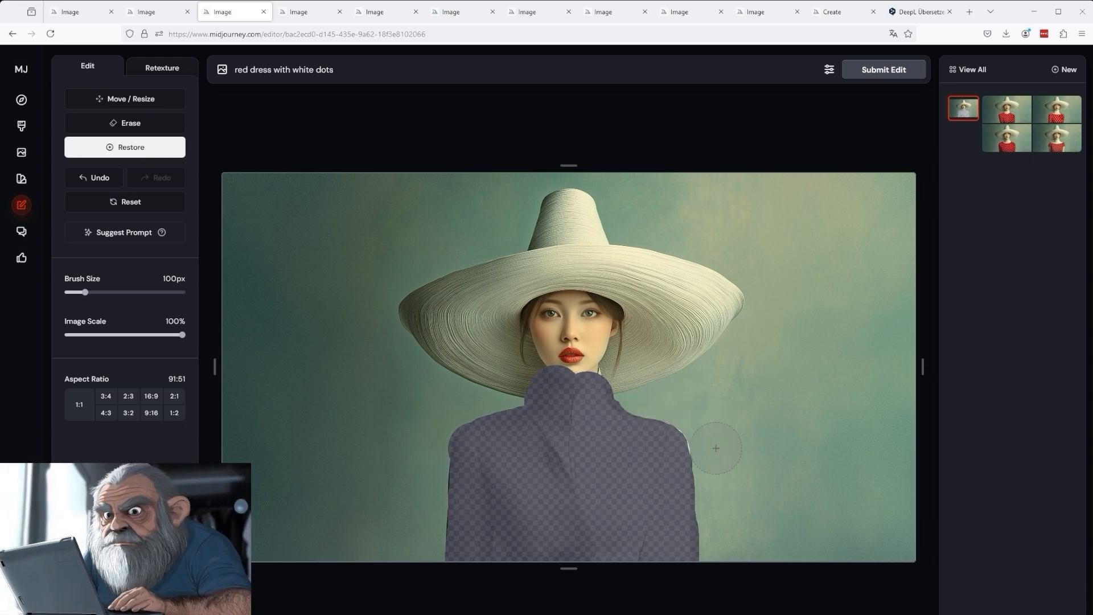
mouse_move(296, 226)
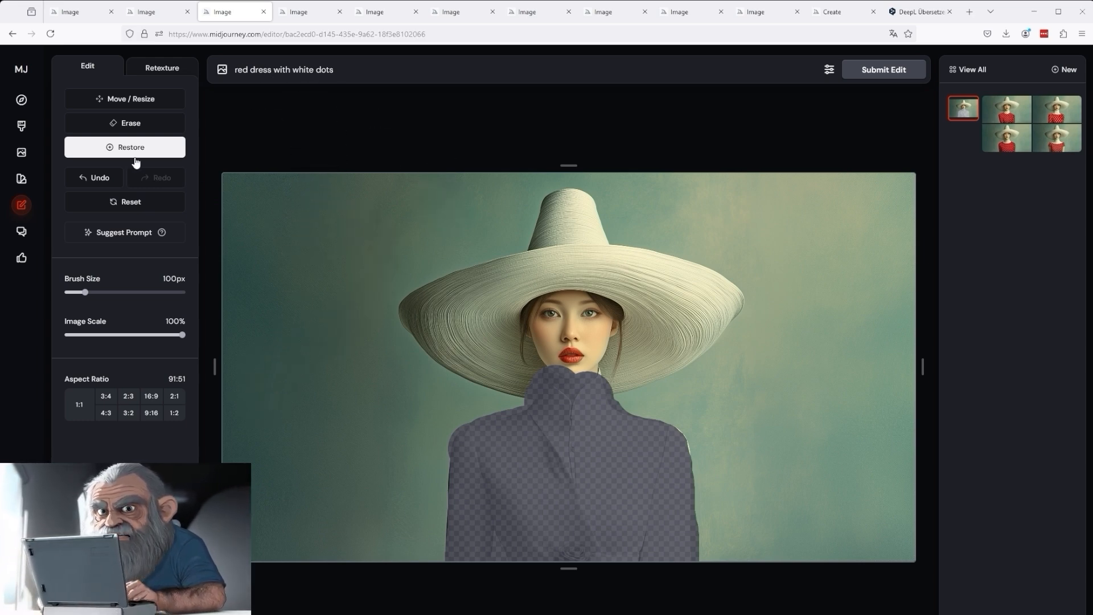
click(95, 178)
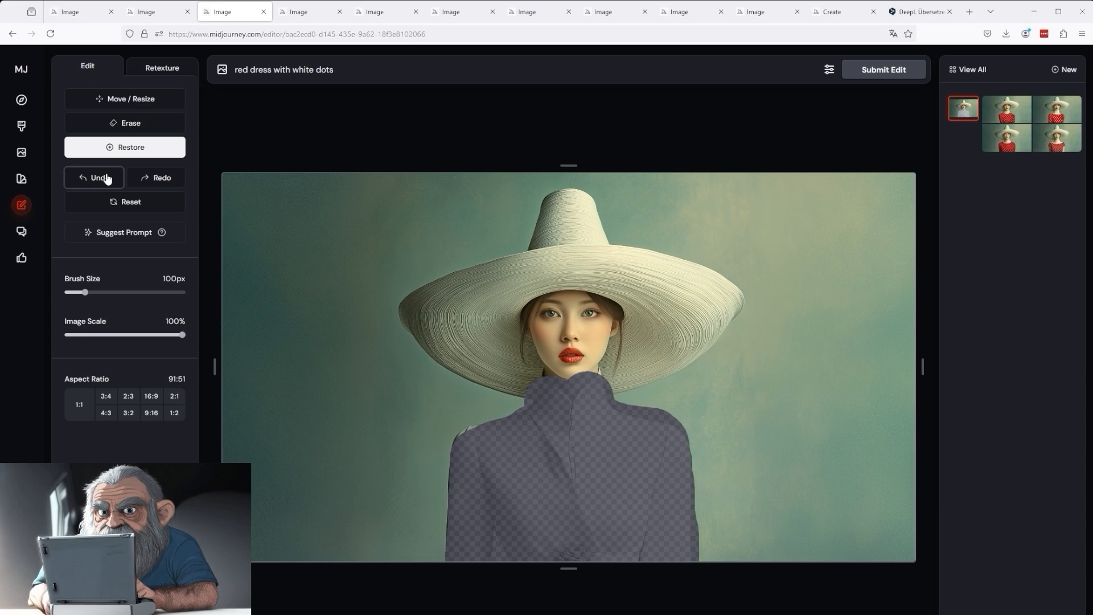
click(95, 178)
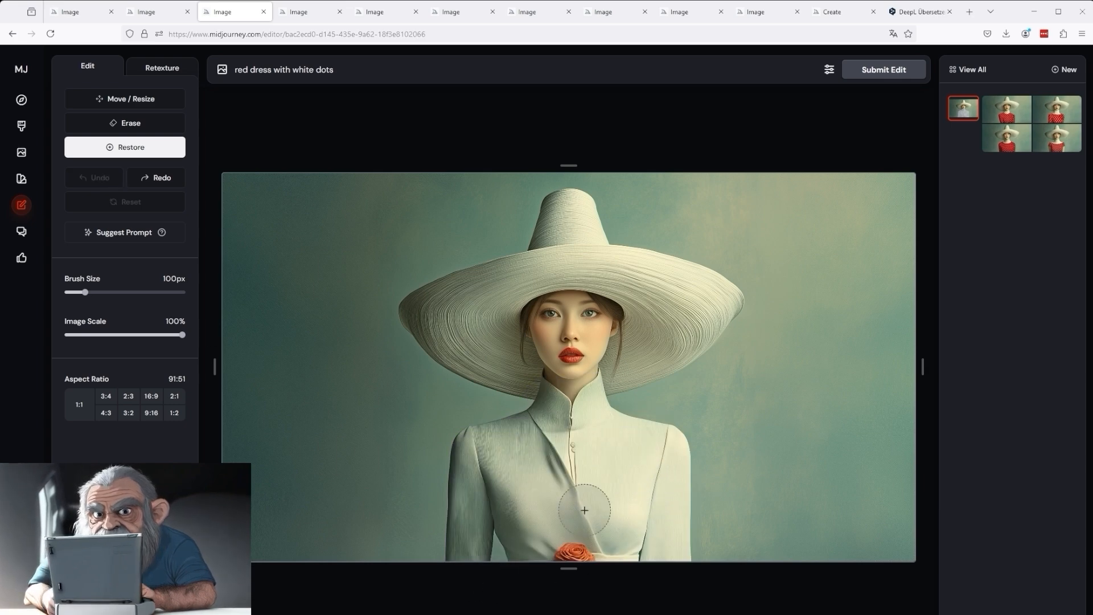
mouse_move(616, 535)
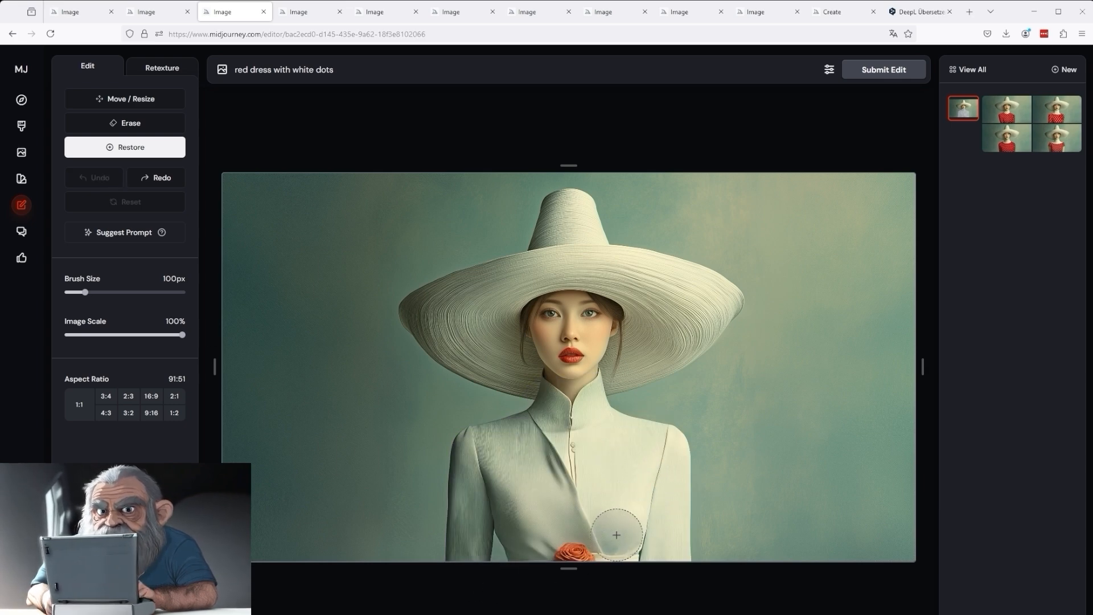
click(1056, 109)
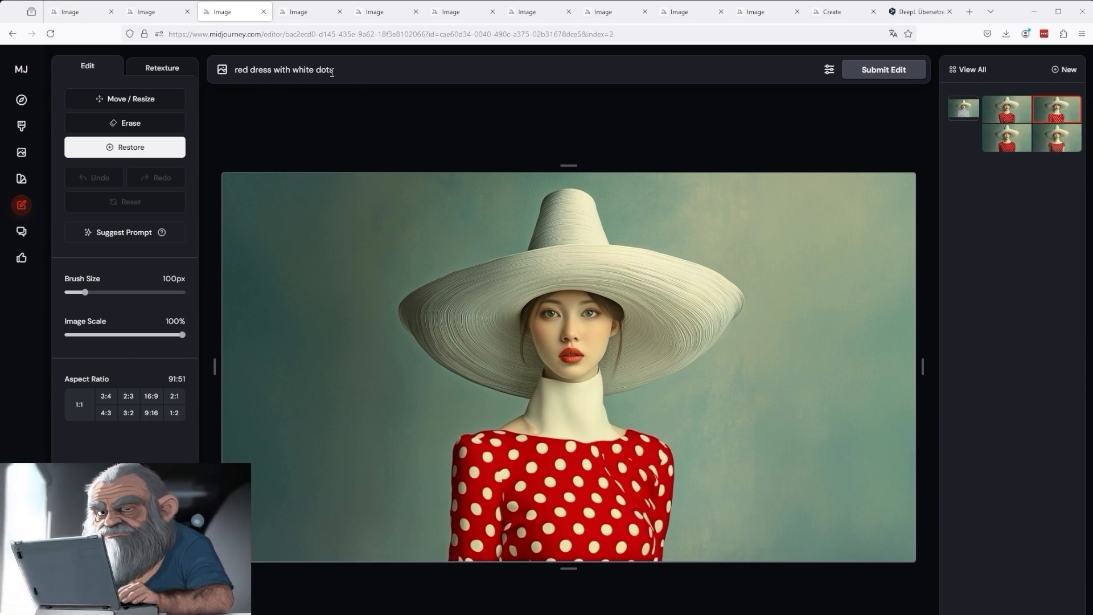
click(1005, 109)
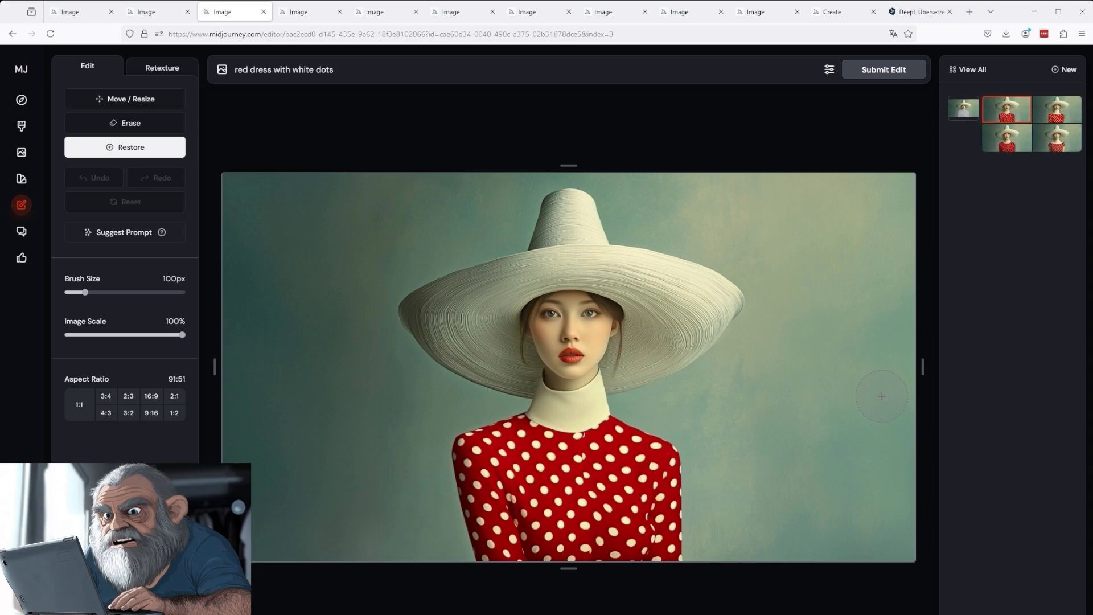
mouse_move(591, 408)
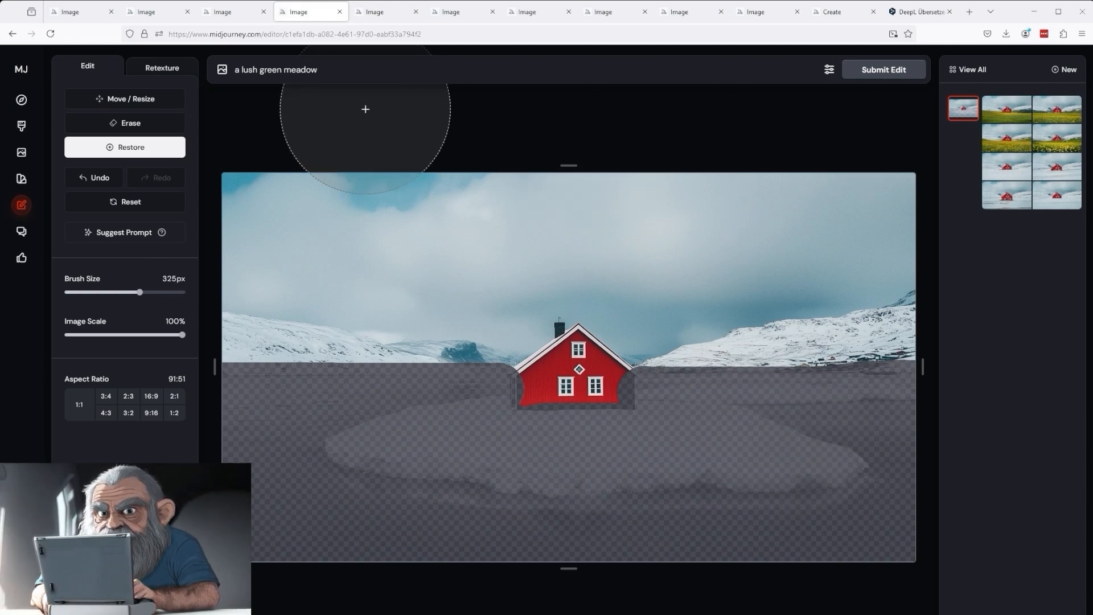
mouse_move(1021, 147)
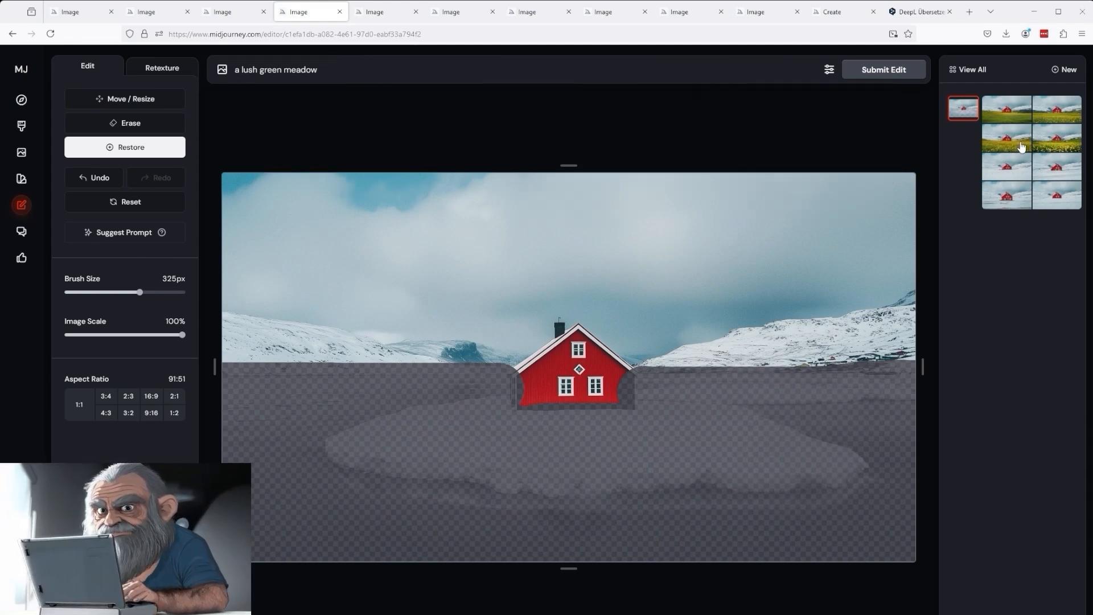
- View the yellow-flower and plain green meadow results, then undo two ground-erase strokes on the original
click(1007, 135)
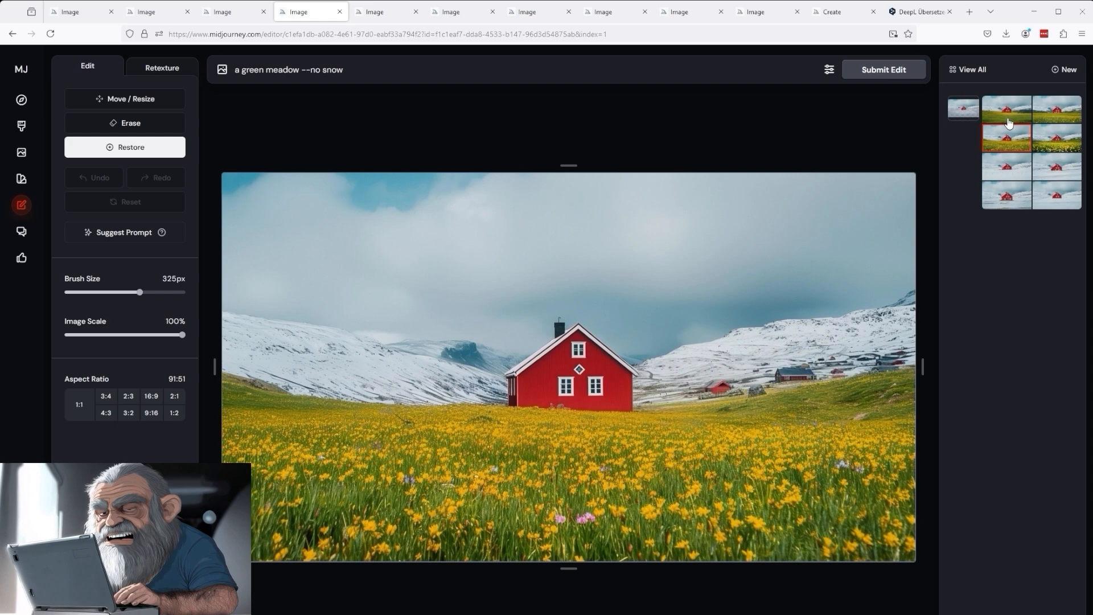
click(1005, 108)
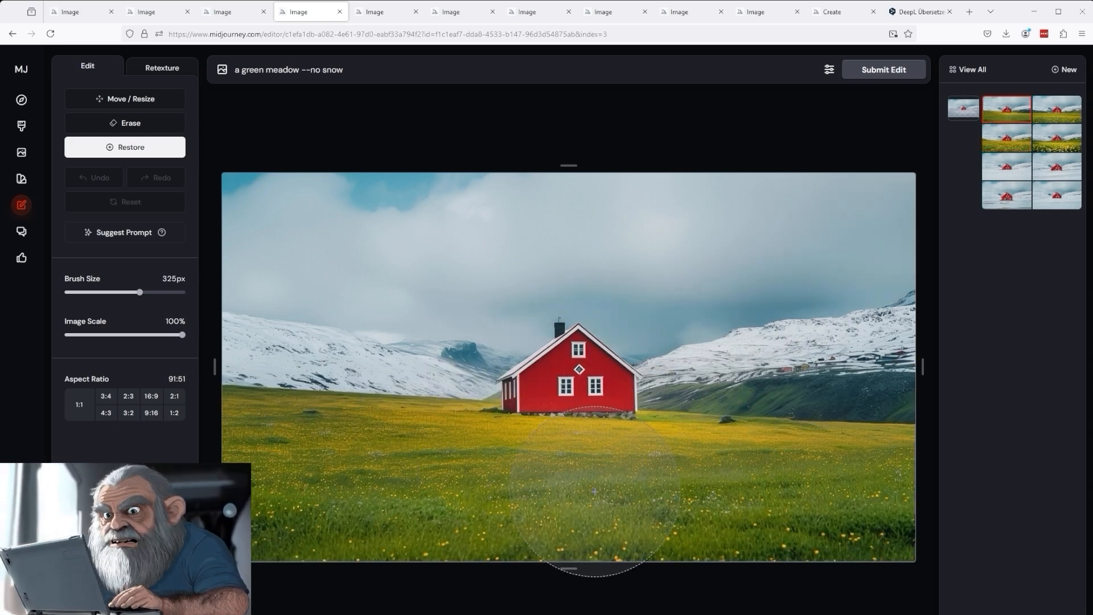
mouse_move(844, 474)
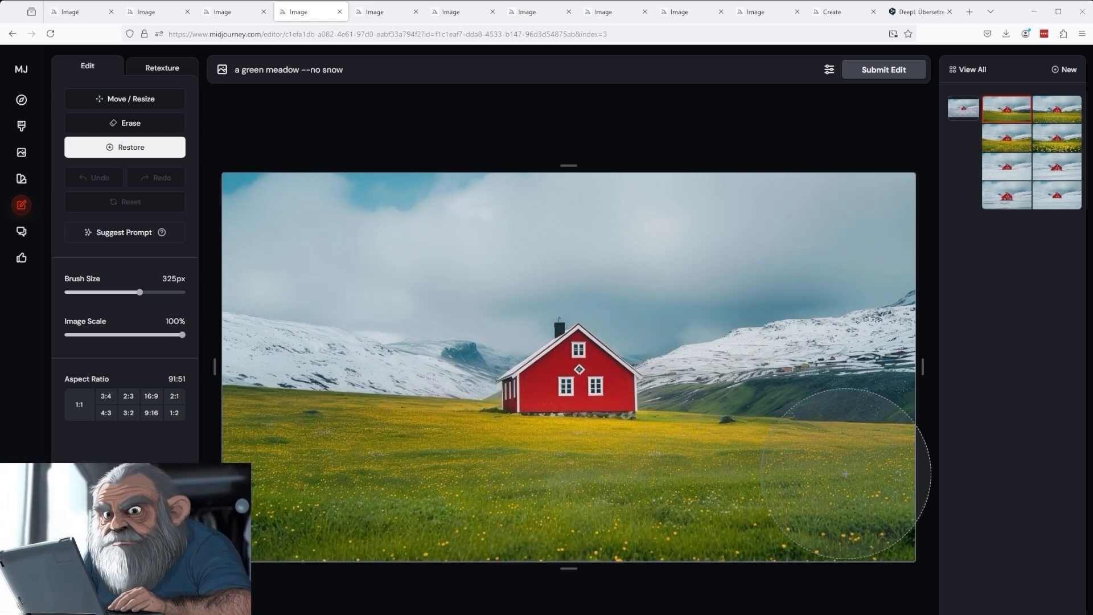
mouse_move(815, 479)
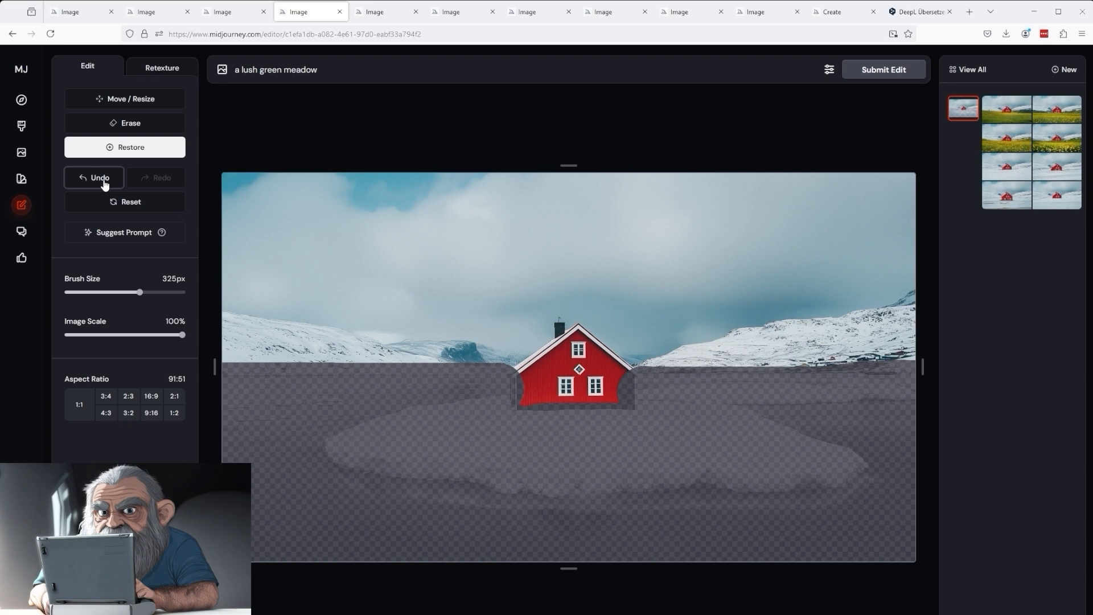
click(93, 178)
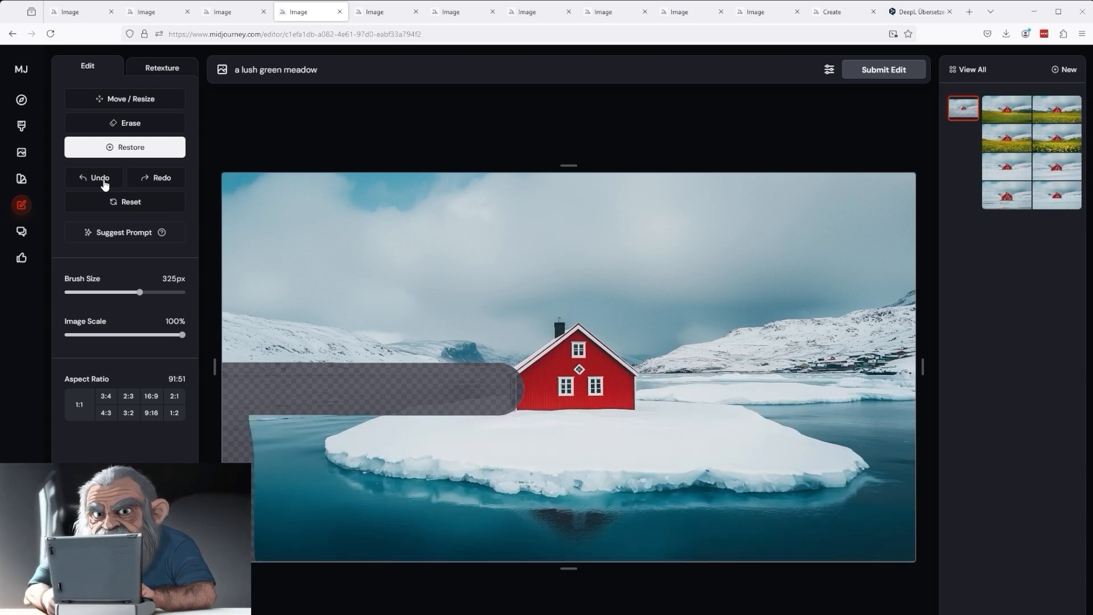
click(99, 178)
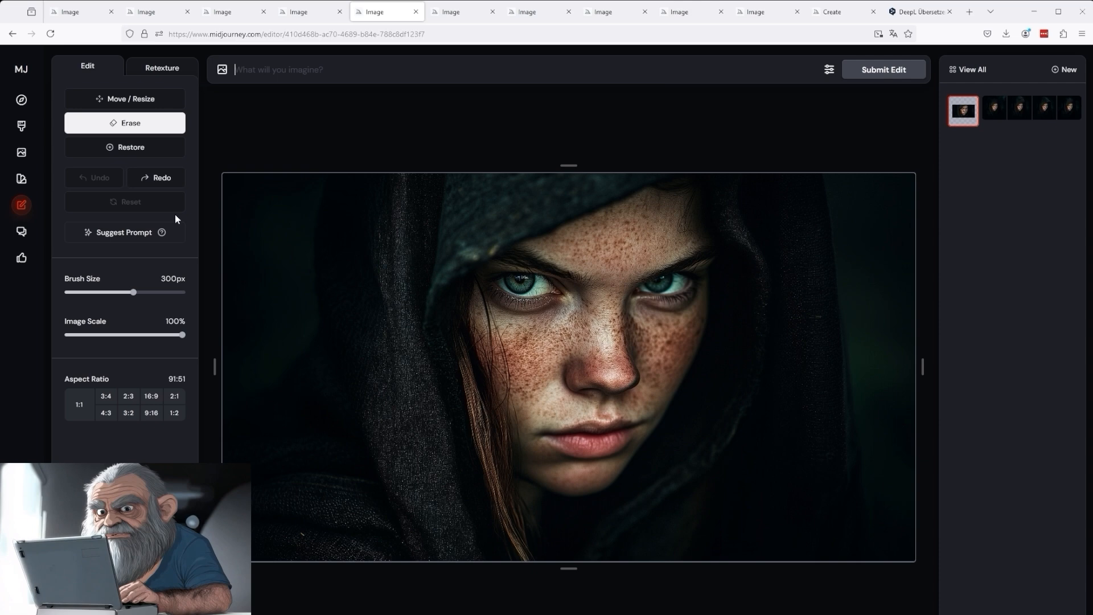
- Submit the 1:1 outpainting with an empty prompt, get the 'Prompt can't be empty' error, and undo an erase stroke
click(79, 404)
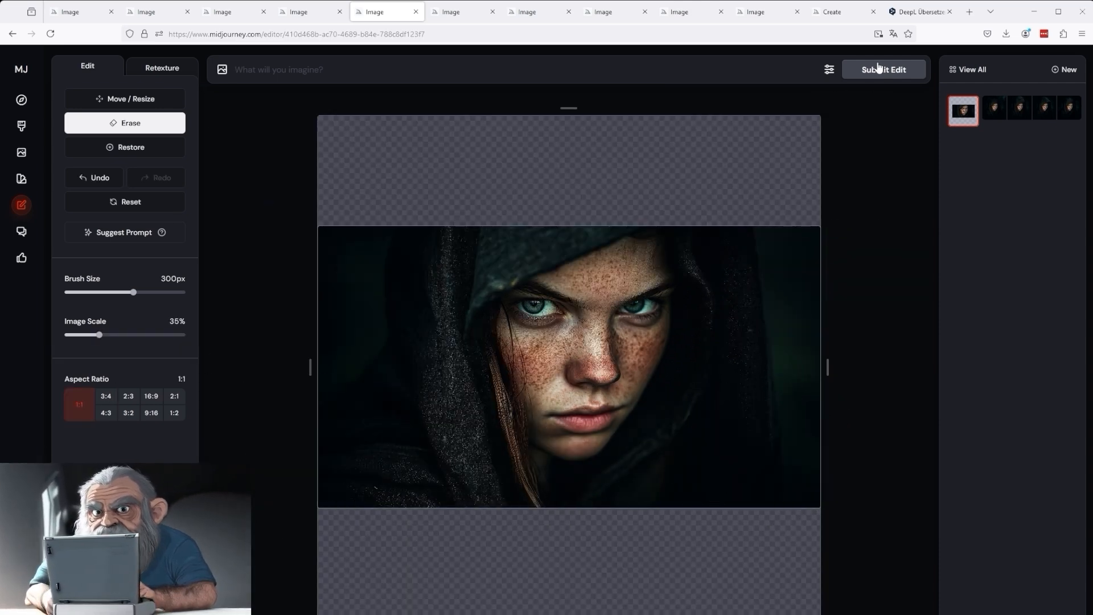
click(882, 69)
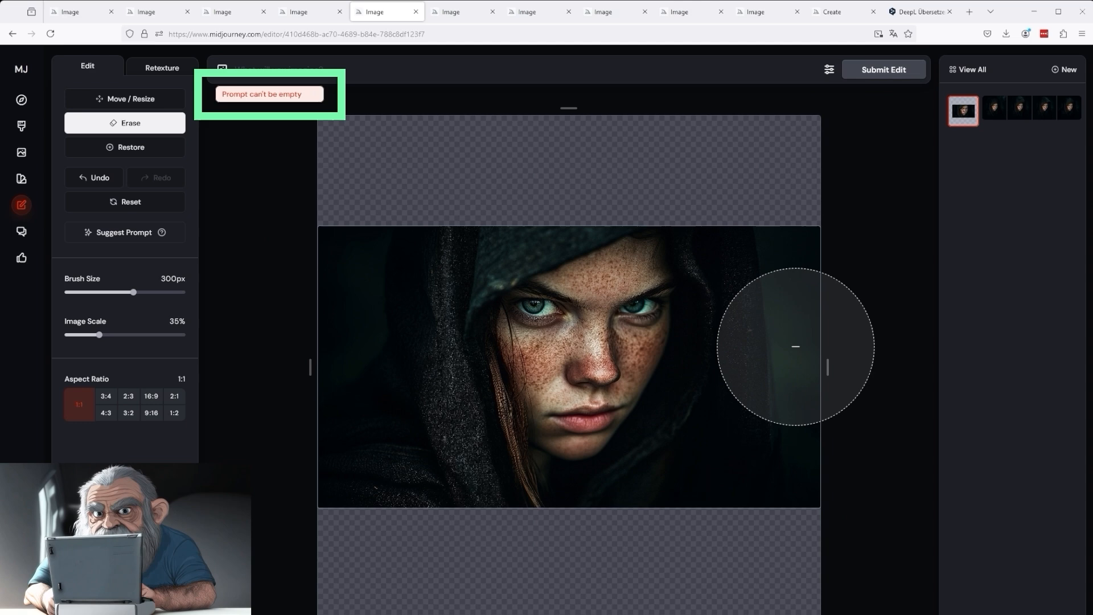
click(488, 69)
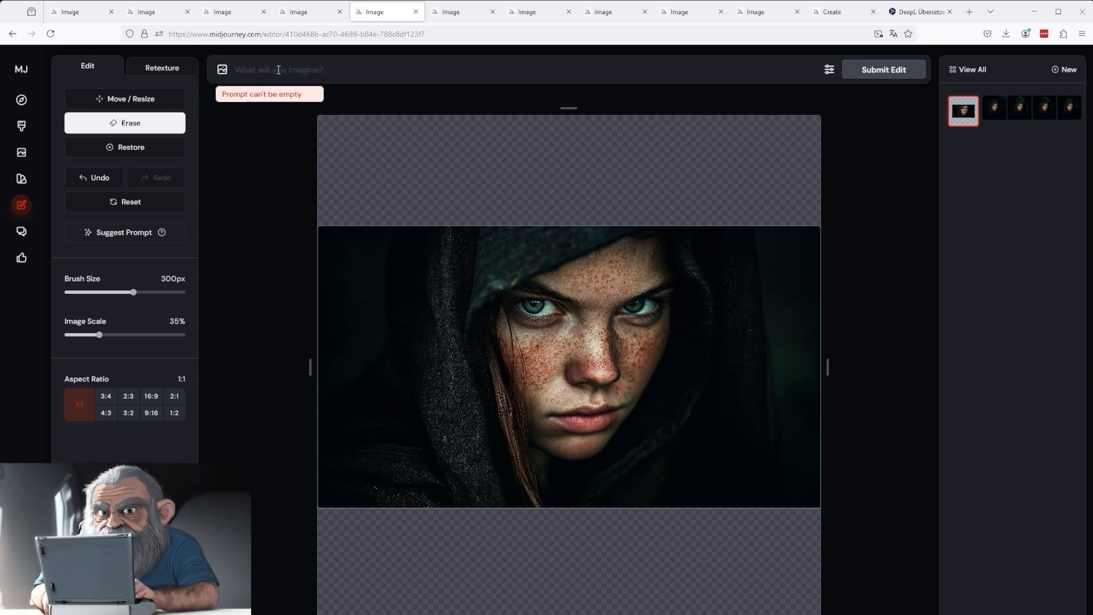
mouse_move(706, 515)
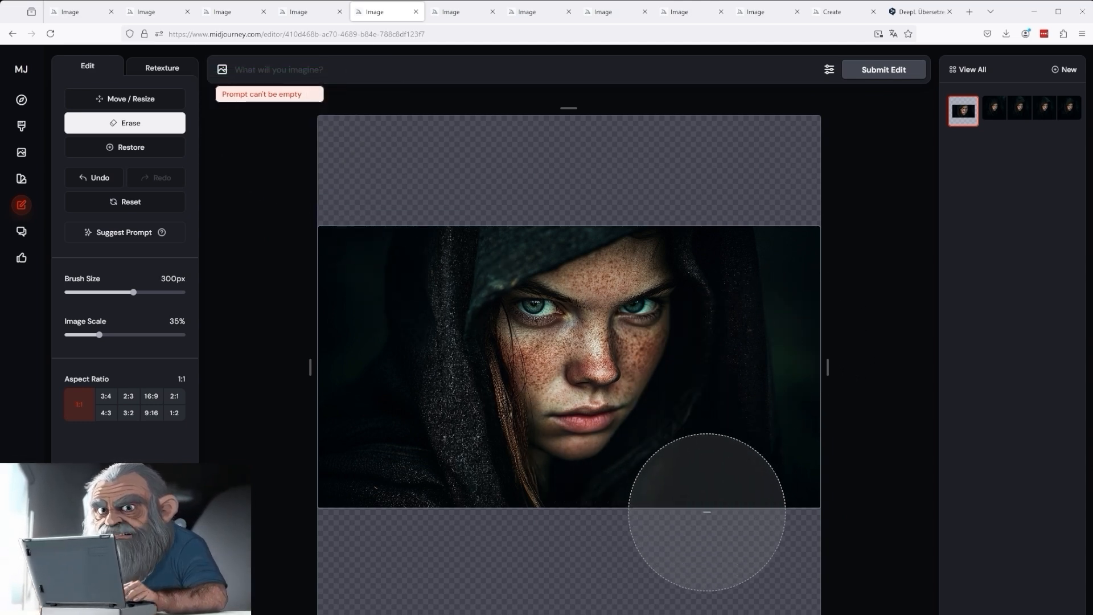
click(100, 178)
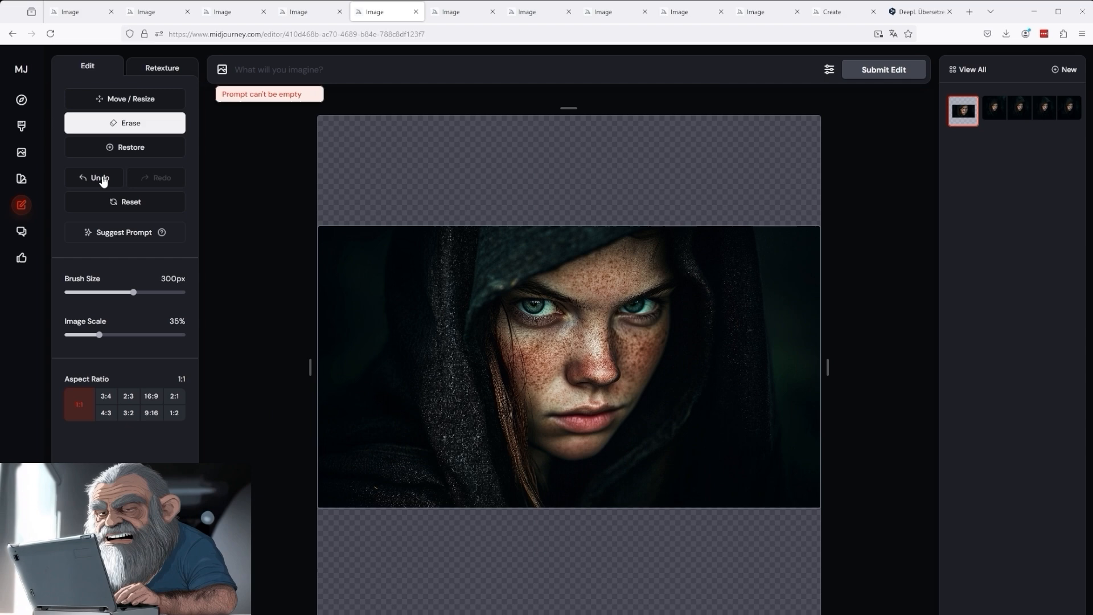
mouse_move(796, 238)
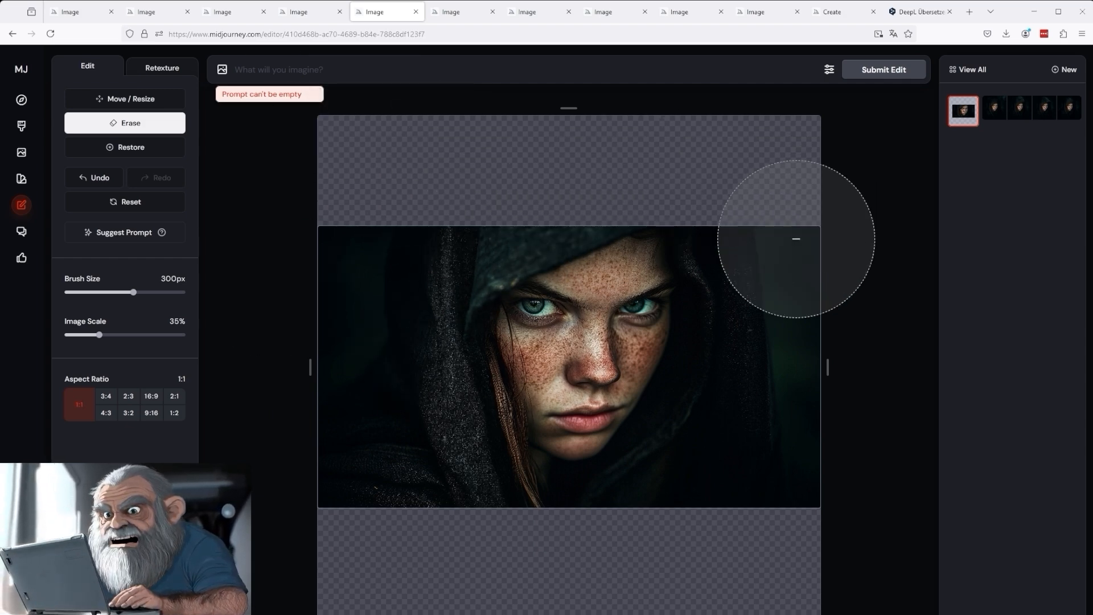
mouse_move(733, 158)
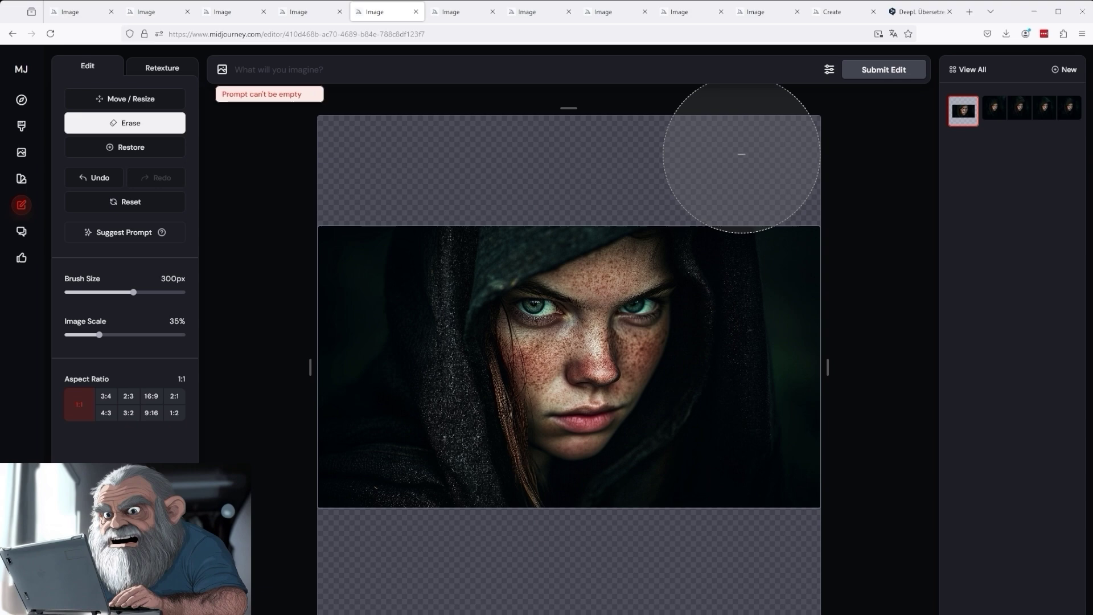
mouse_move(216, 217)
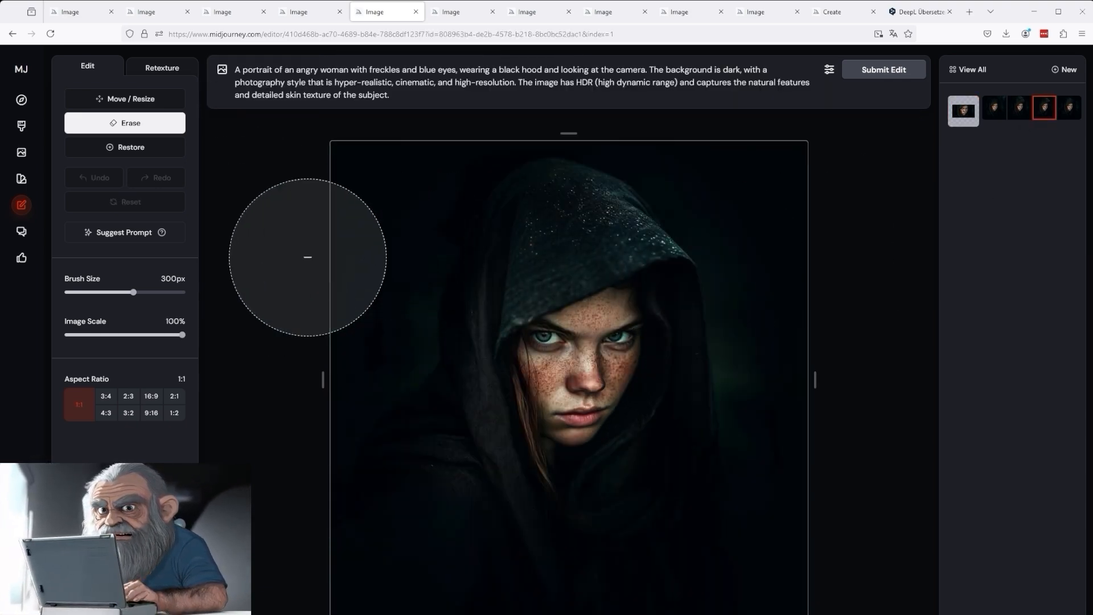
mouse_move(771, 530)
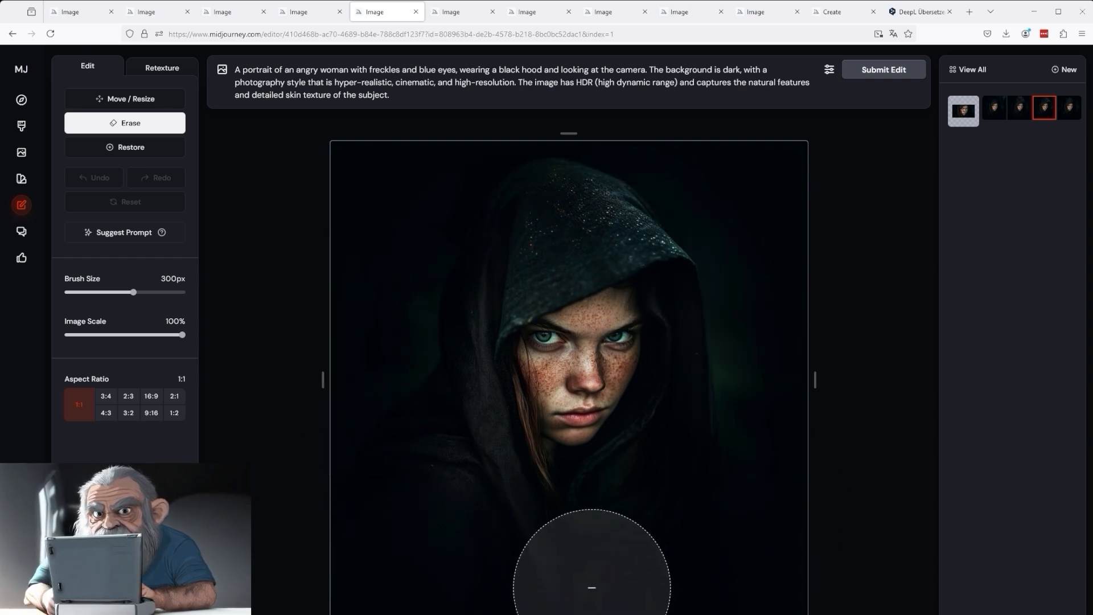
mouse_move(324, 256)
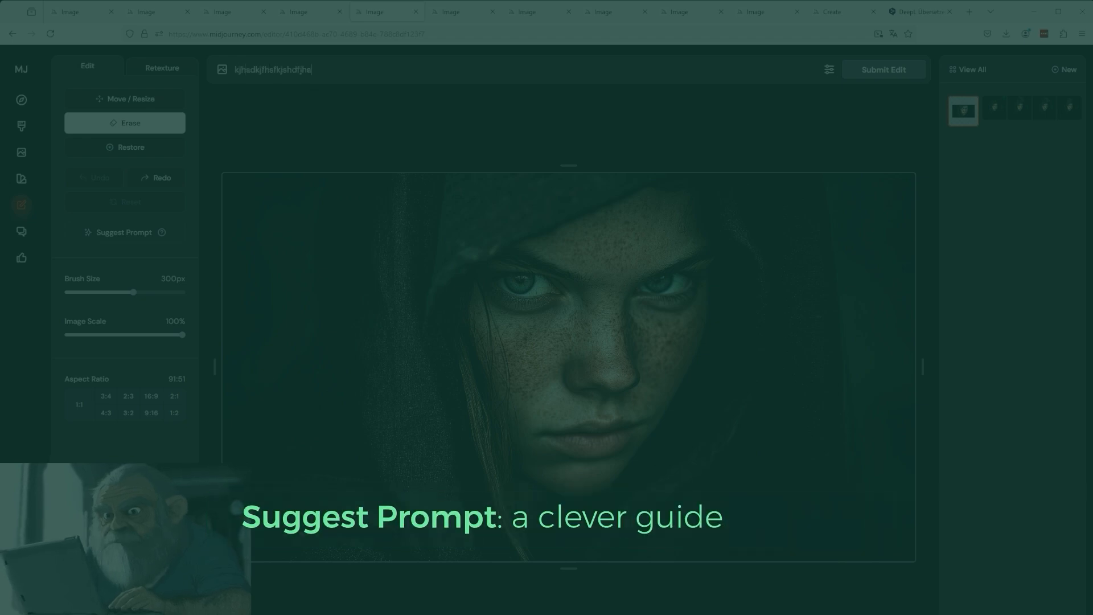
- Use Suggest Prompt to auto-describe the angry freckled hooded woman in the prompt field
click(124, 232)
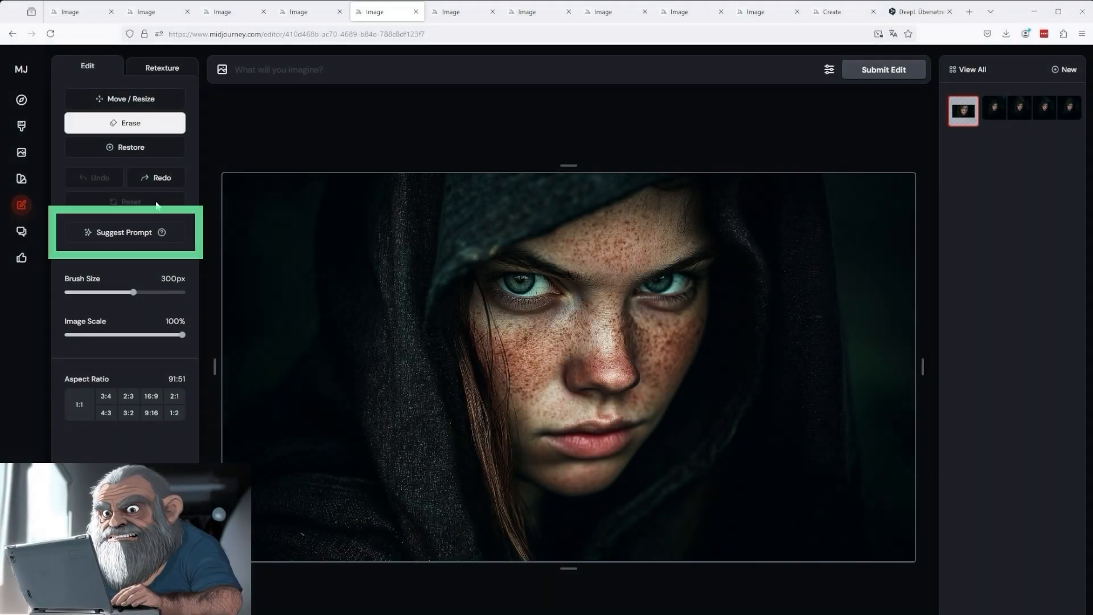
mouse_move(94, 237)
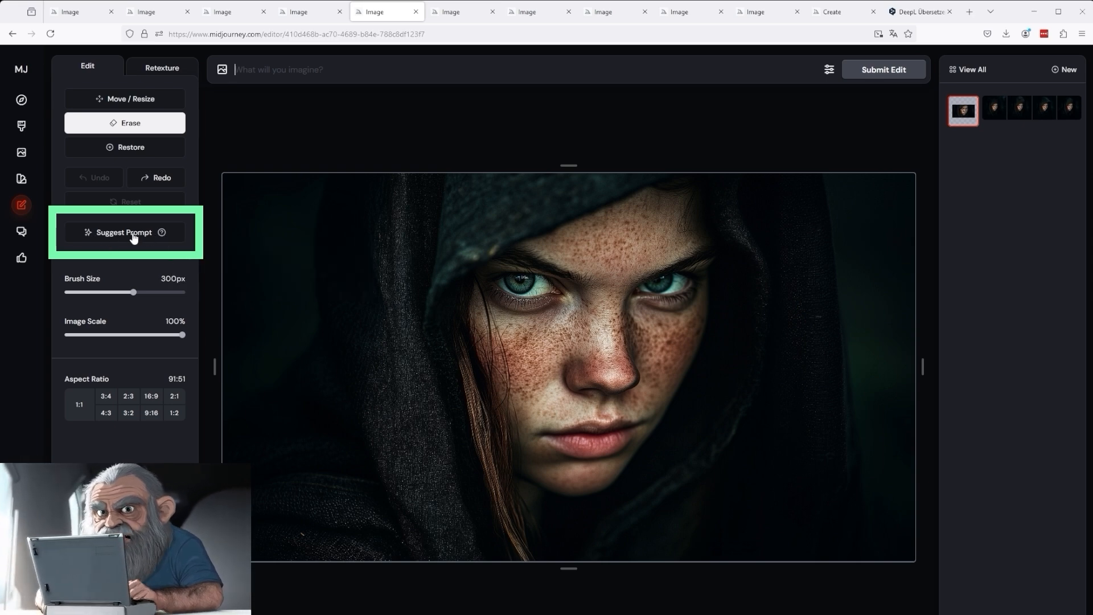
click(125, 233)
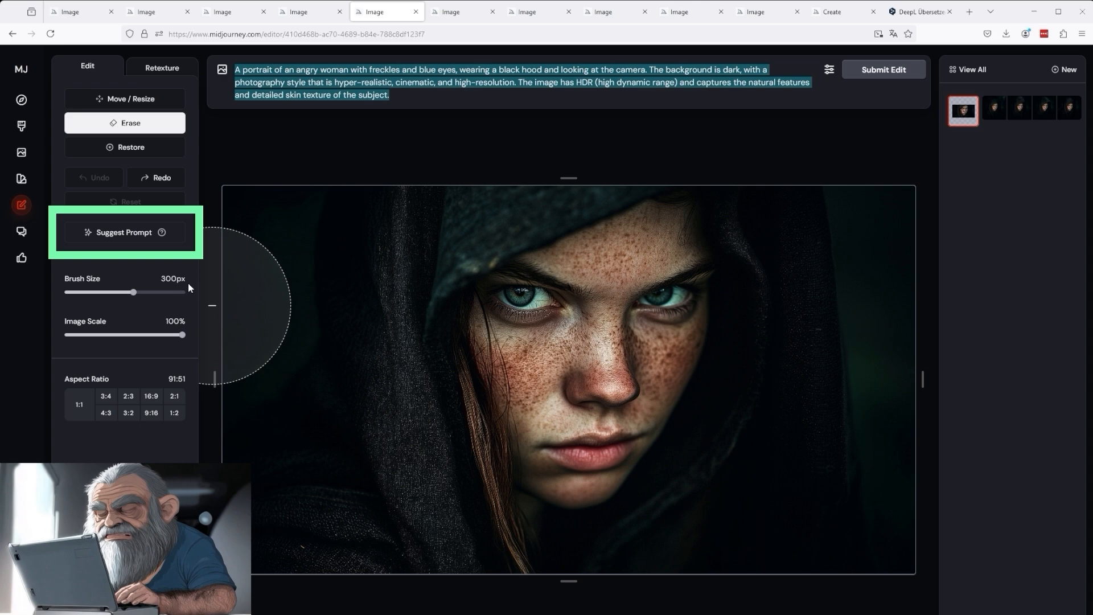
mouse_move(124, 232)
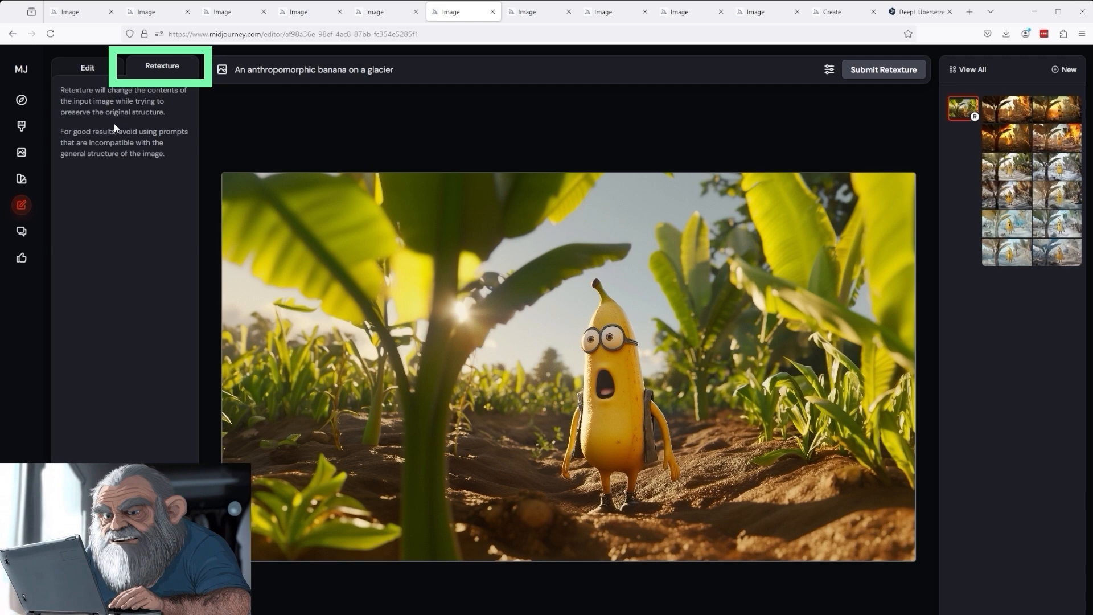
mouse_move(624, 407)
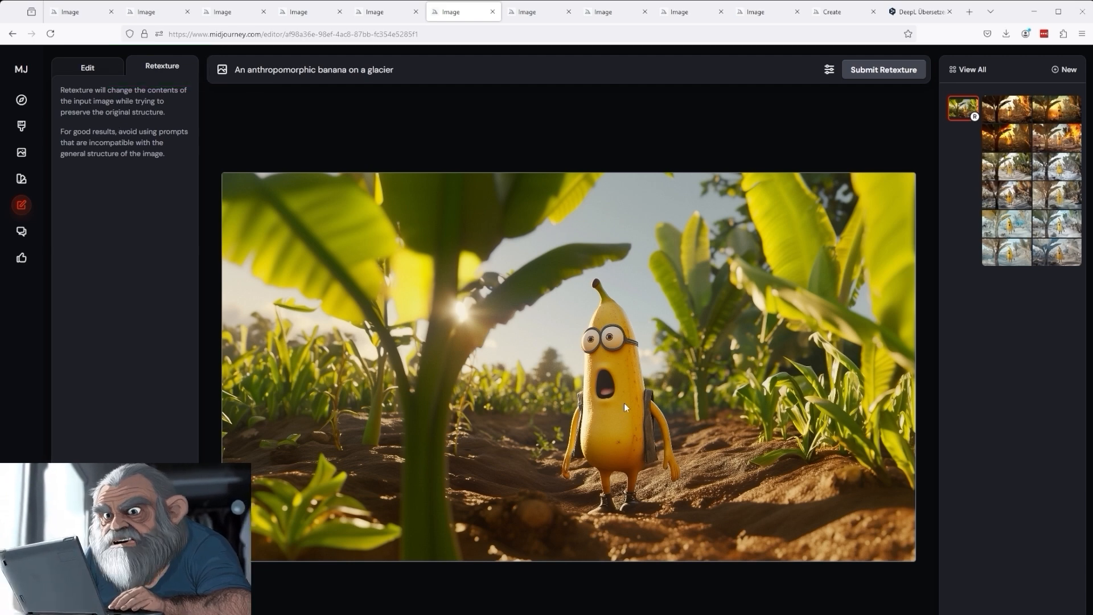
mouse_move(680, 495)
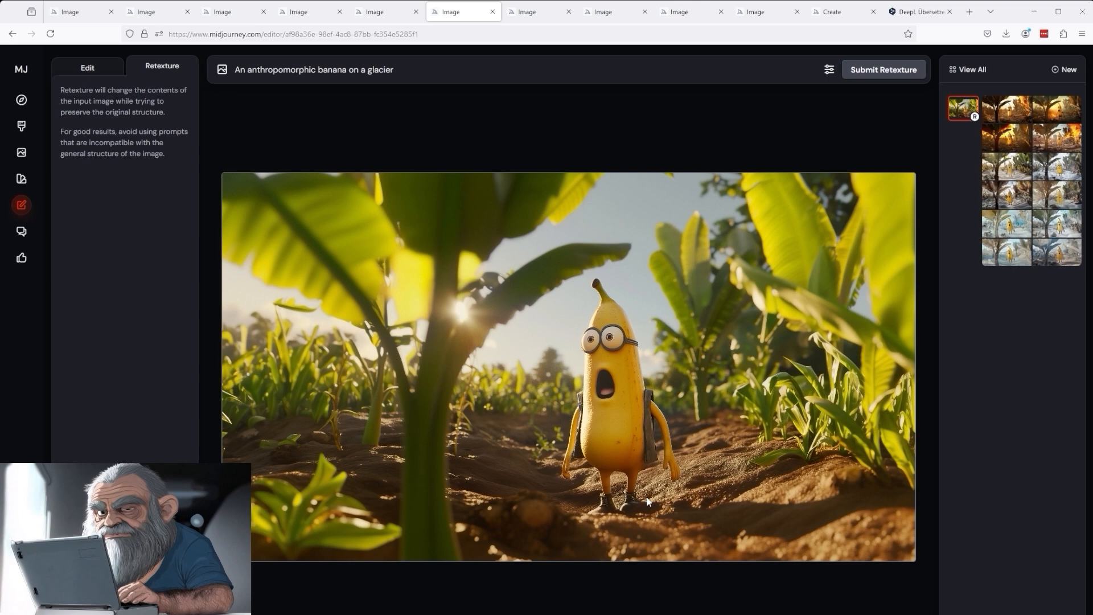
mouse_move(647, 382)
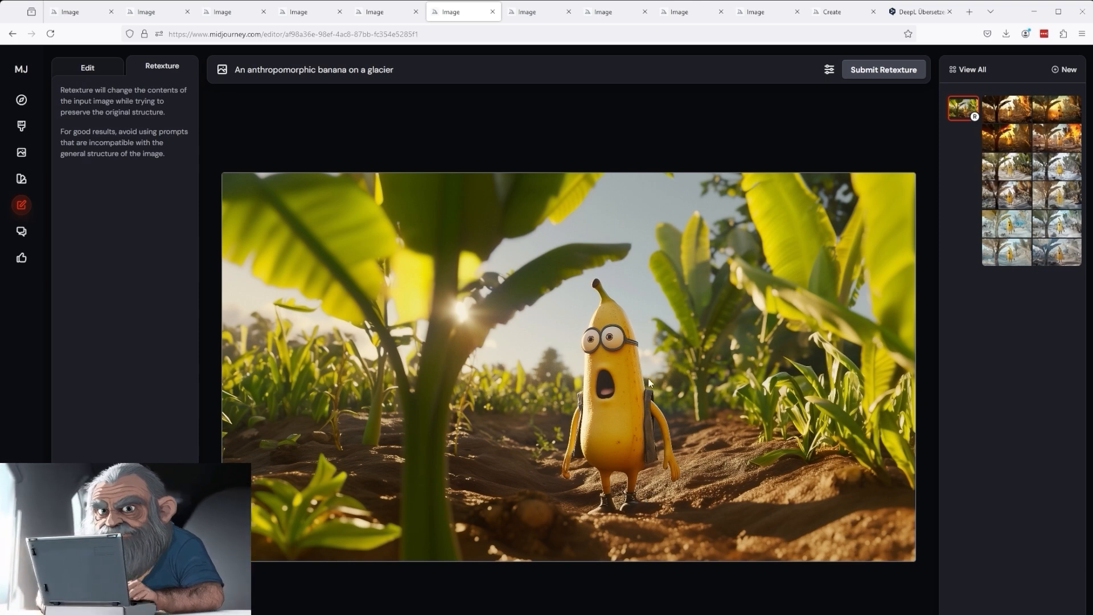
mouse_move(572, 254)
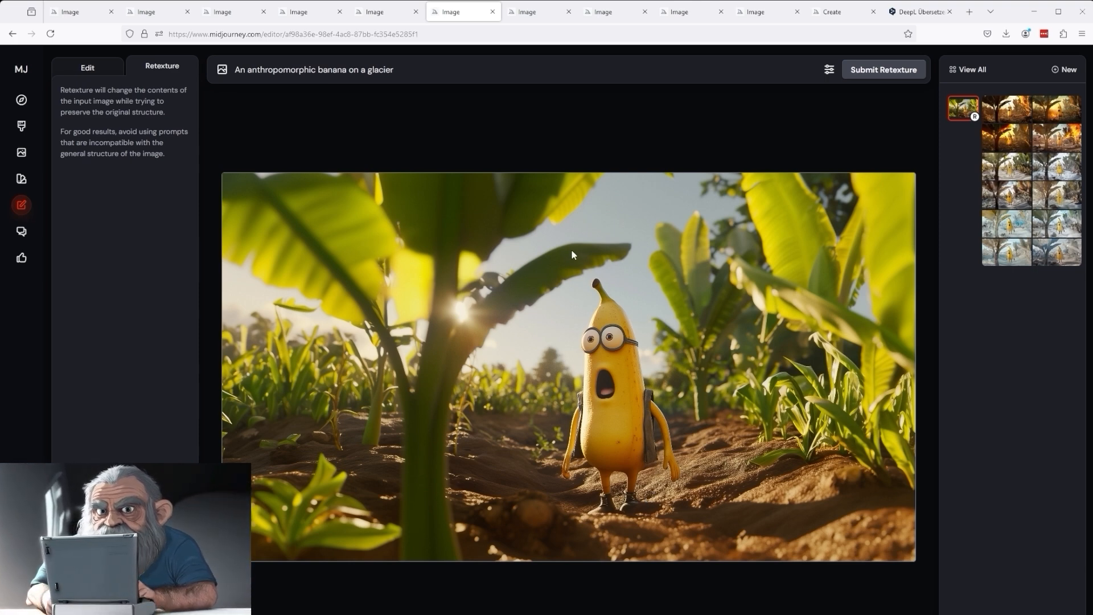
mouse_move(634, 300)
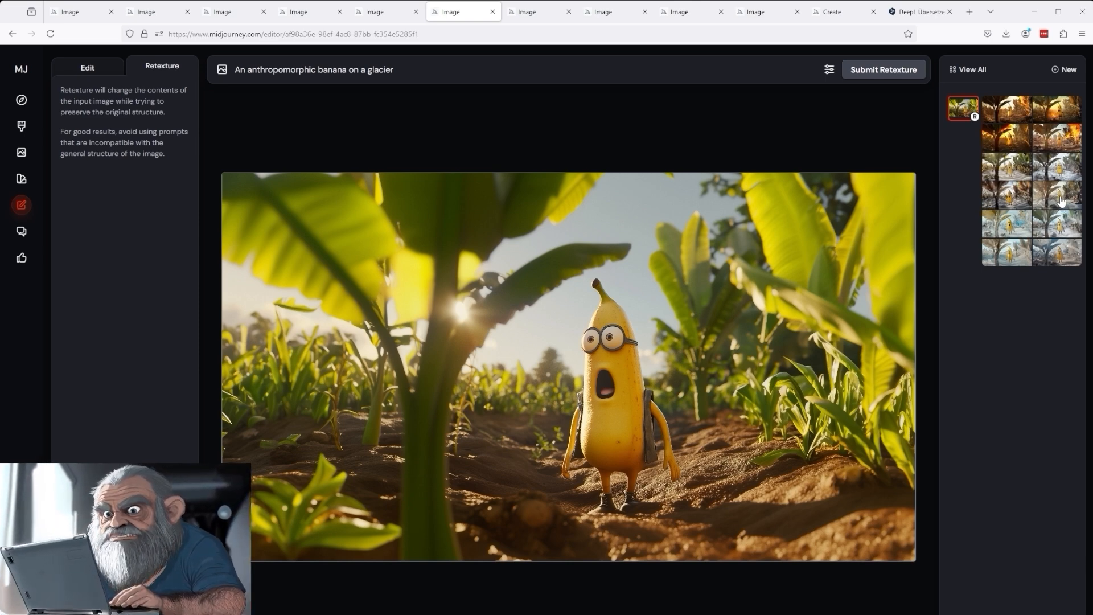
- Compare the banana's snowfall and explosion retextures against the original, then move to the medieval house sketch
click(1058, 196)
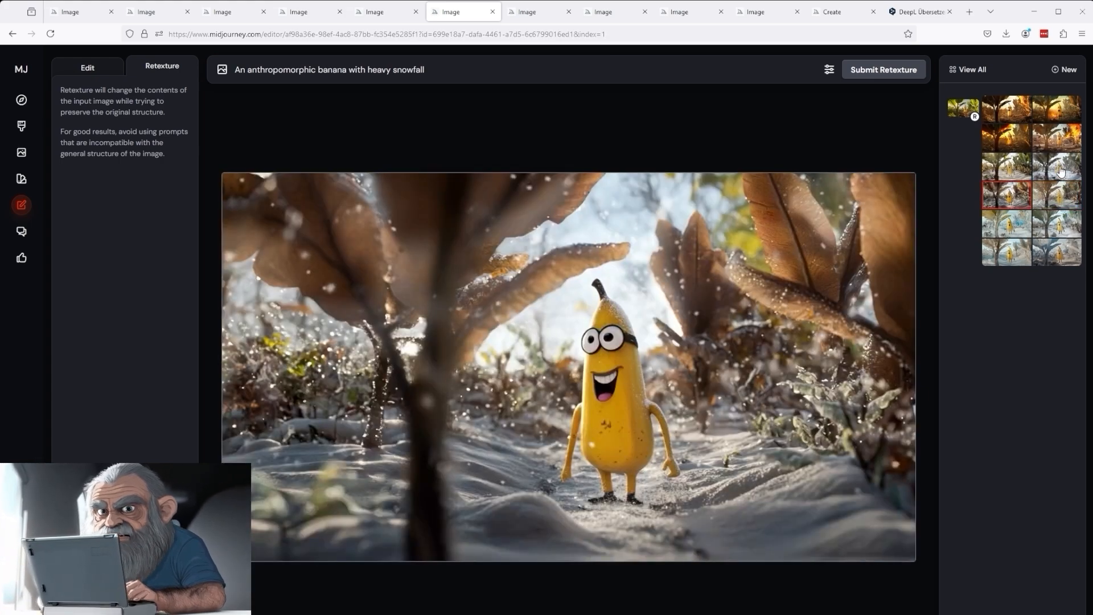
click(1056, 169)
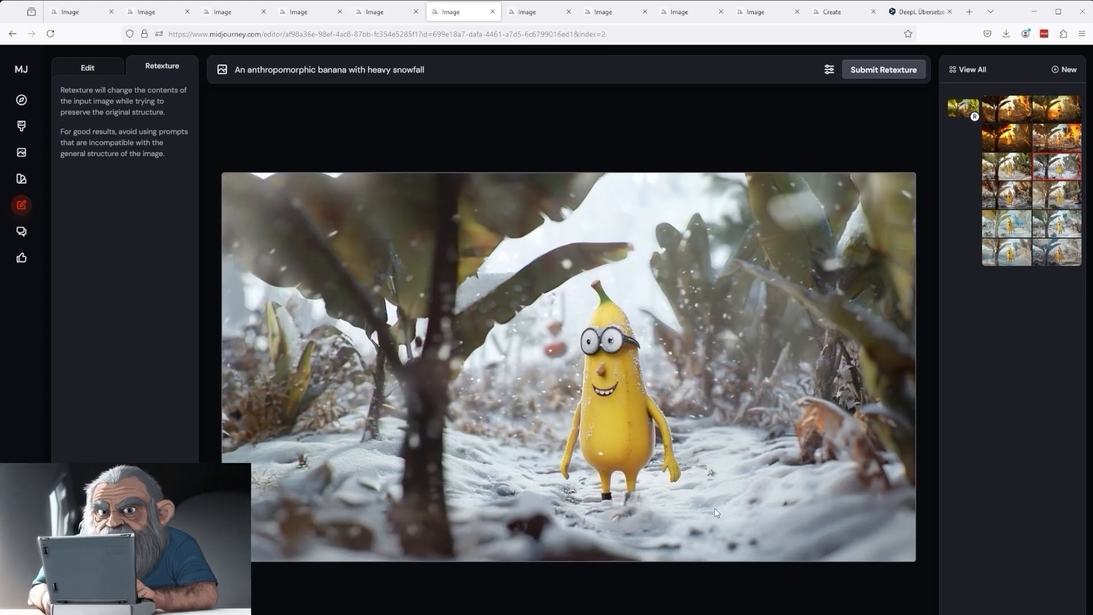
click(963, 109)
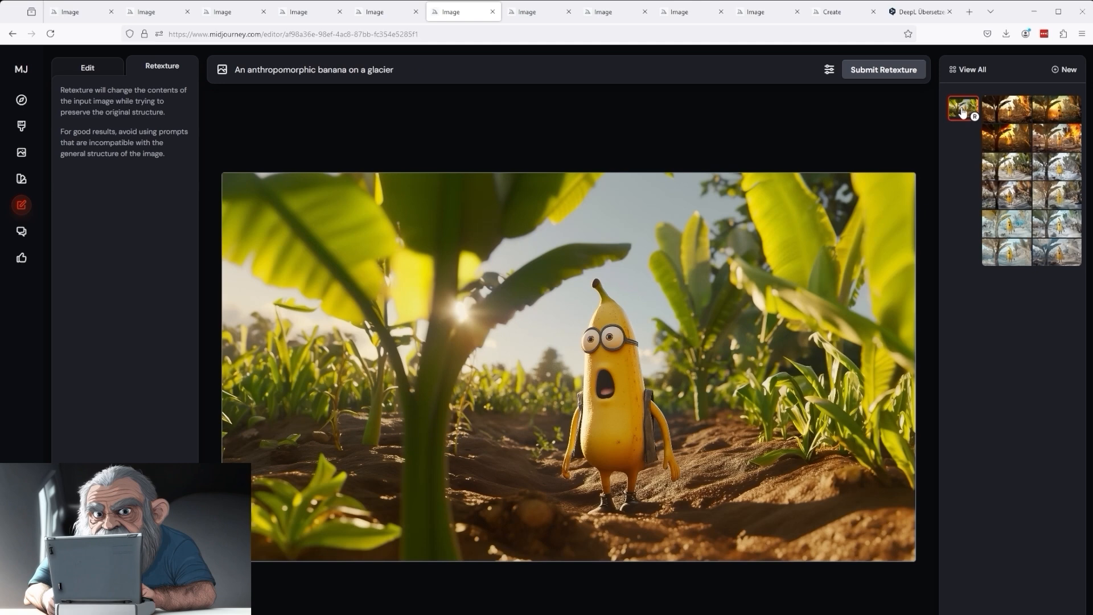
mouse_move(1011, 162)
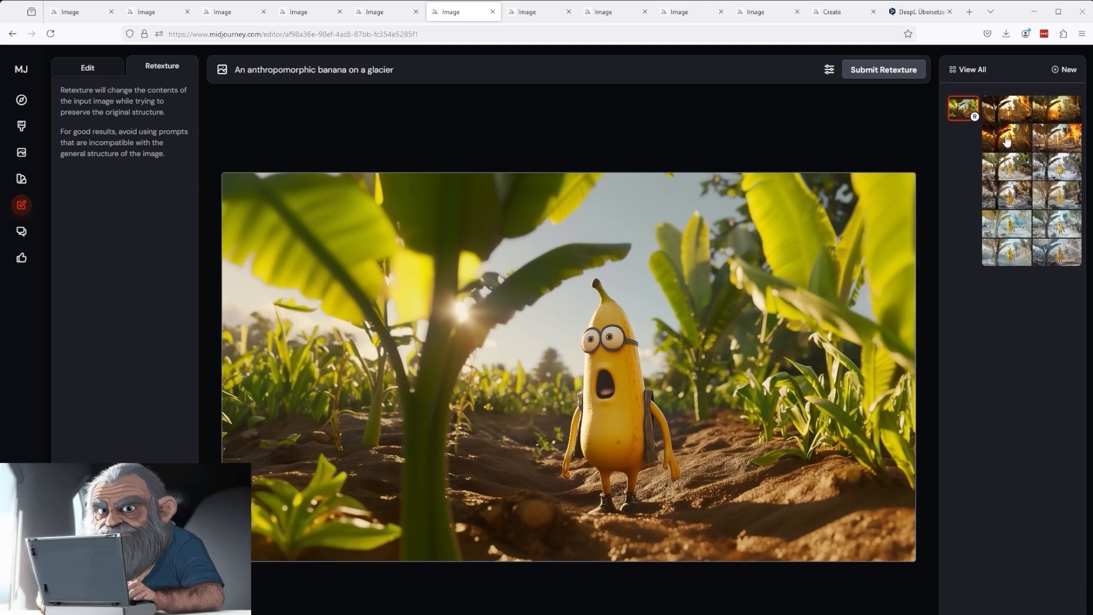
click(1005, 138)
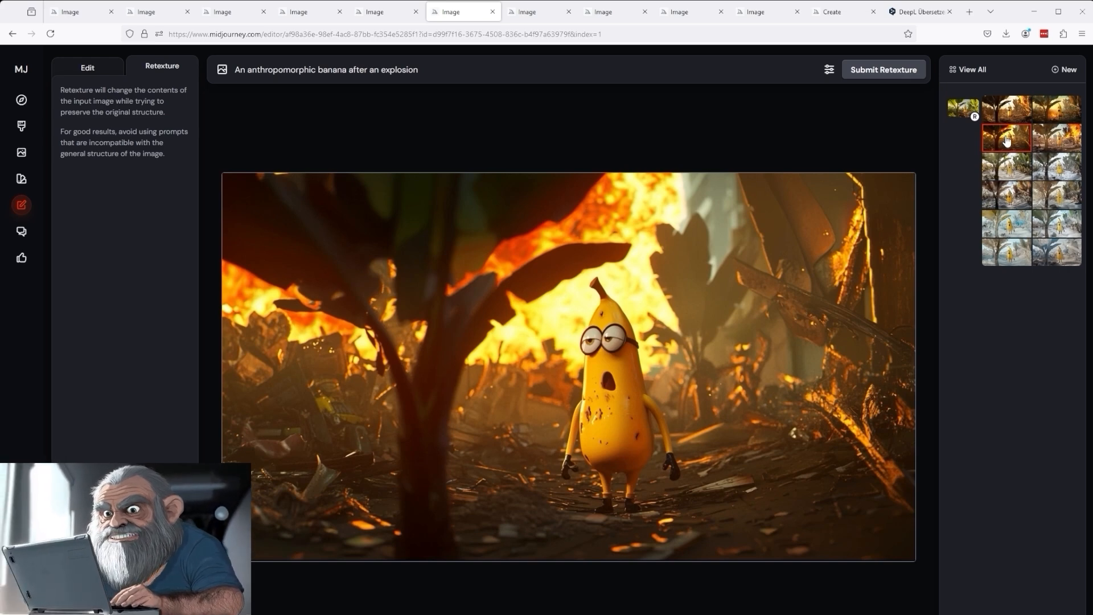
click(1058, 137)
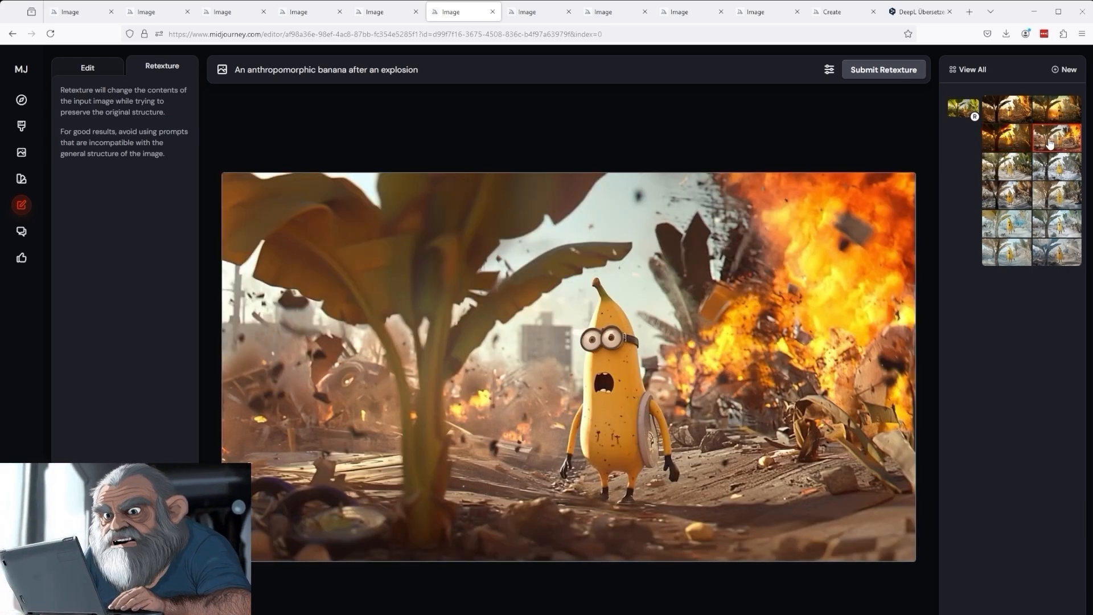
click(963, 108)
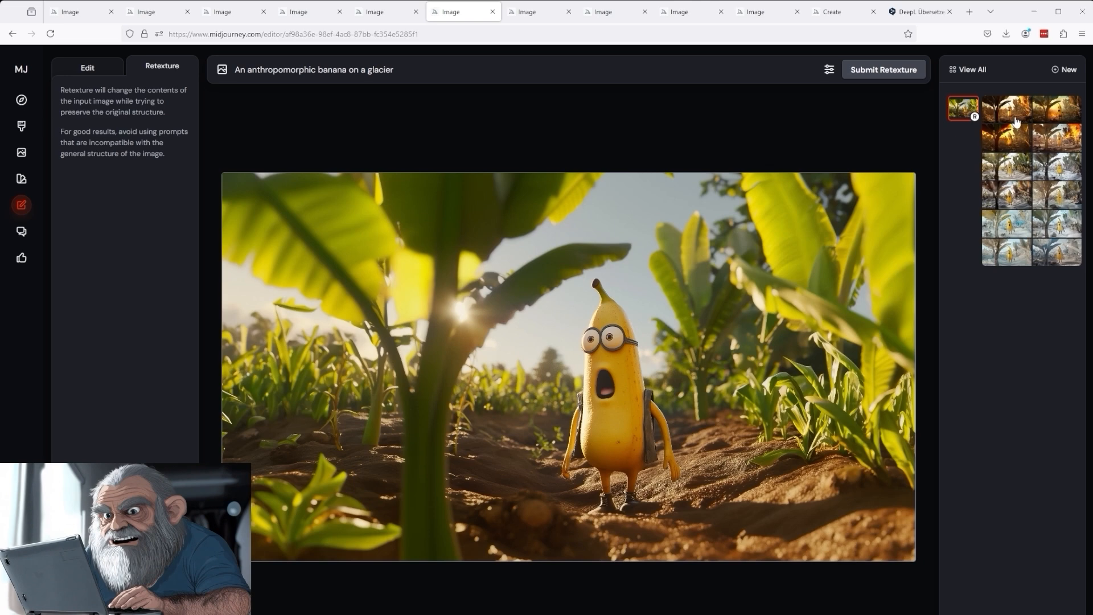
click(1056, 138)
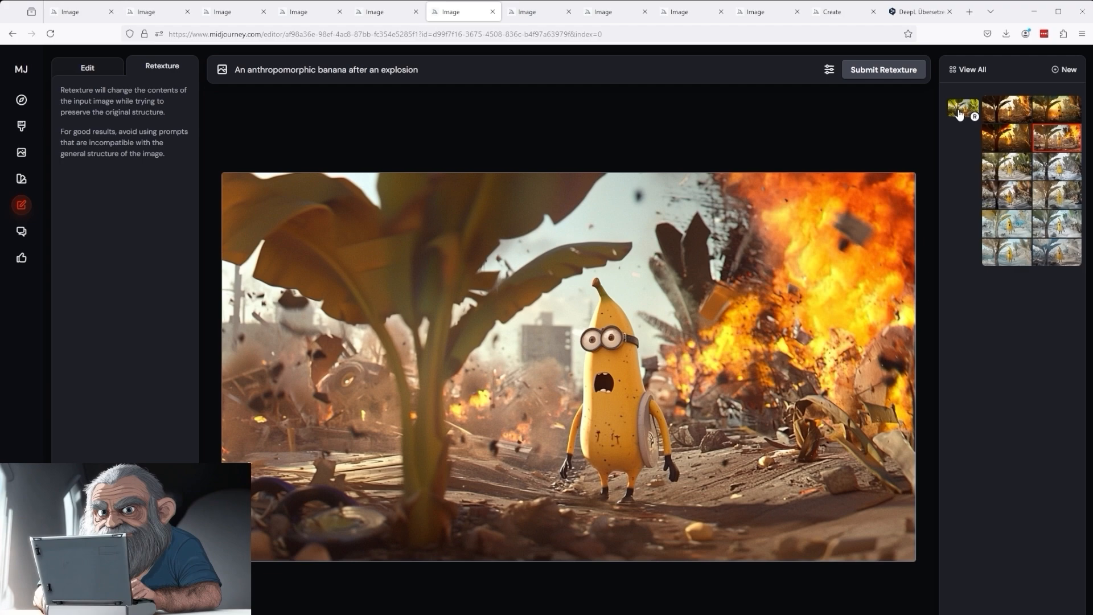
click(963, 109)
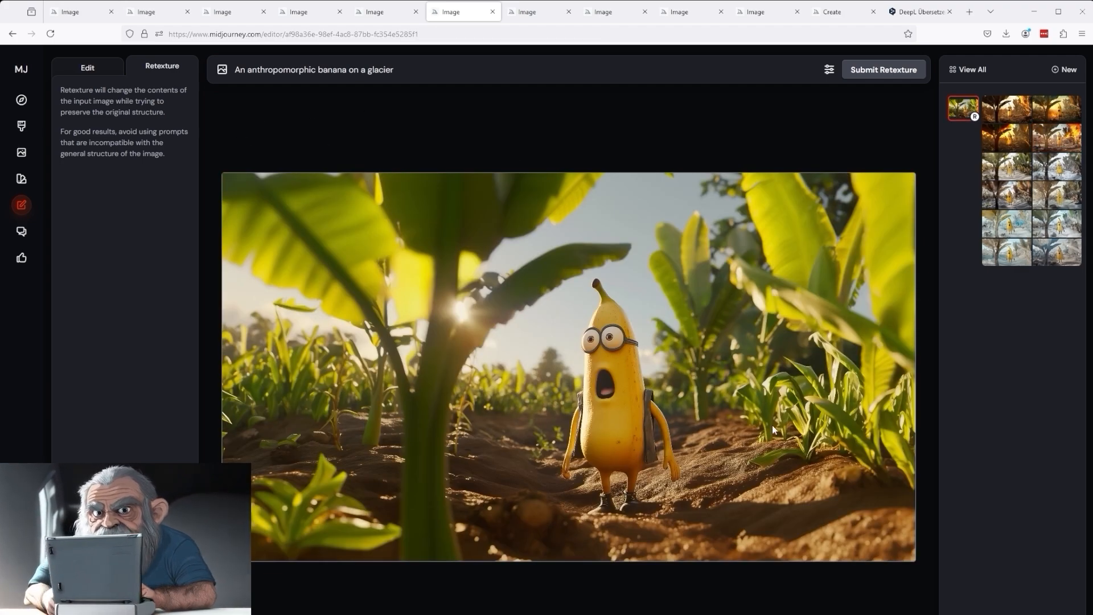
mouse_move(671, 219)
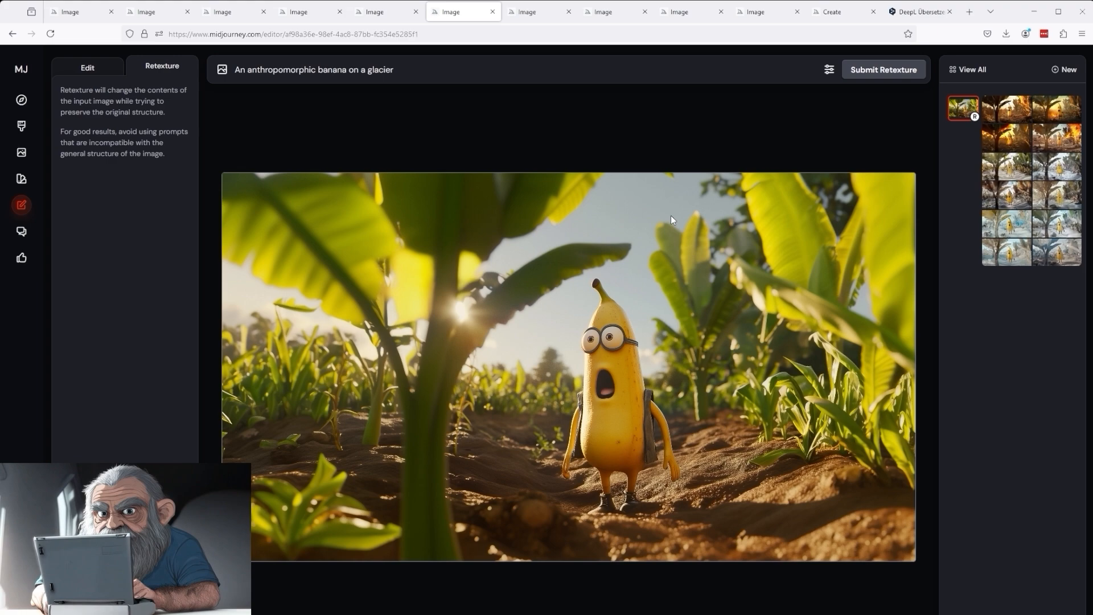
click(536, 12)
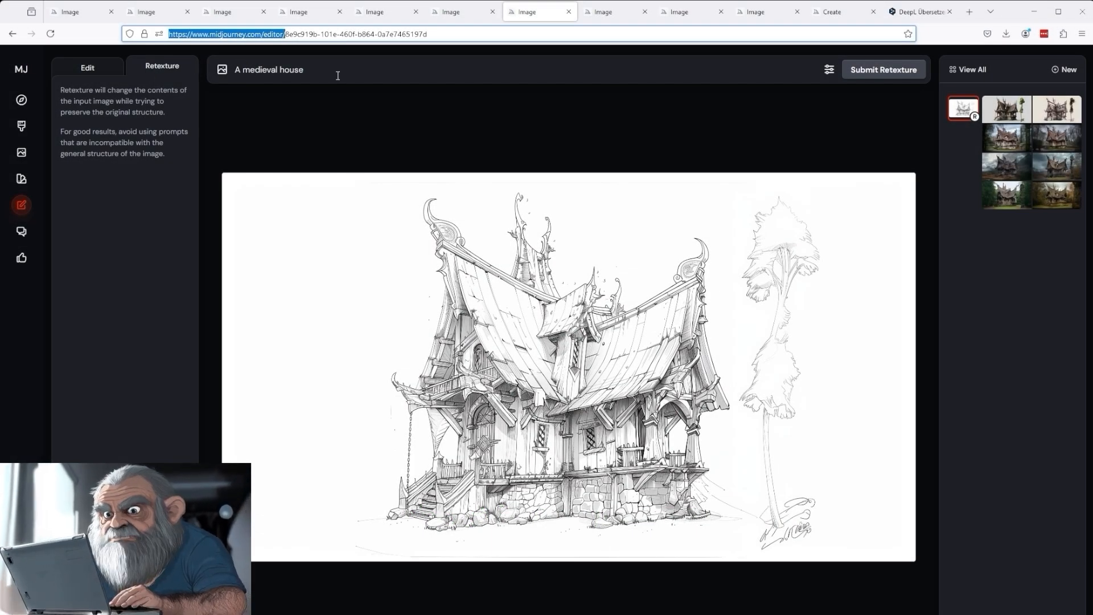
mouse_move(981, 175)
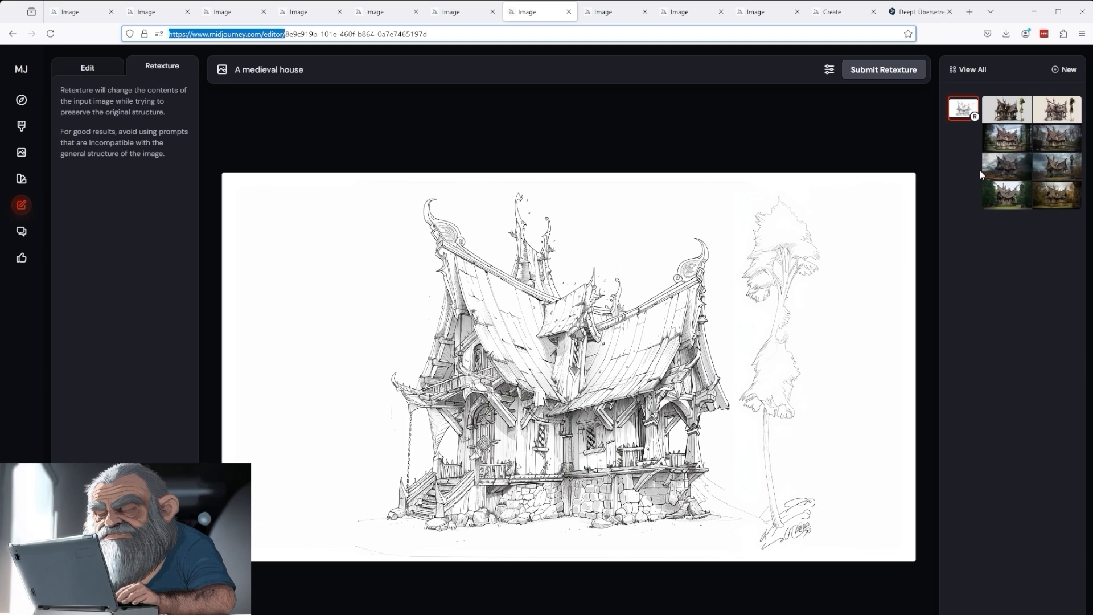
- Flip between the house sketch and its realistic render, then move to the dragon statue sketch
click(1005, 109)
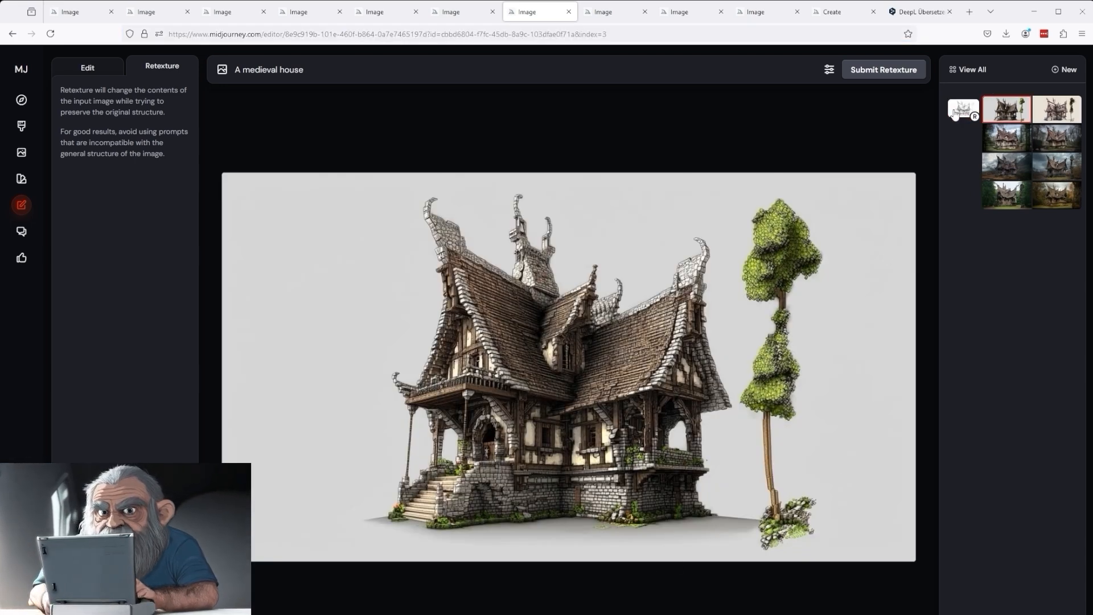
click(962, 109)
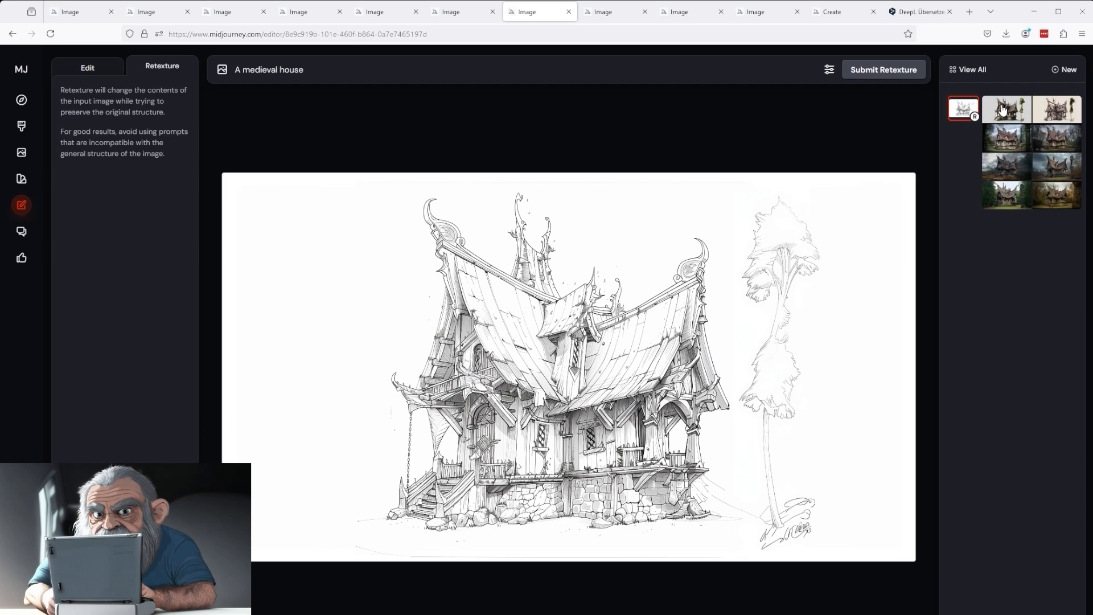
click(1004, 109)
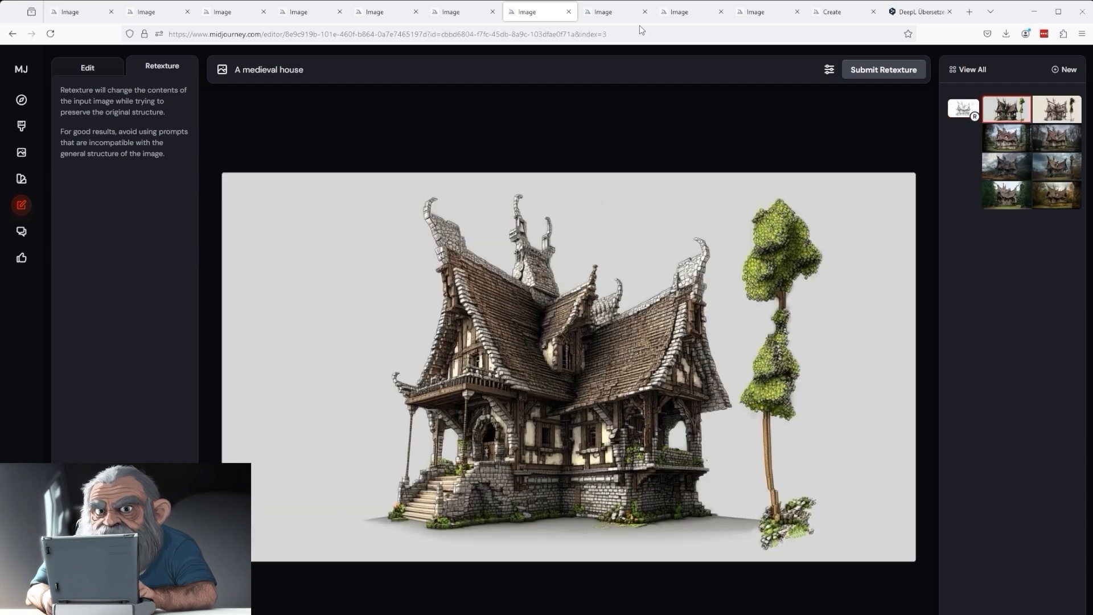
click(613, 12)
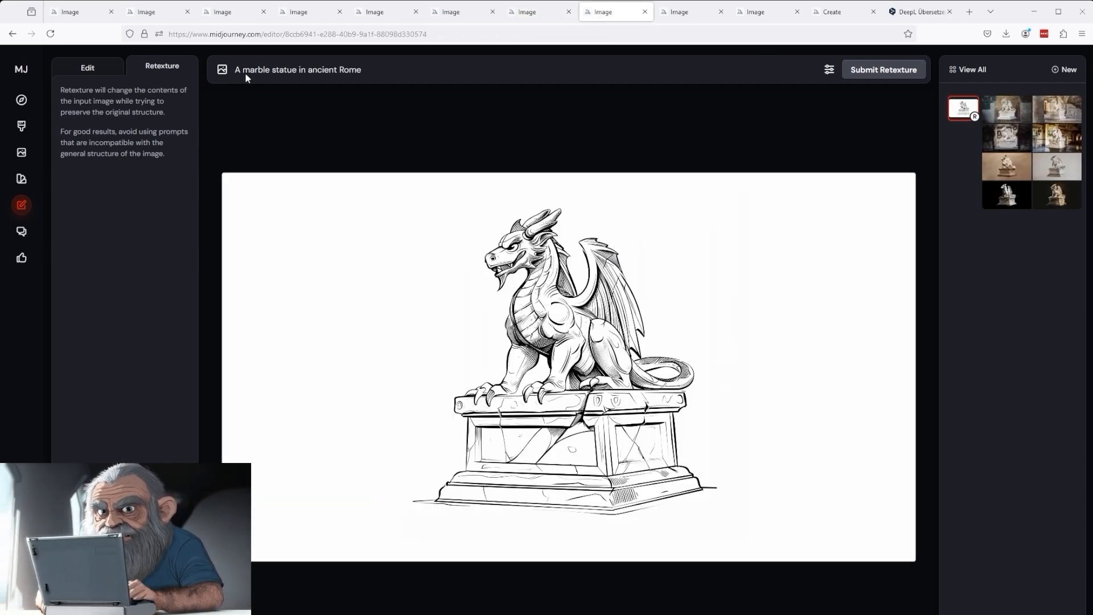
mouse_move(674, 517)
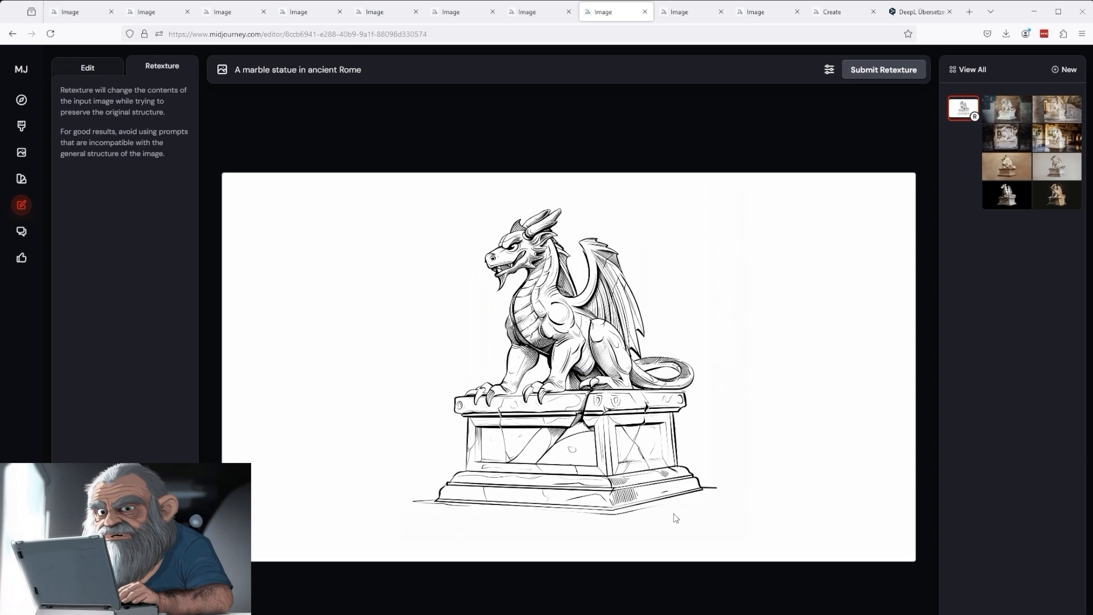
mouse_move(560, 235)
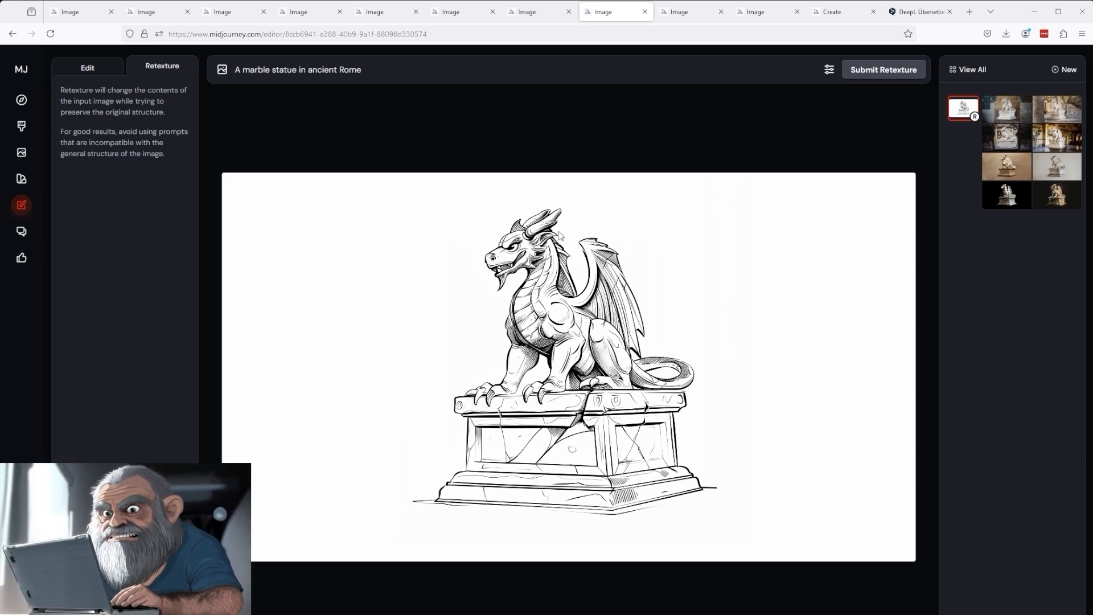
mouse_move(290, 114)
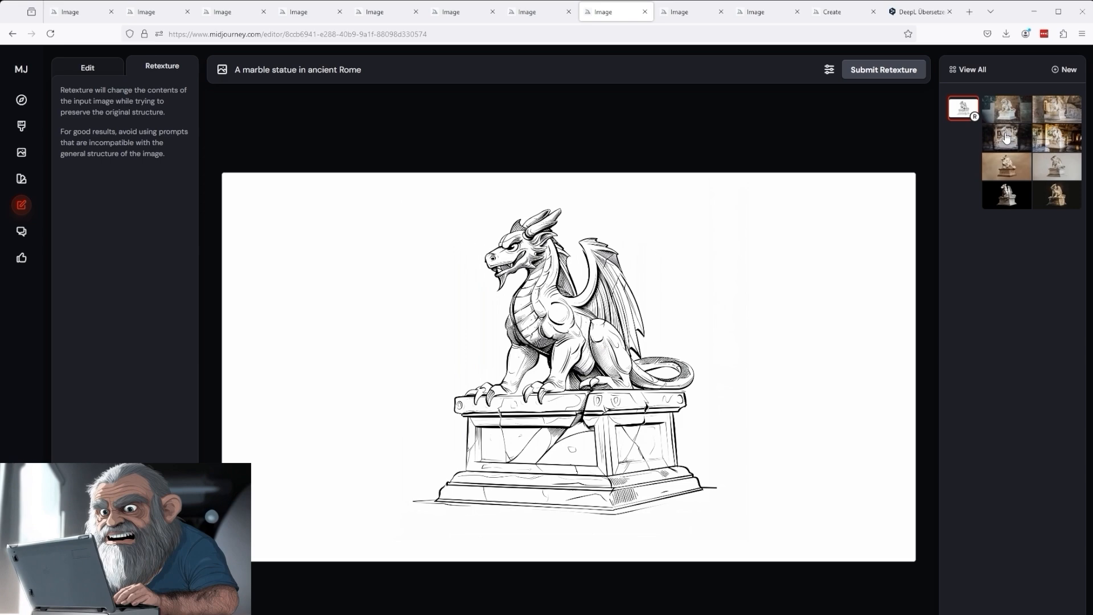
- Toggle between the dragon sketch and its marble statue render, then move to the pirate ship sketch
click(1005, 137)
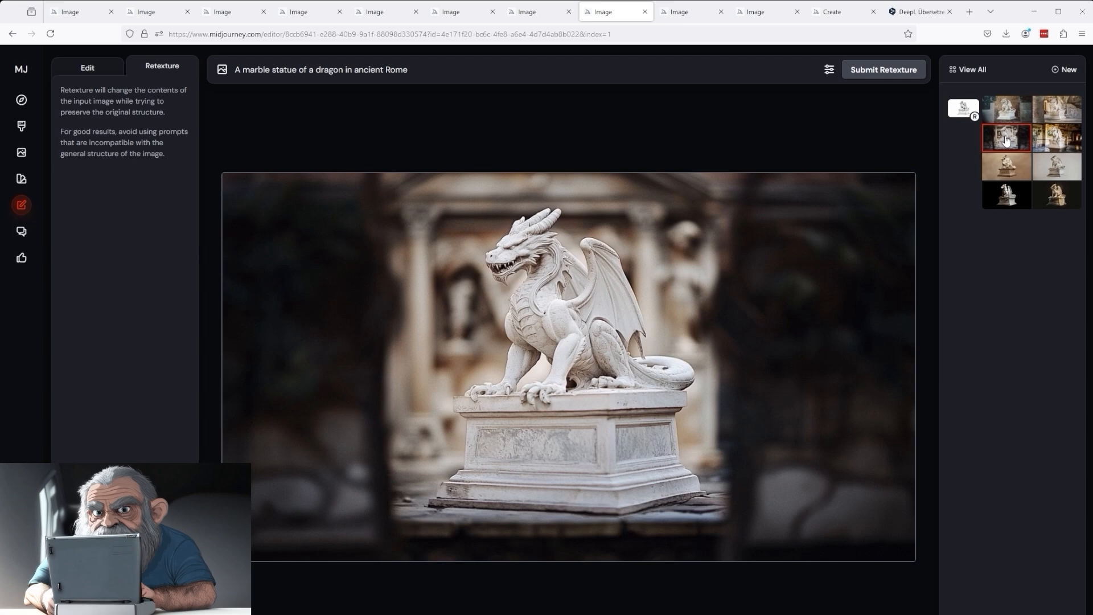
click(962, 108)
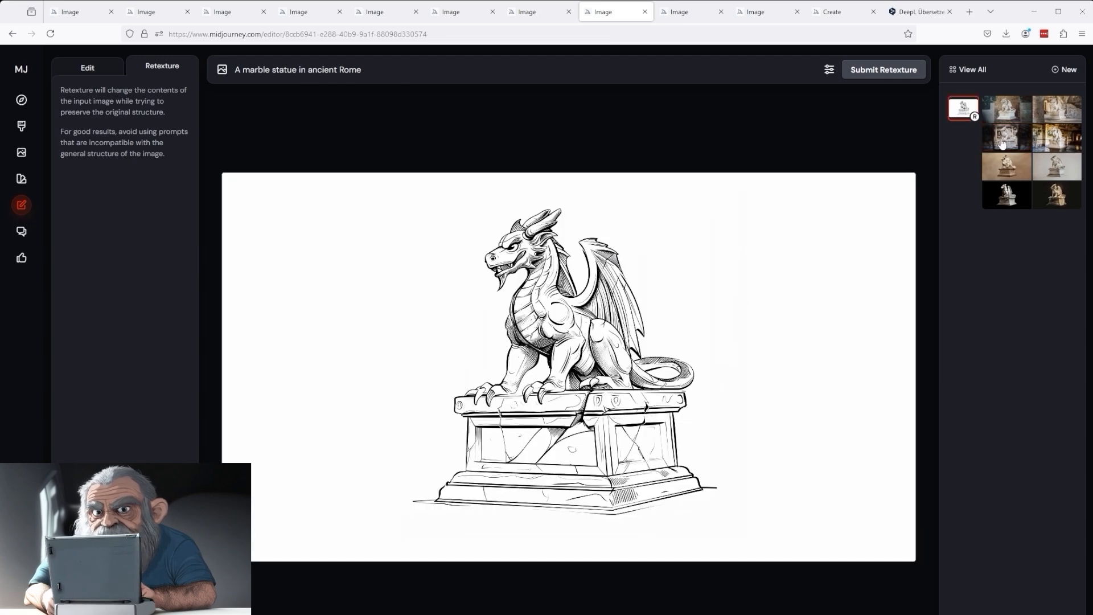
click(1005, 138)
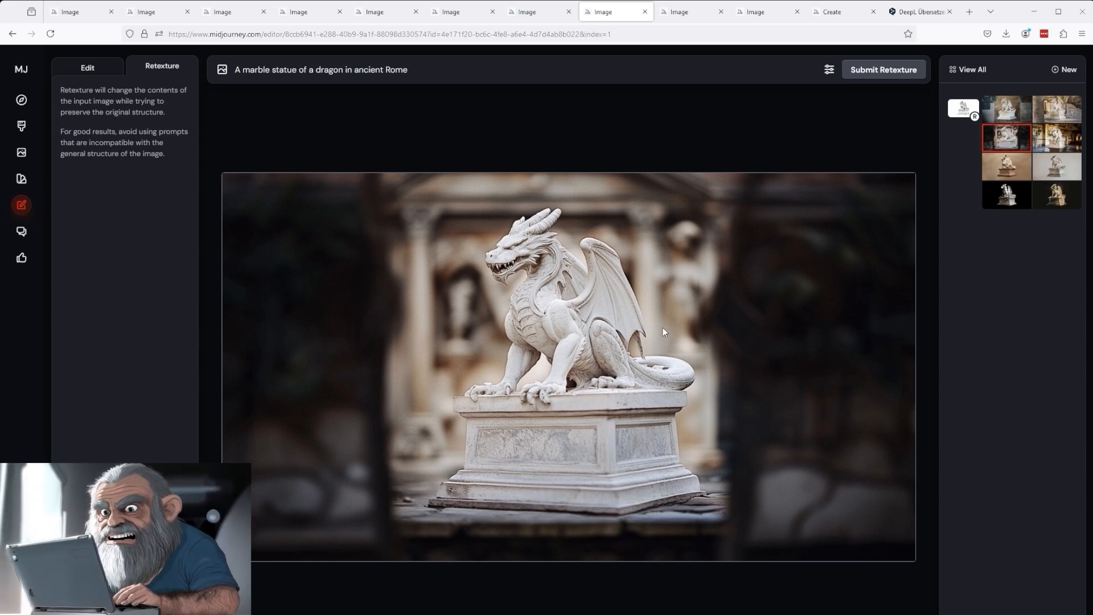
mouse_move(634, 401)
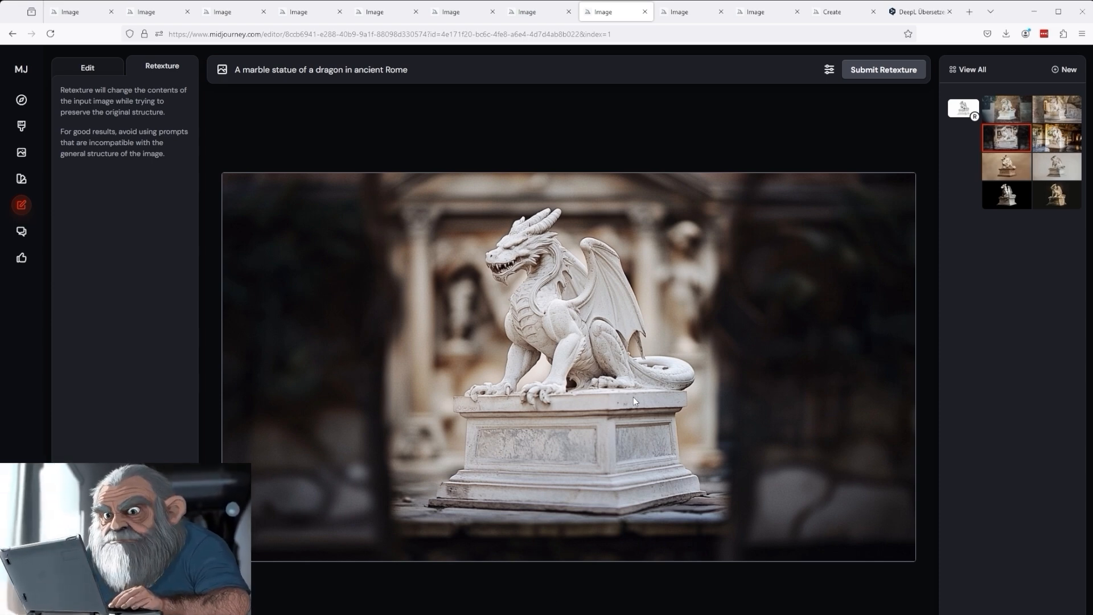
mouse_move(664, 266)
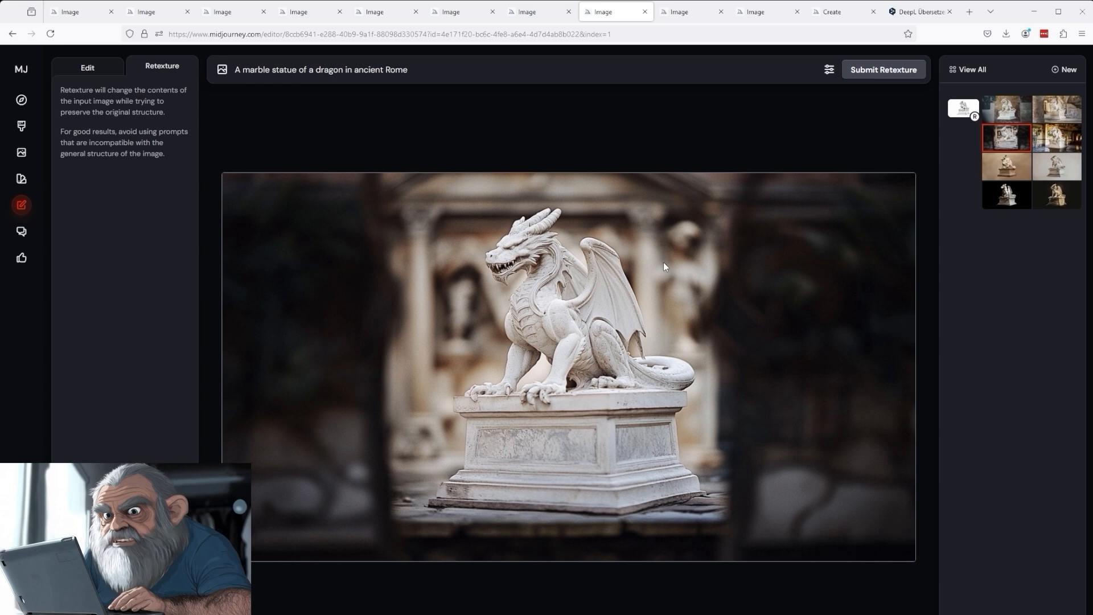
click(676, 11)
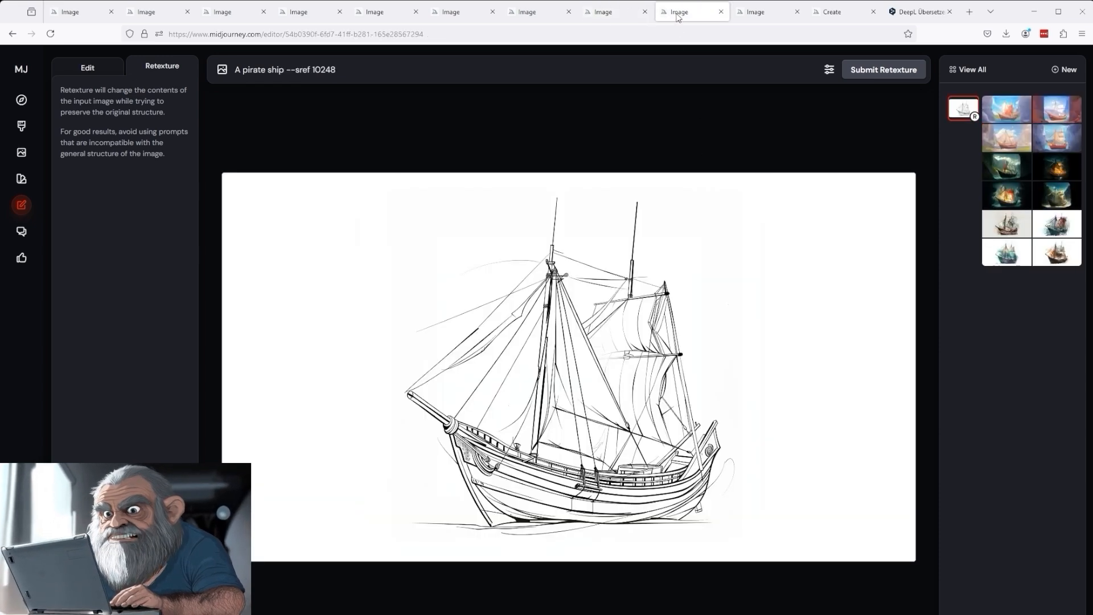
mouse_move(711, 323)
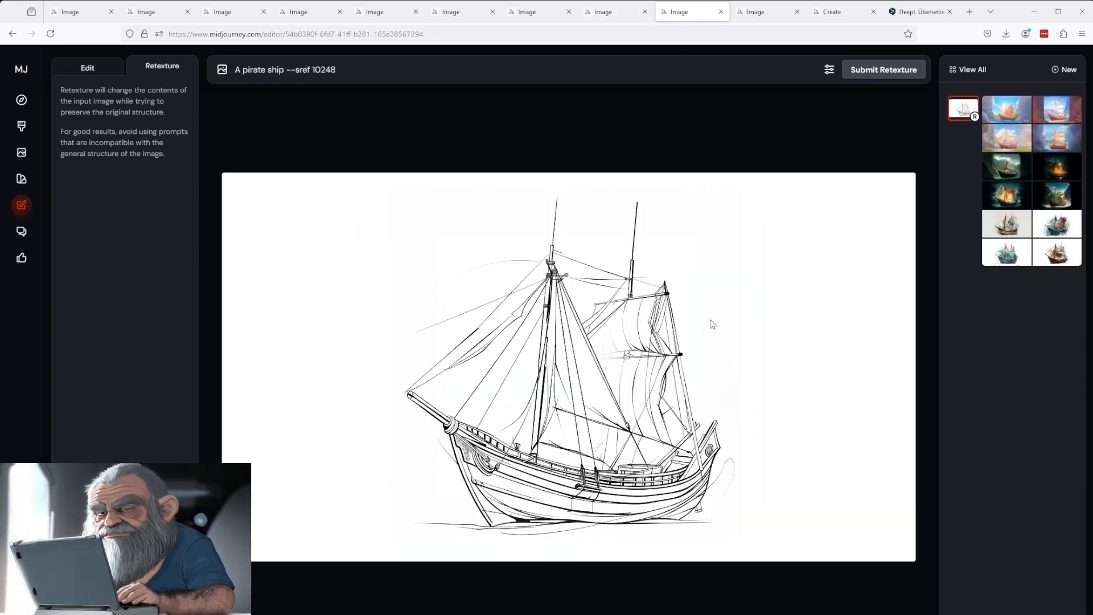
mouse_move(858, 437)
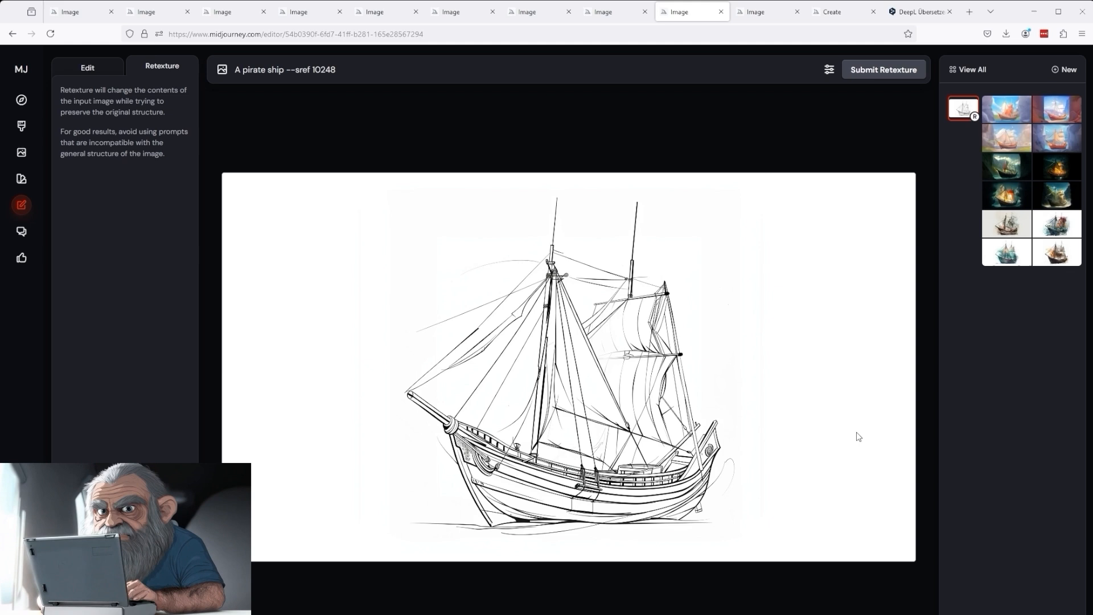
mouse_move(693, 524)
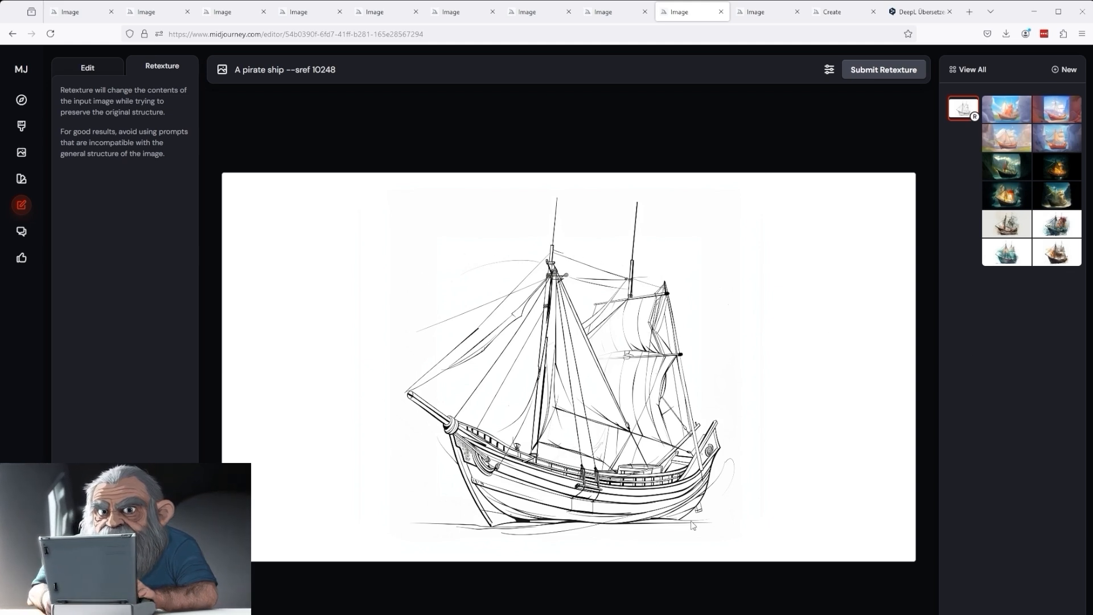
mouse_move(714, 498)
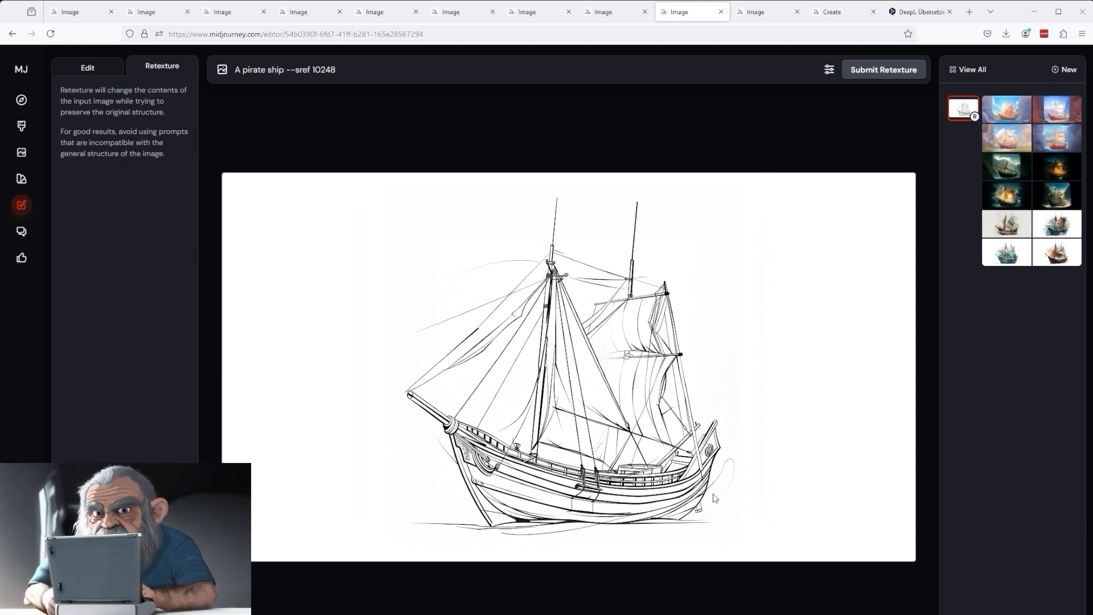
mouse_move(1035, 383)
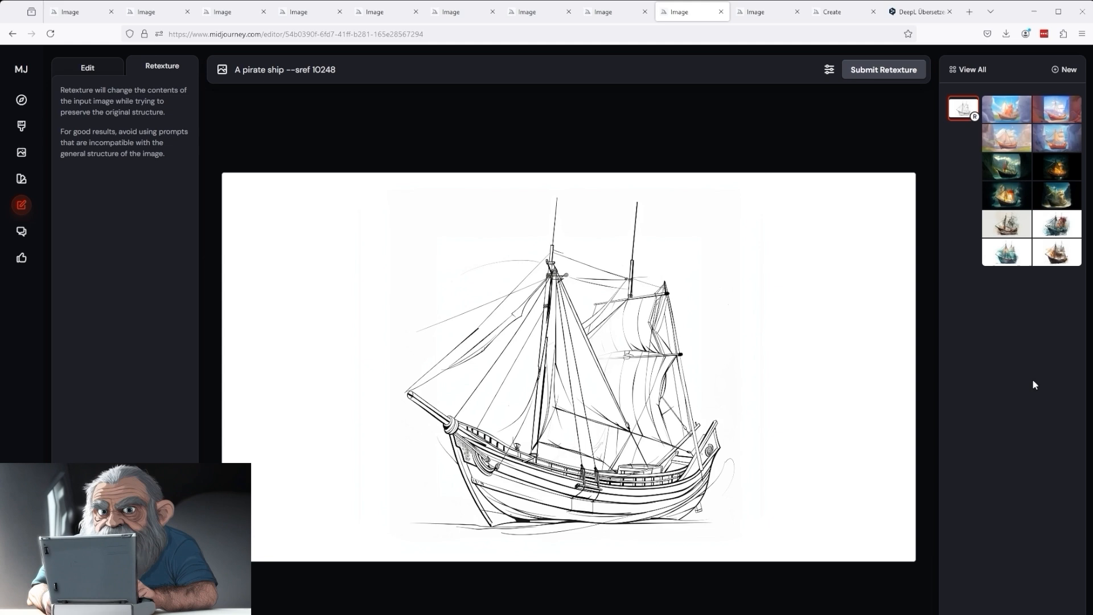
- Compare the painted pirate ship result with its original sketch, then move to the next sketch
click(1057, 195)
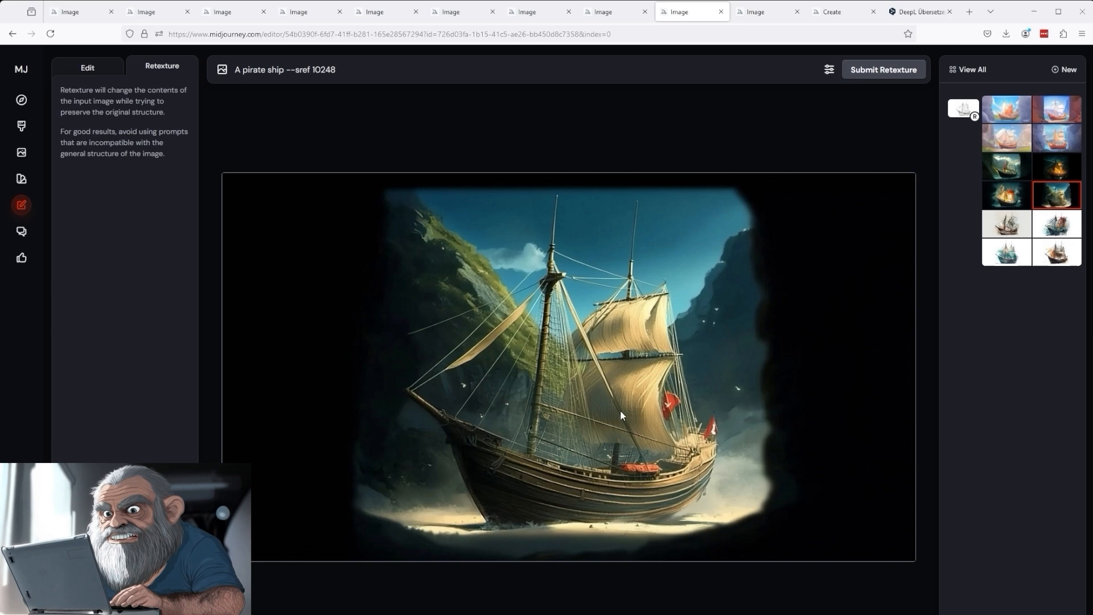
mouse_move(673, 485)
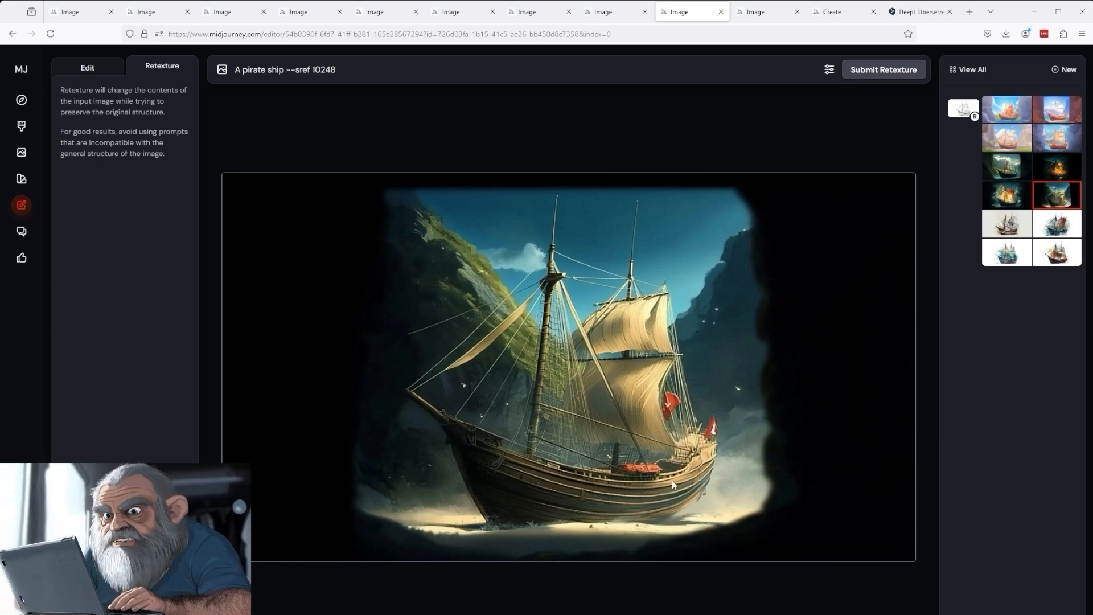
mouse_move(567, 507)
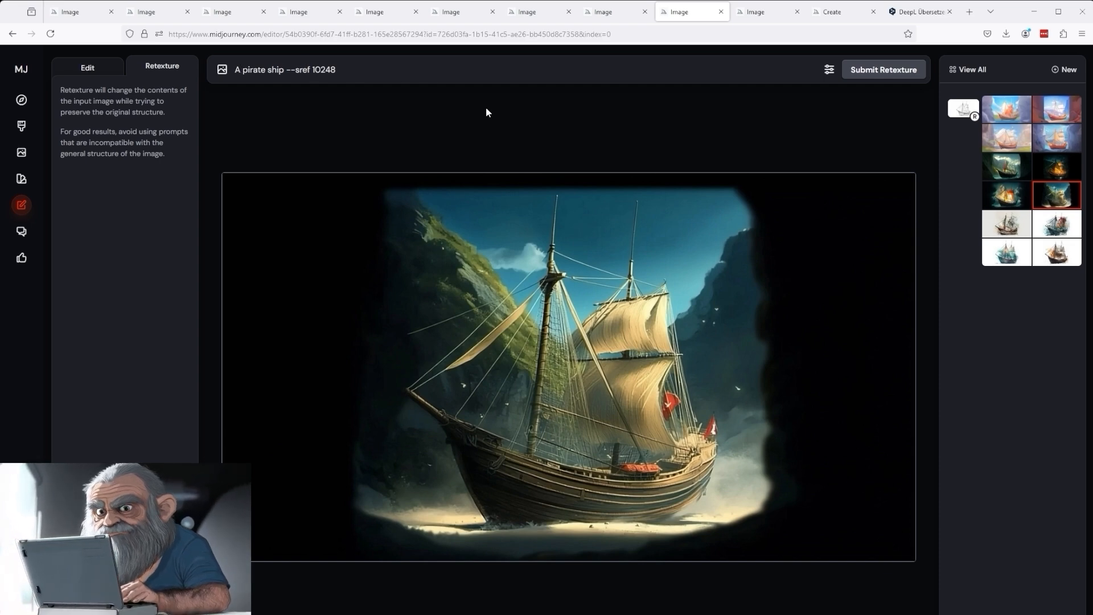
mouse_move(854, 488)
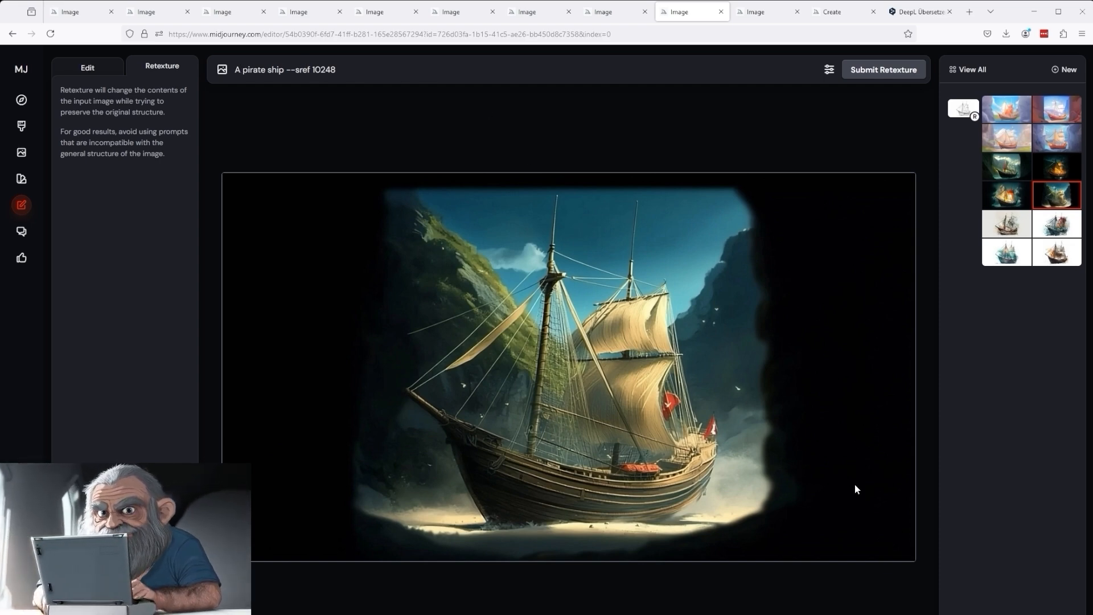
click(961, 109)
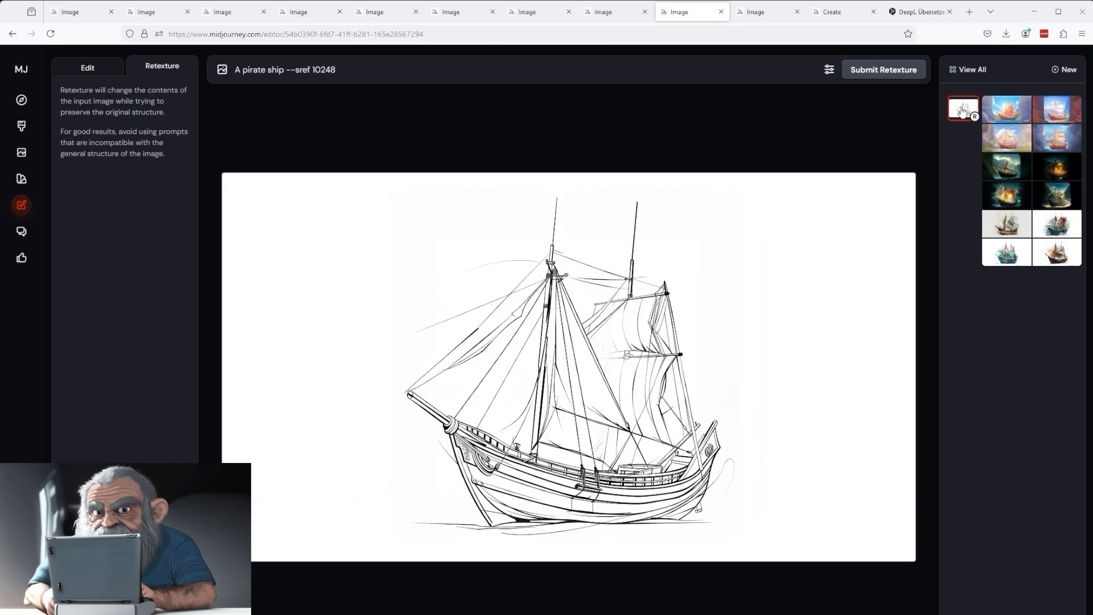
click(1054, 194)
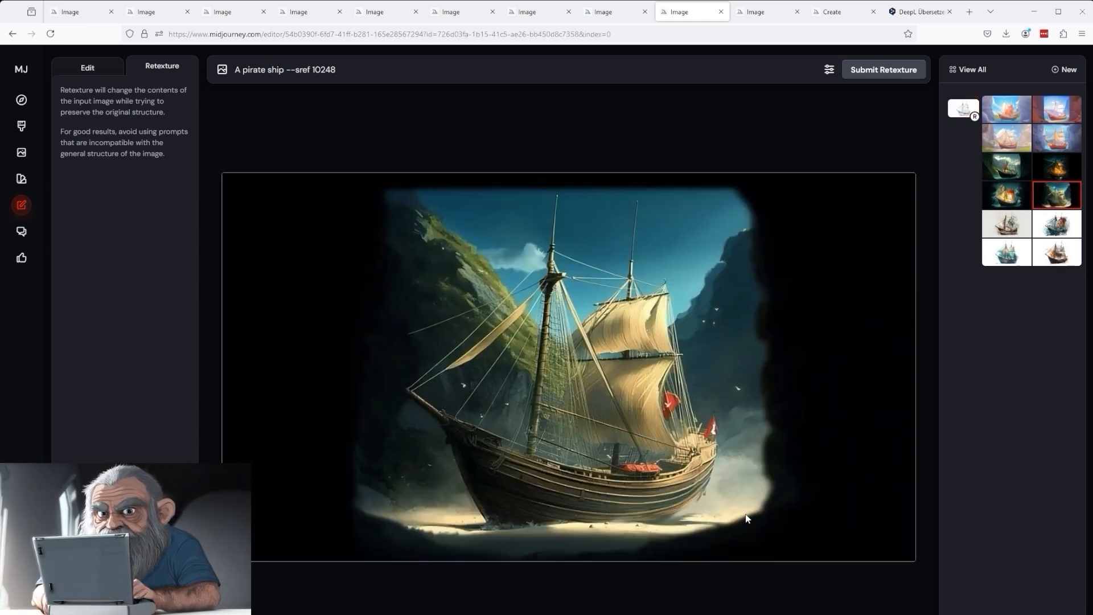
click(752, 12)
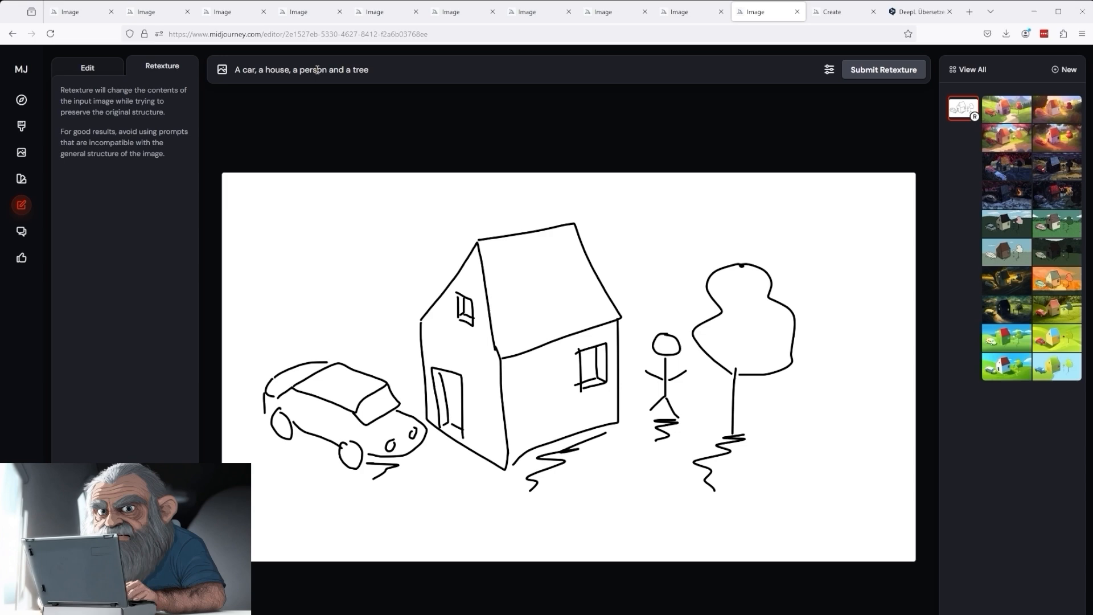
- Show the miniature clay-style render of the car, house, person and tree doodle
click(1057, 310)
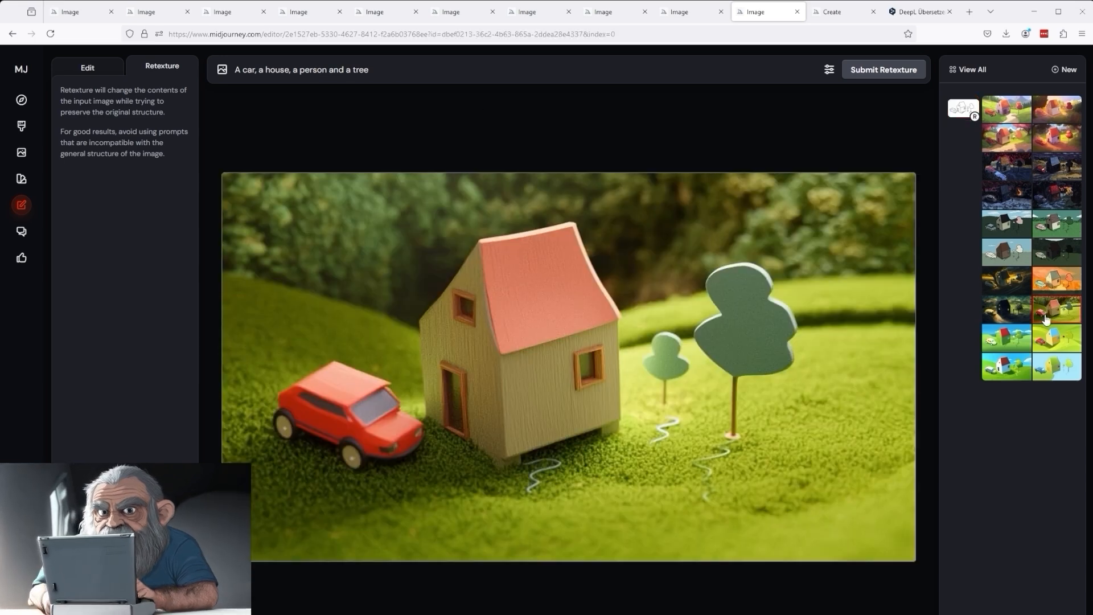
mouse_move(569, 374)
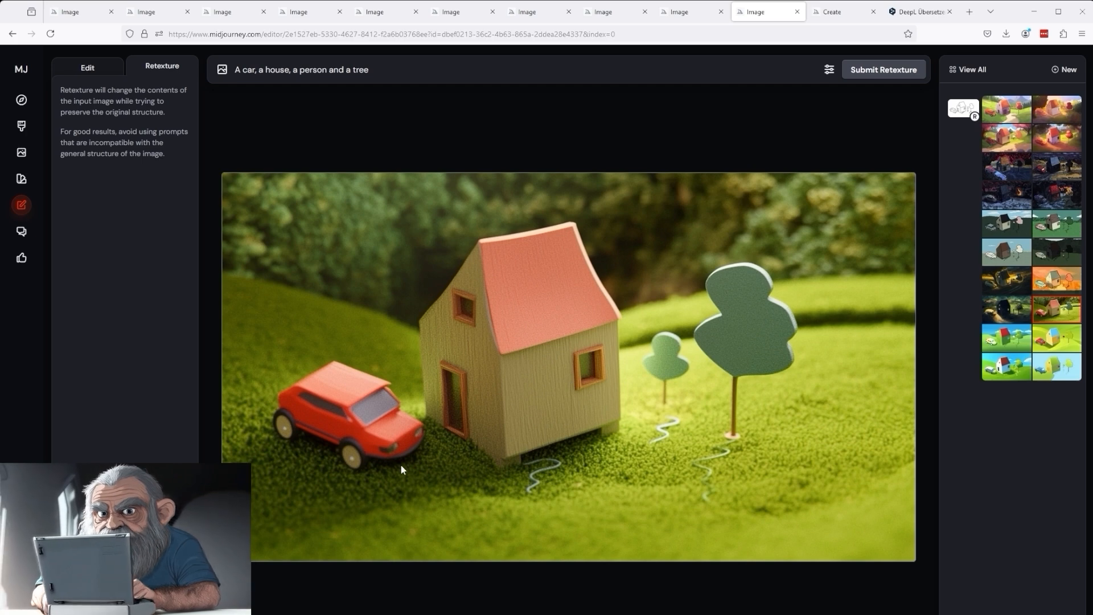
mouse_move(505, 477)
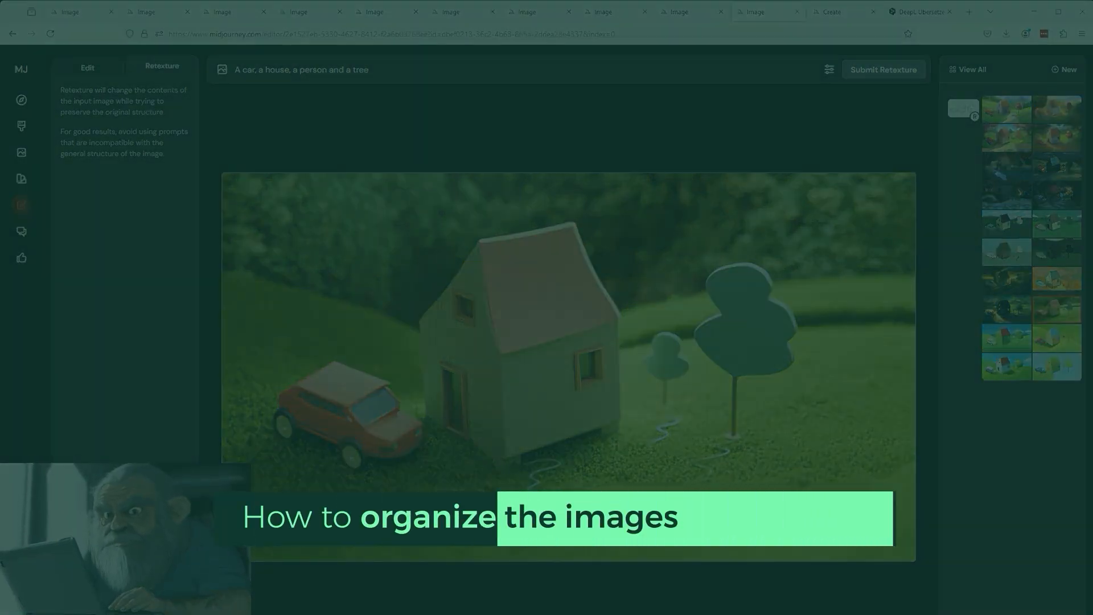
- Return to the king image edit and bring up View All for the edited images overview
click(88, 67)
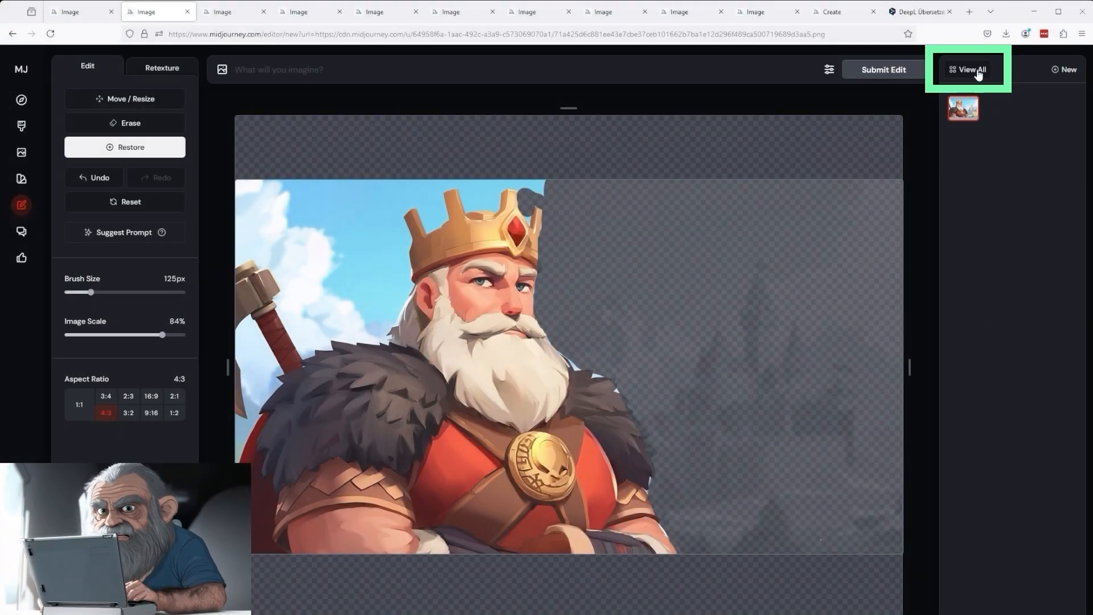
mouse_move(998, 73)
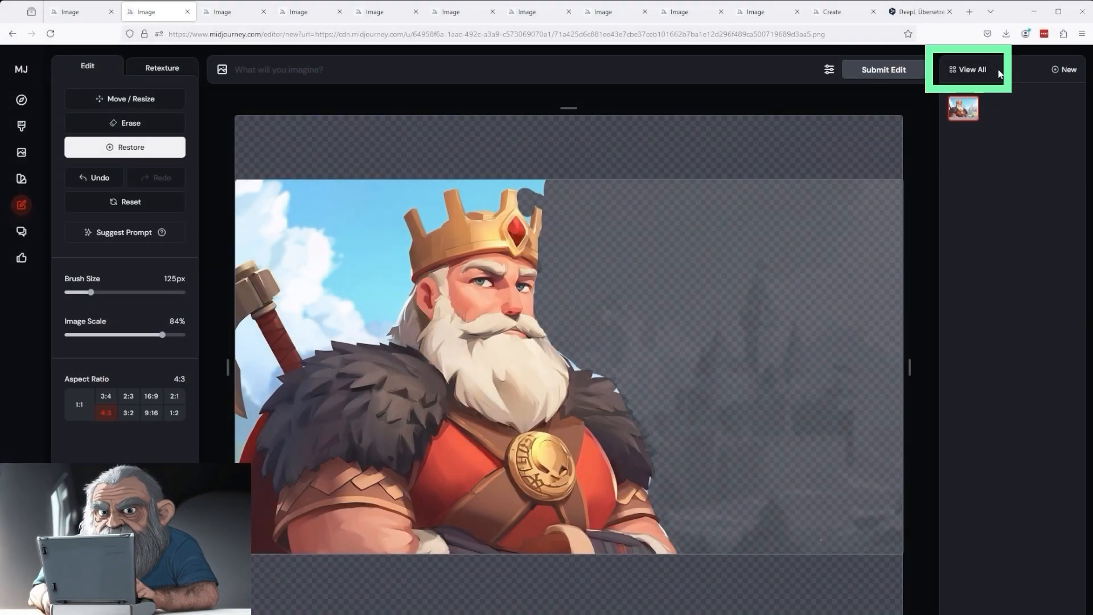
click(968, 69)
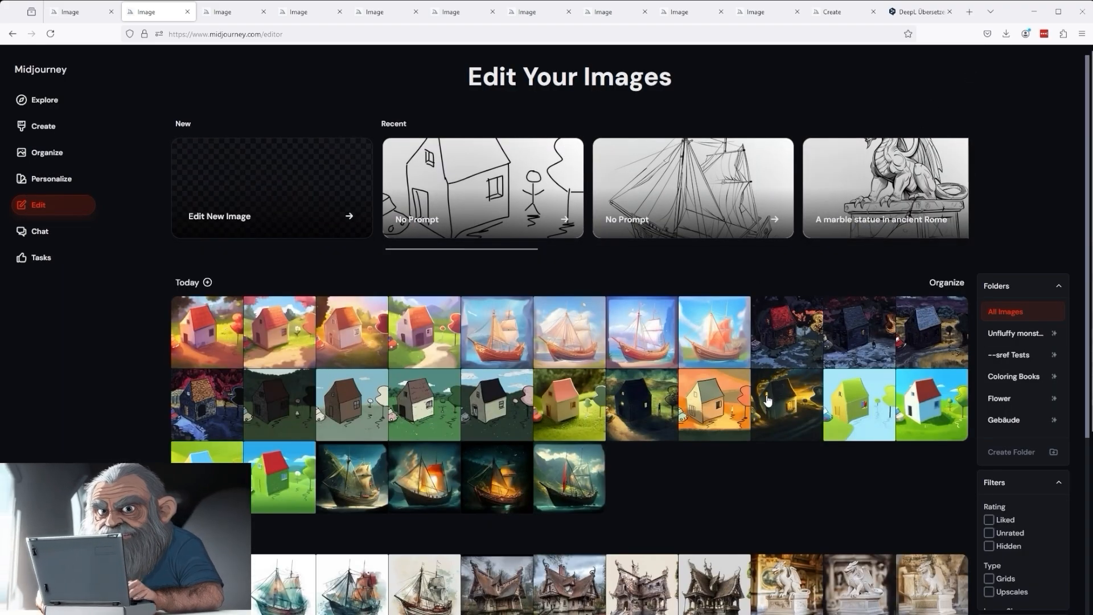
scroll(down, 3)
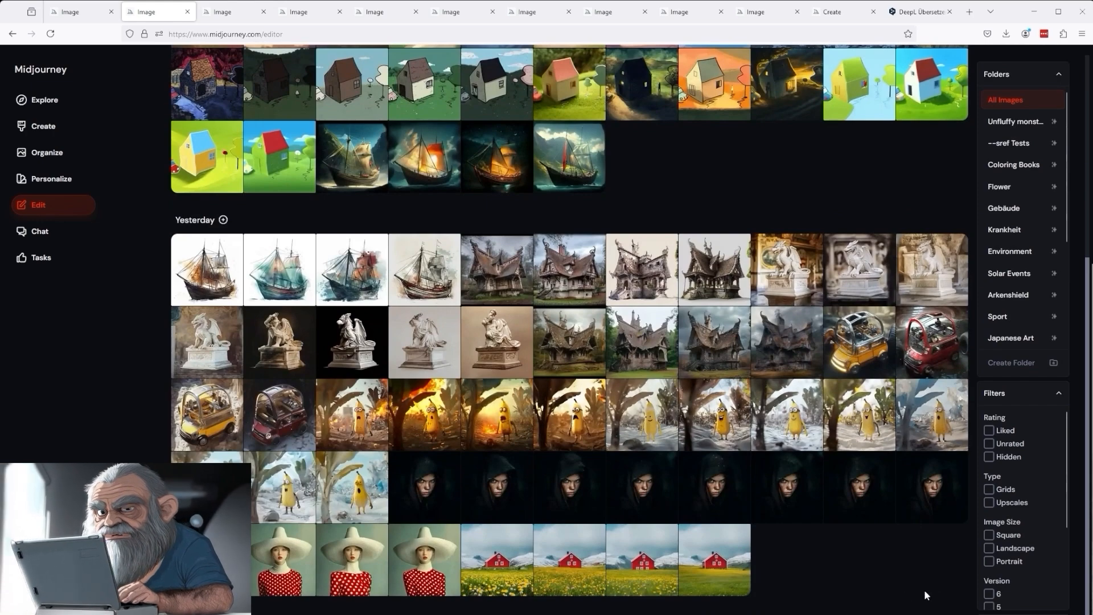
scroll(up, 3)
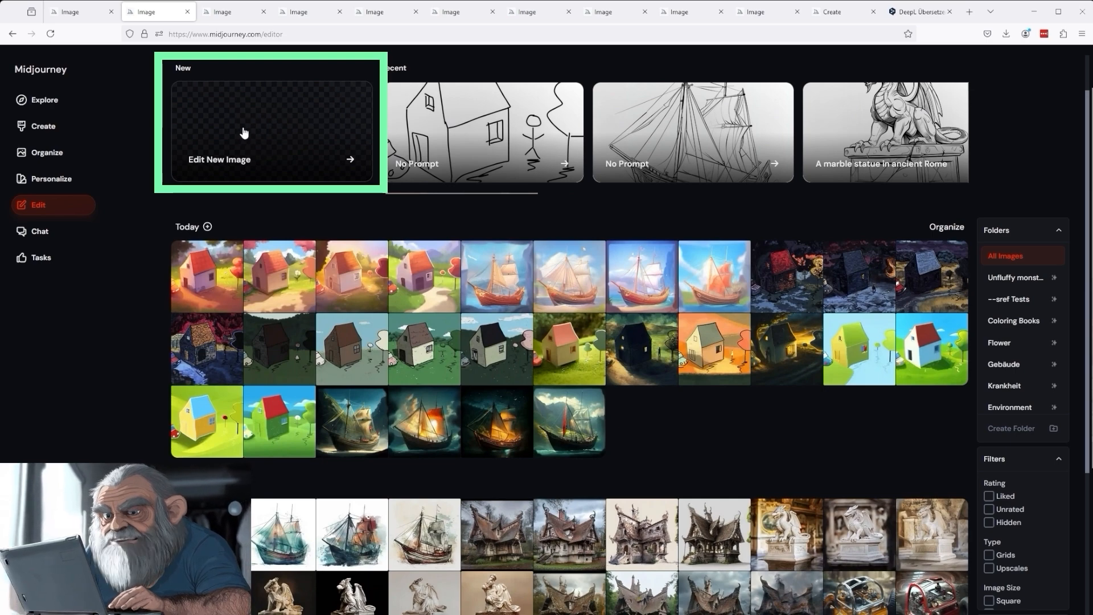
click(272, 127)
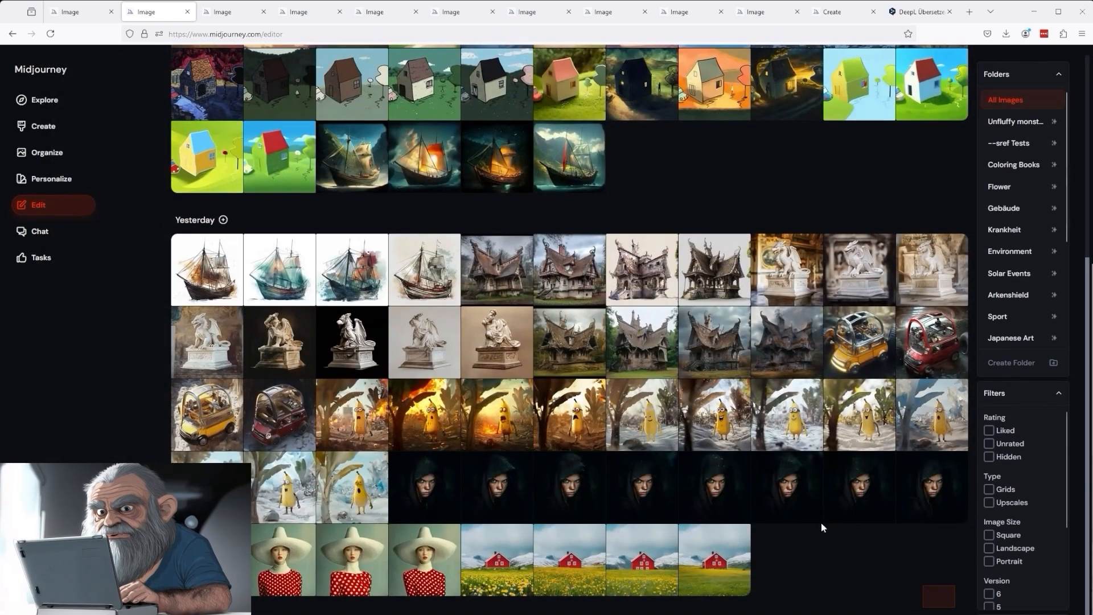
scroll(up, 3)
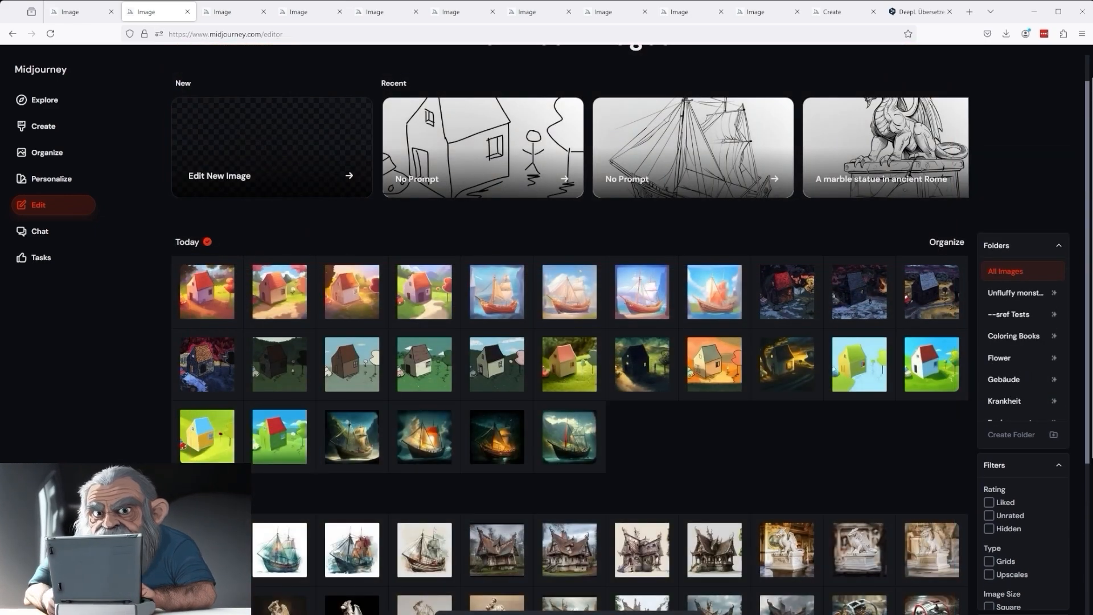
right_click(568, 437)
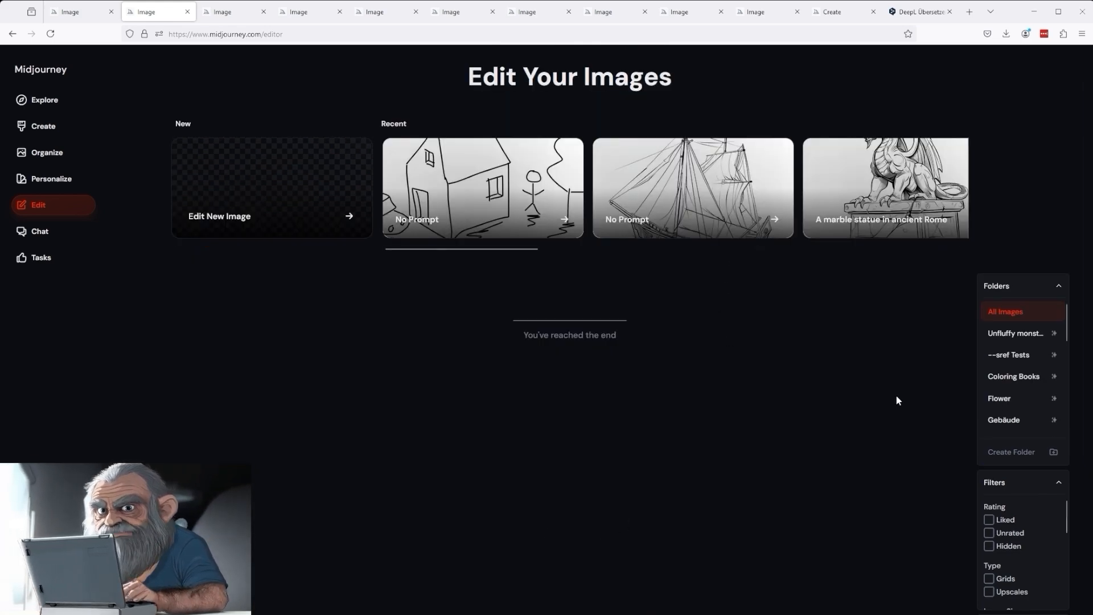
click(883, 188)
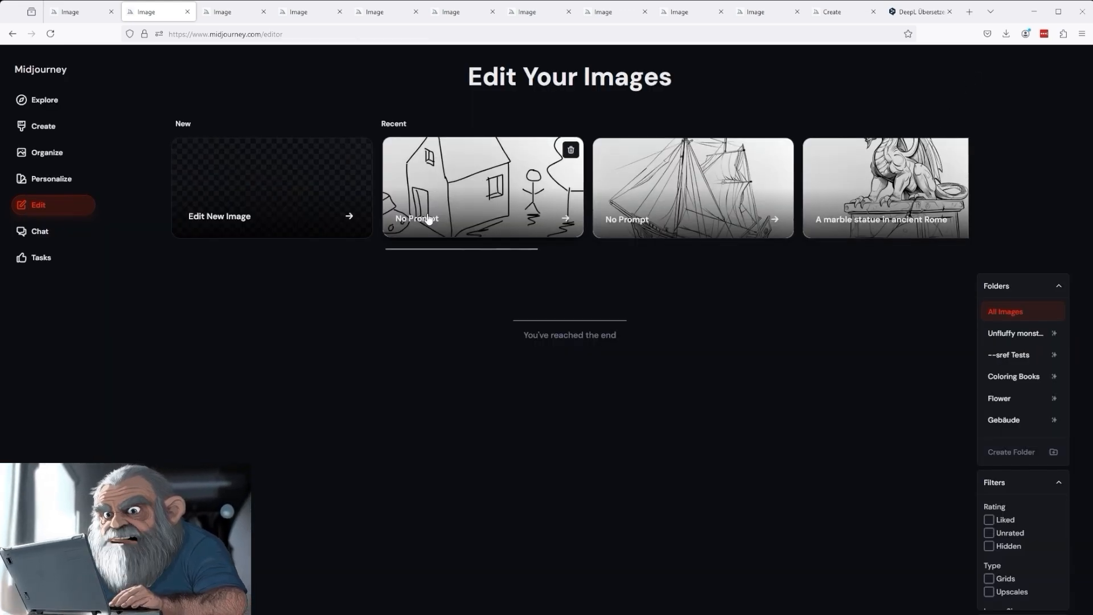
mouse_move(504, 298)
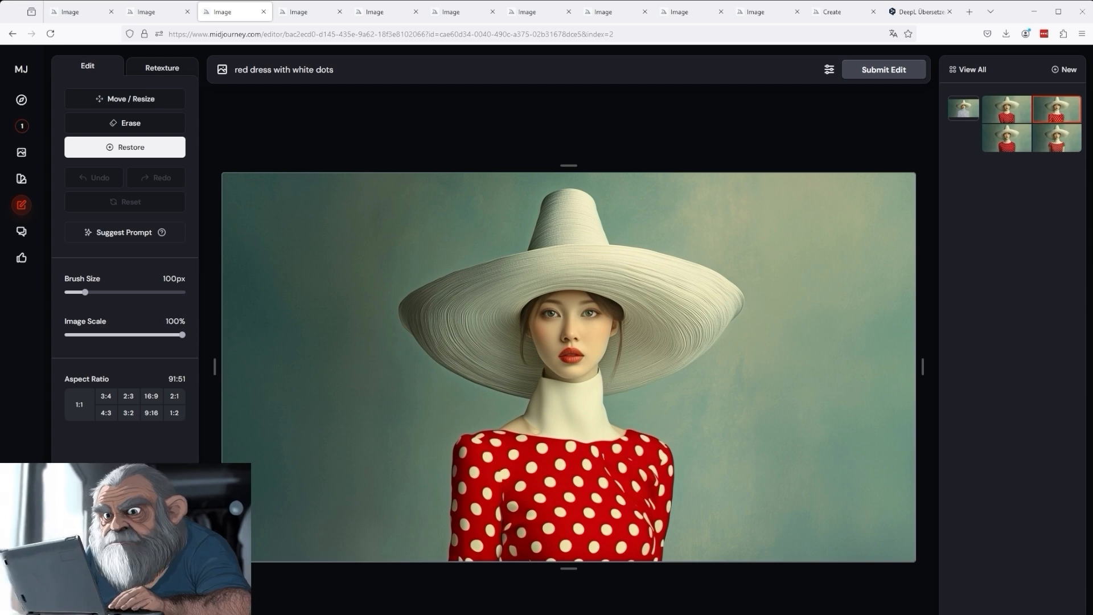
mouse_move(21, 127)
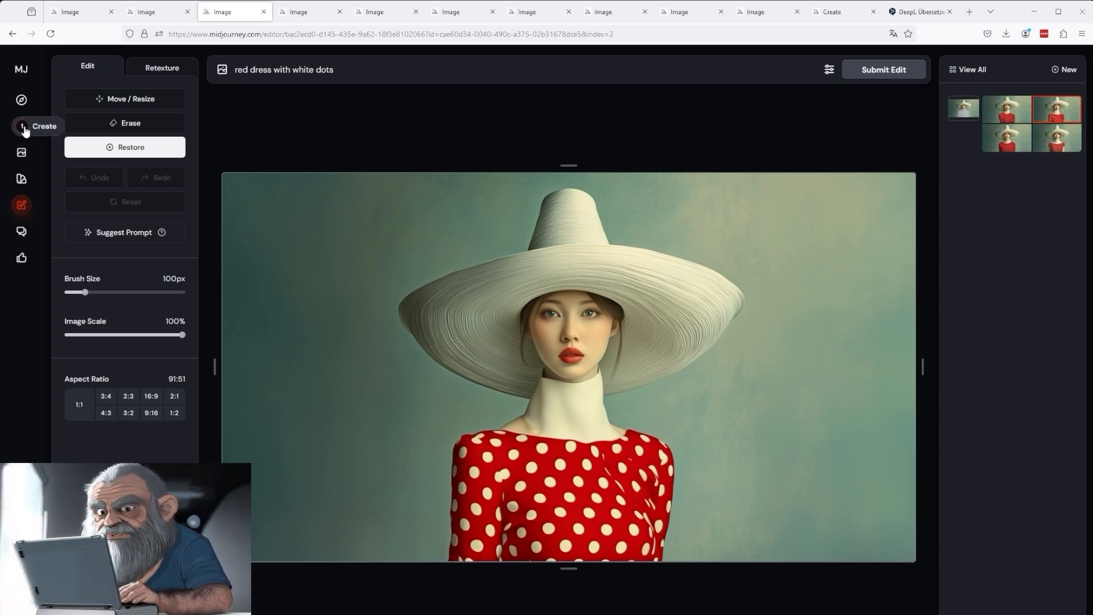
- Go to the Create gallery and watch the red dress with white dots upscale reach 78%
click(45, 127)
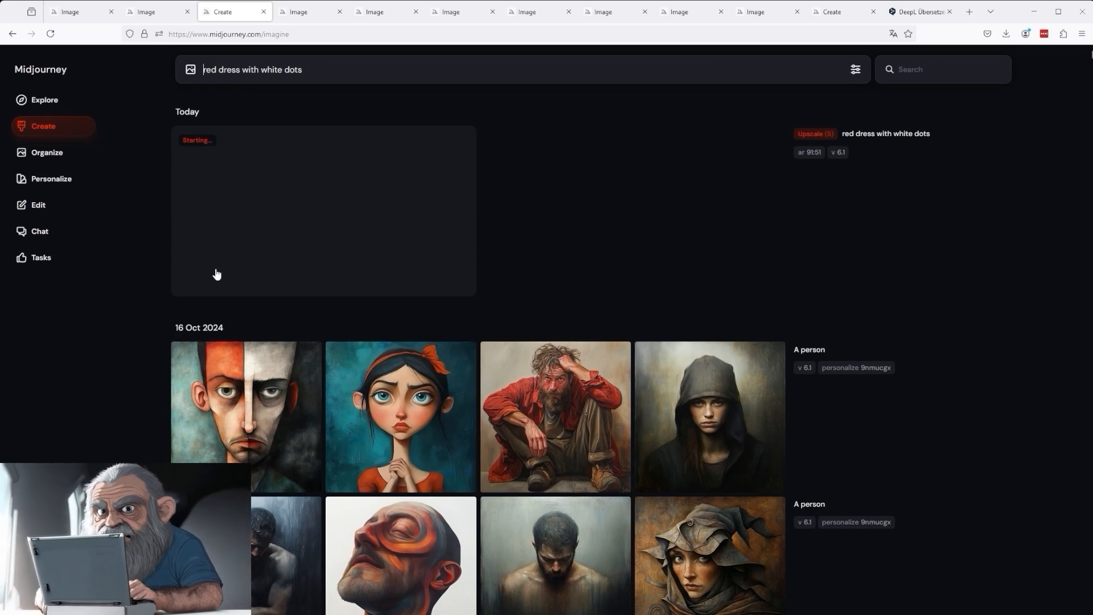
mouse_move(337, 247)
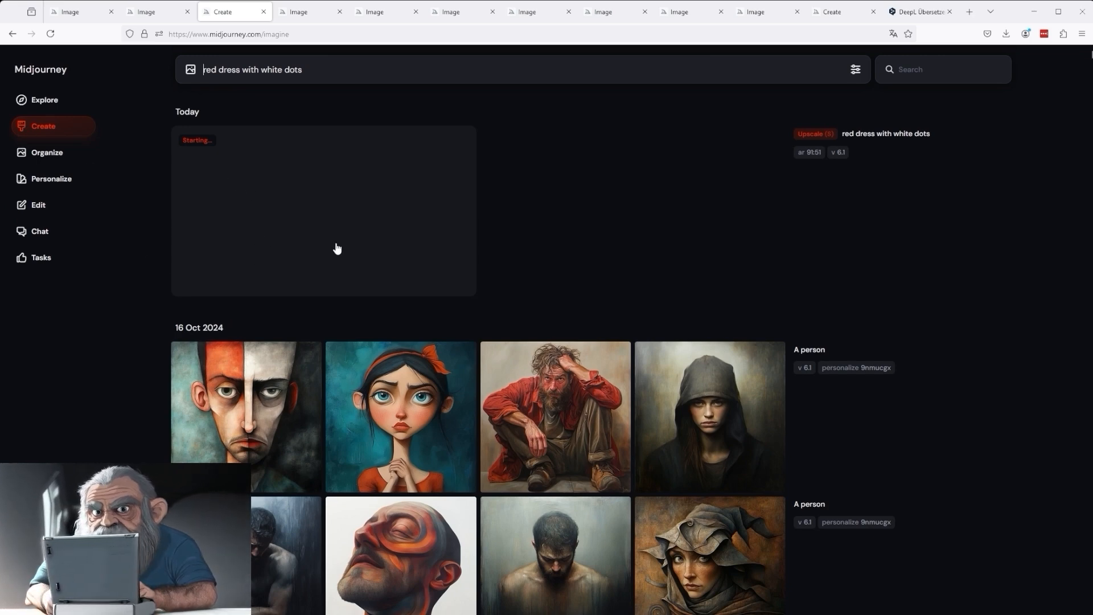
mouse_move(459, 309)
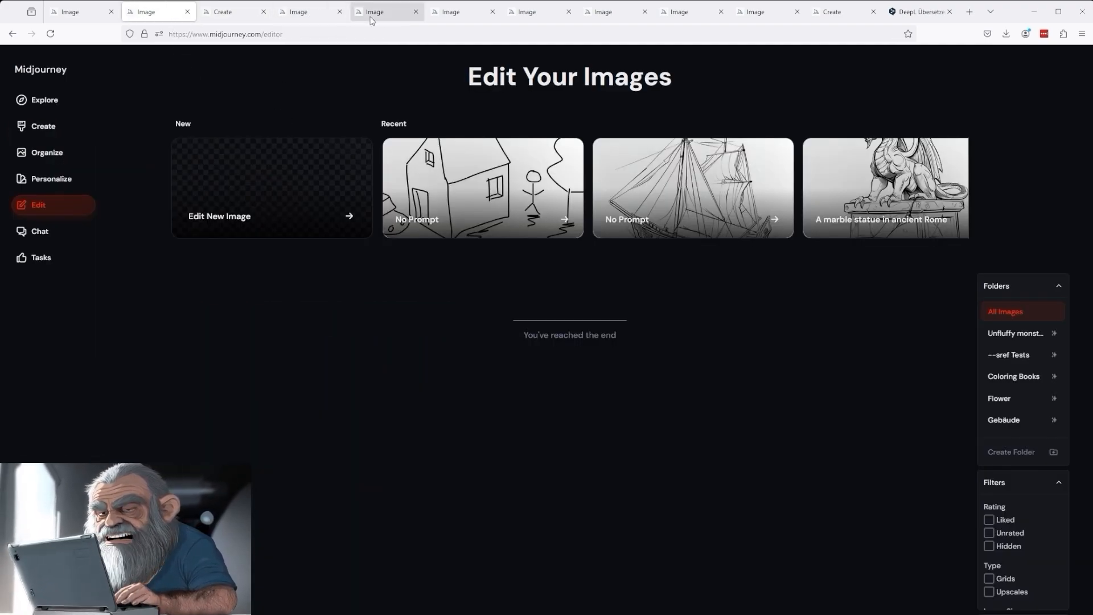
click(43, 126)
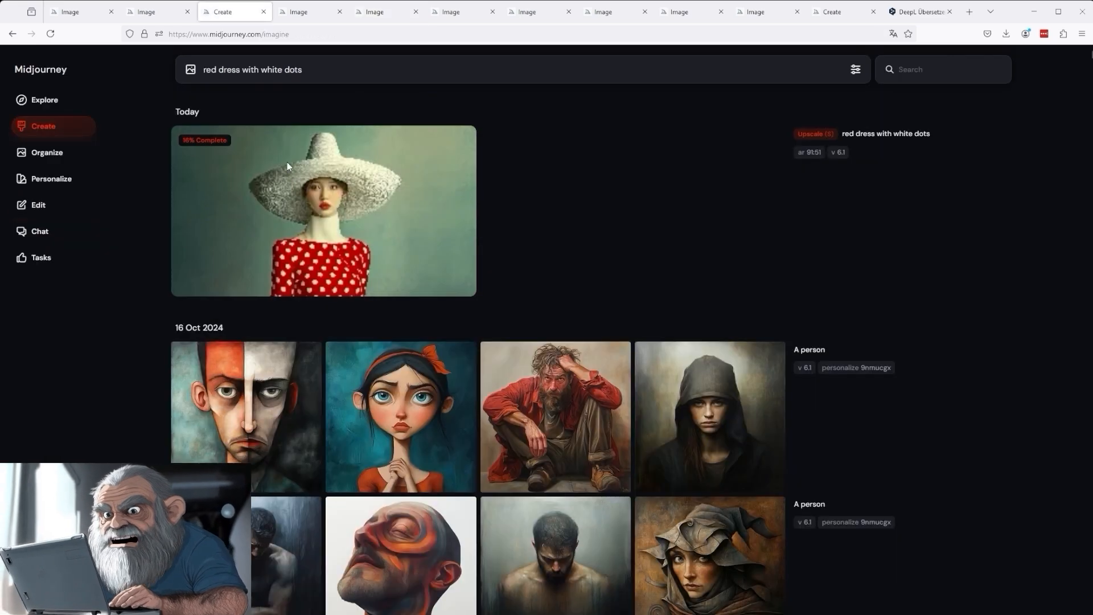
mouse_move(239, 179)
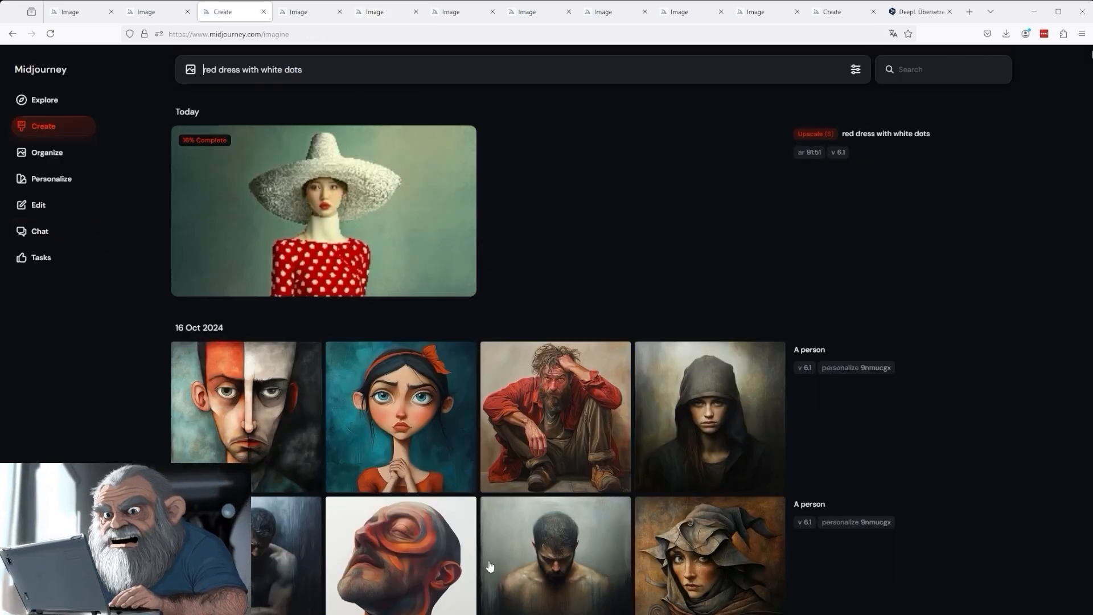
mouse_move(839, 247)
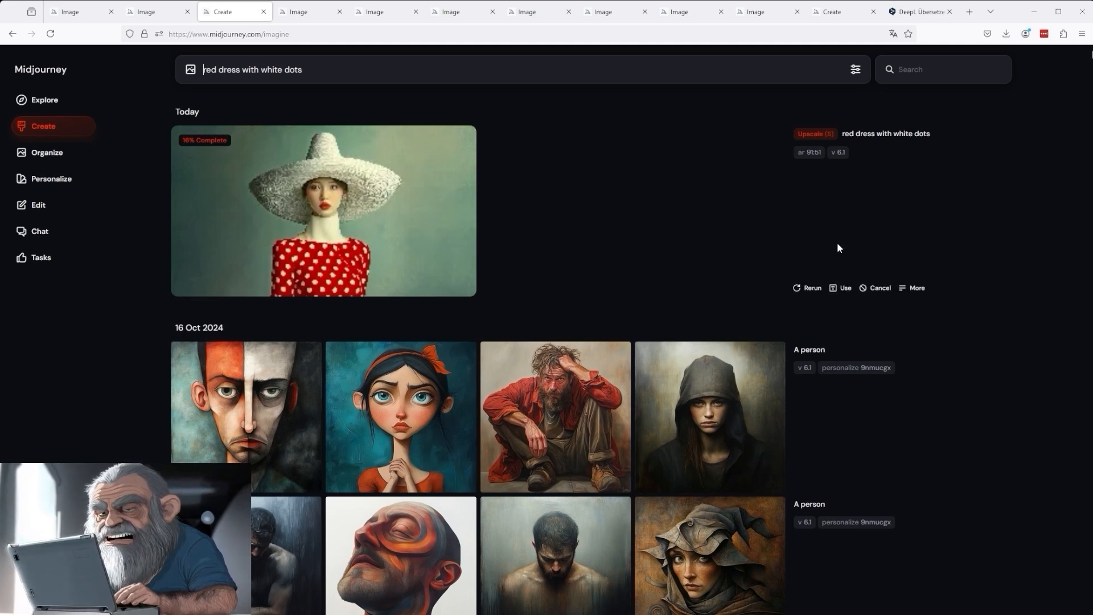
click(915, 287)
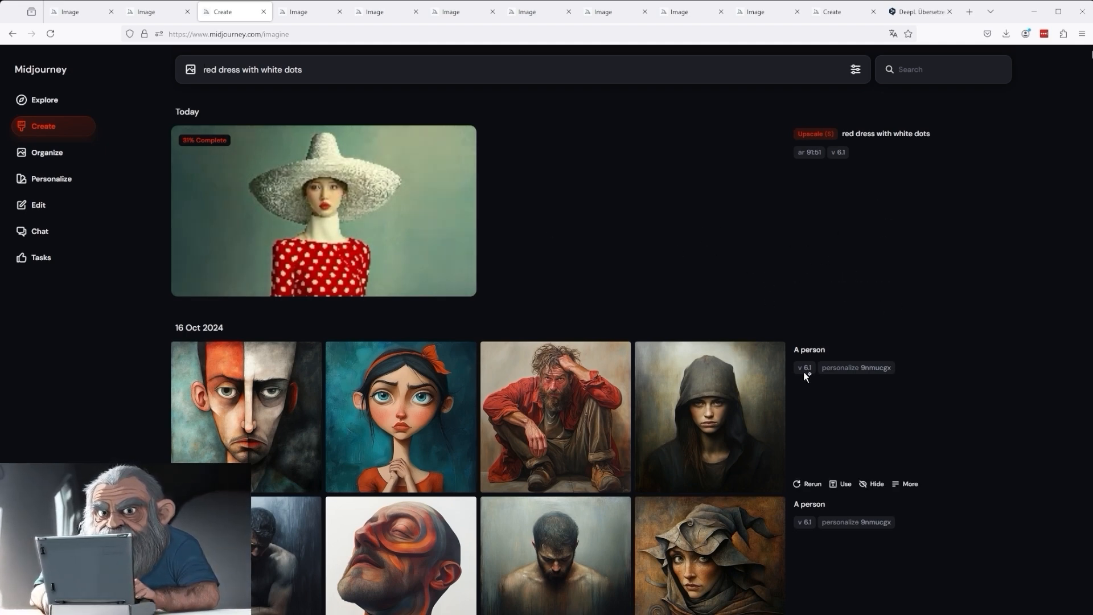
mouse_move(858, 518)
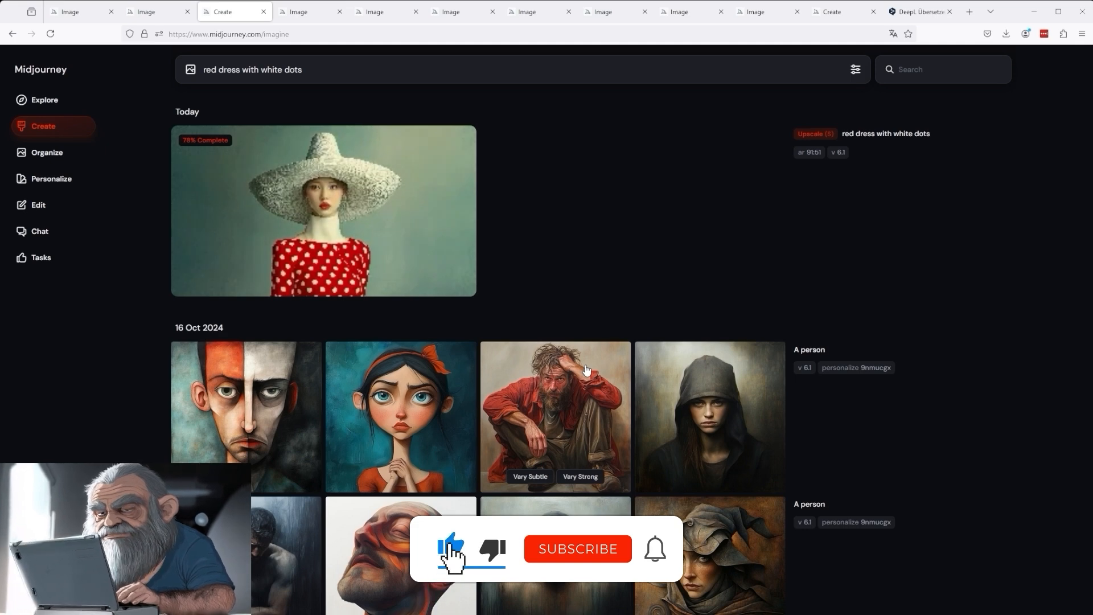
mouse_move(826, 219)
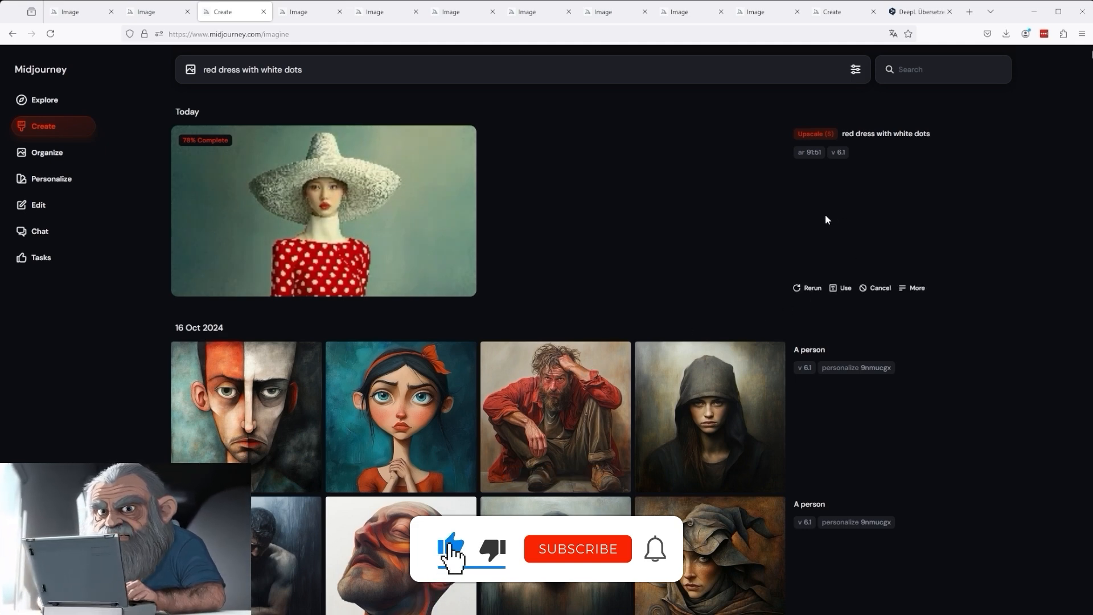
click(577, 549)
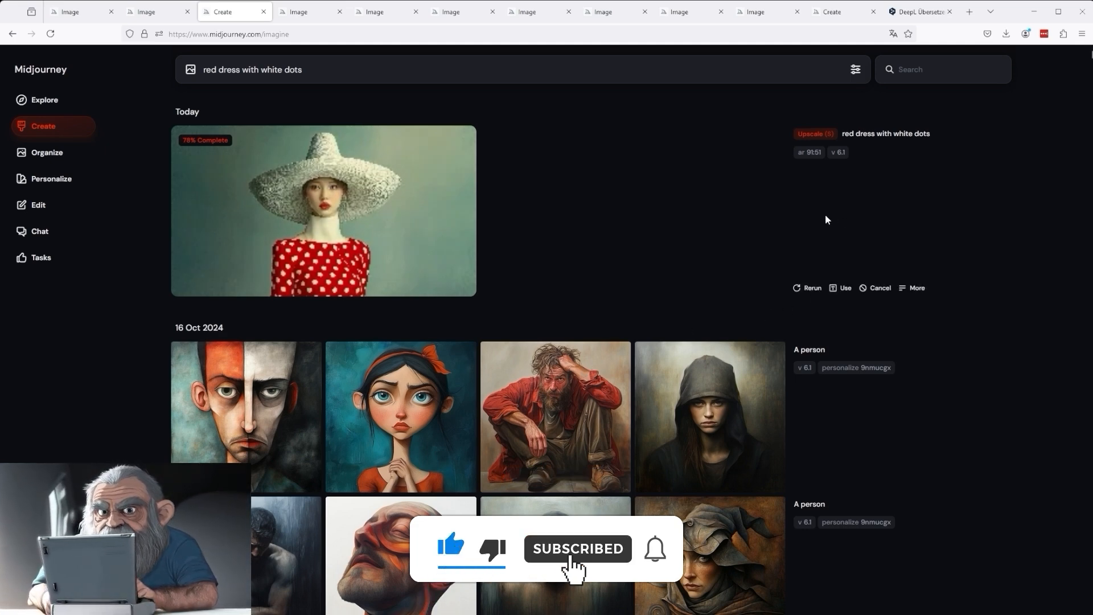